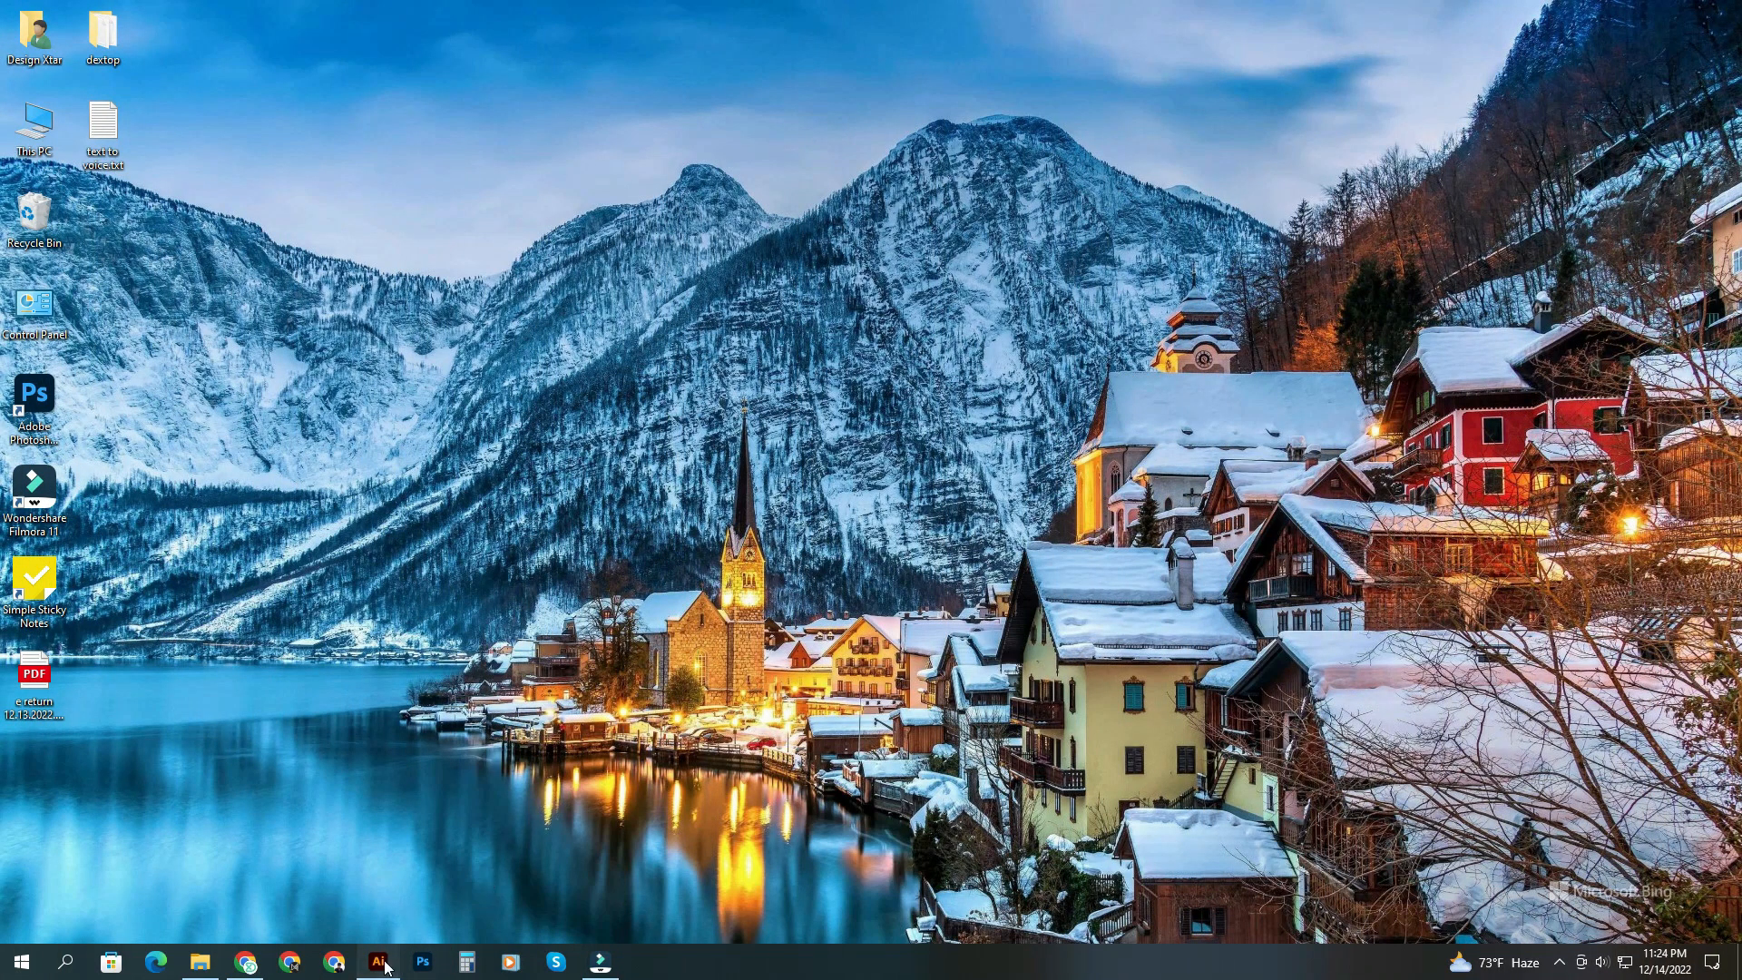
- Create a new blank 1080 × 1080 px document in RGB colour mode
click(378, 961)
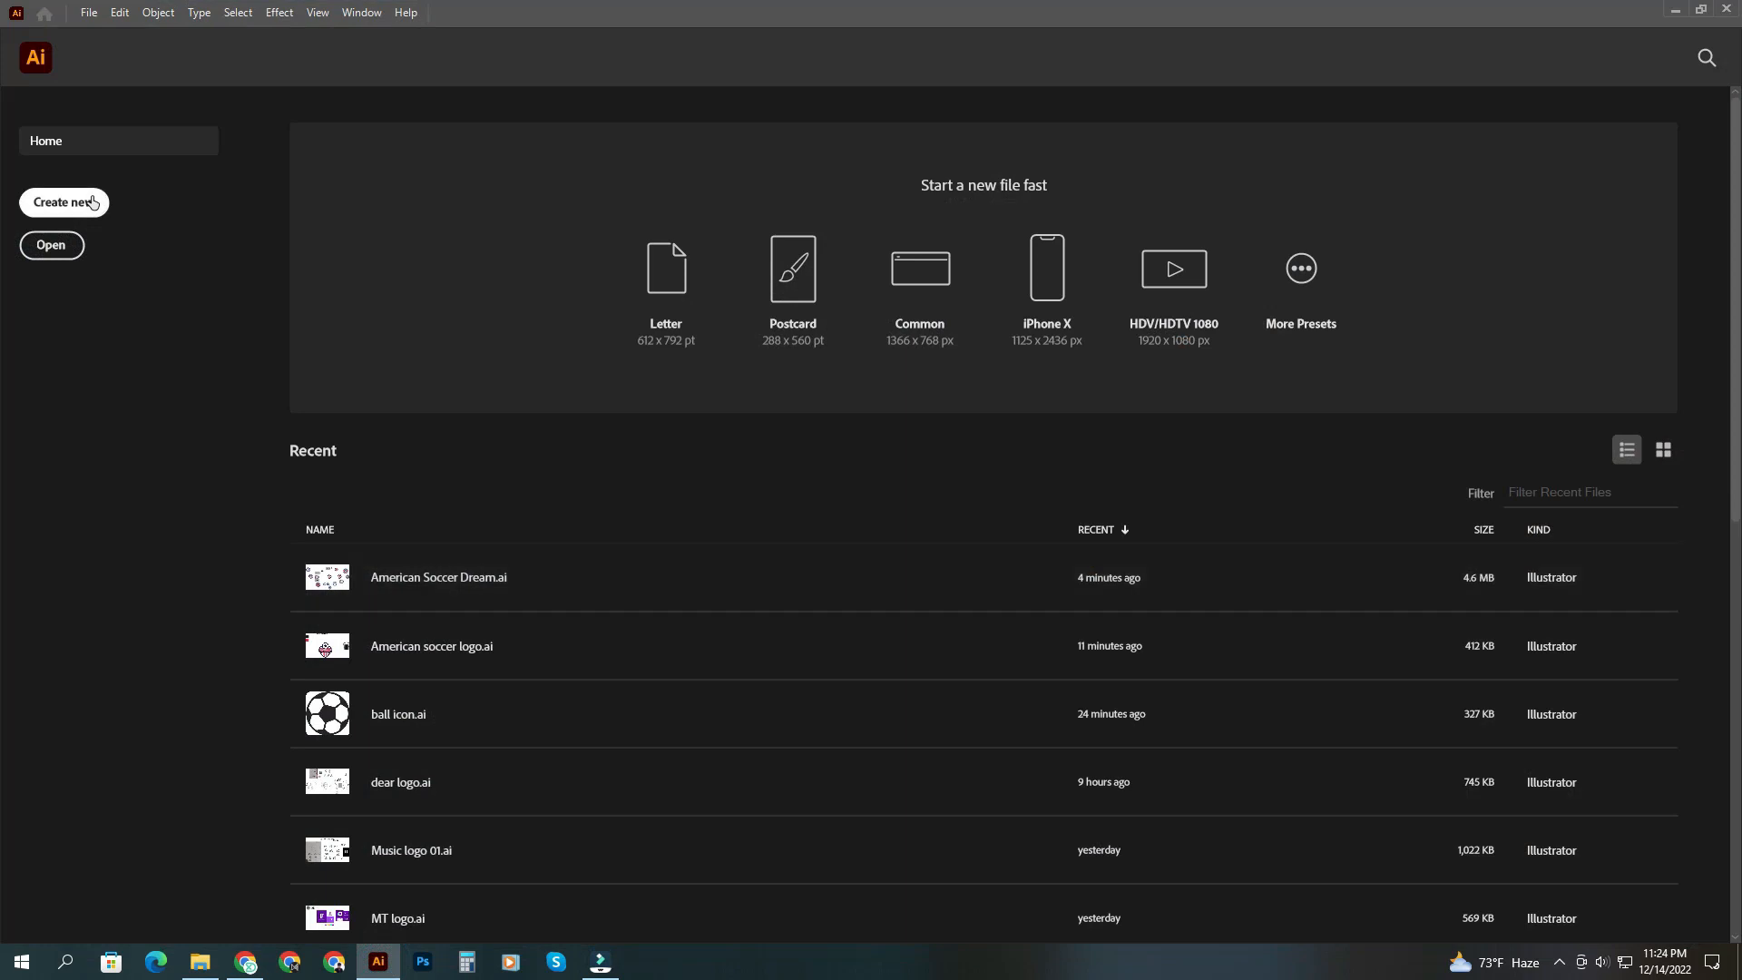
click(64, 203)
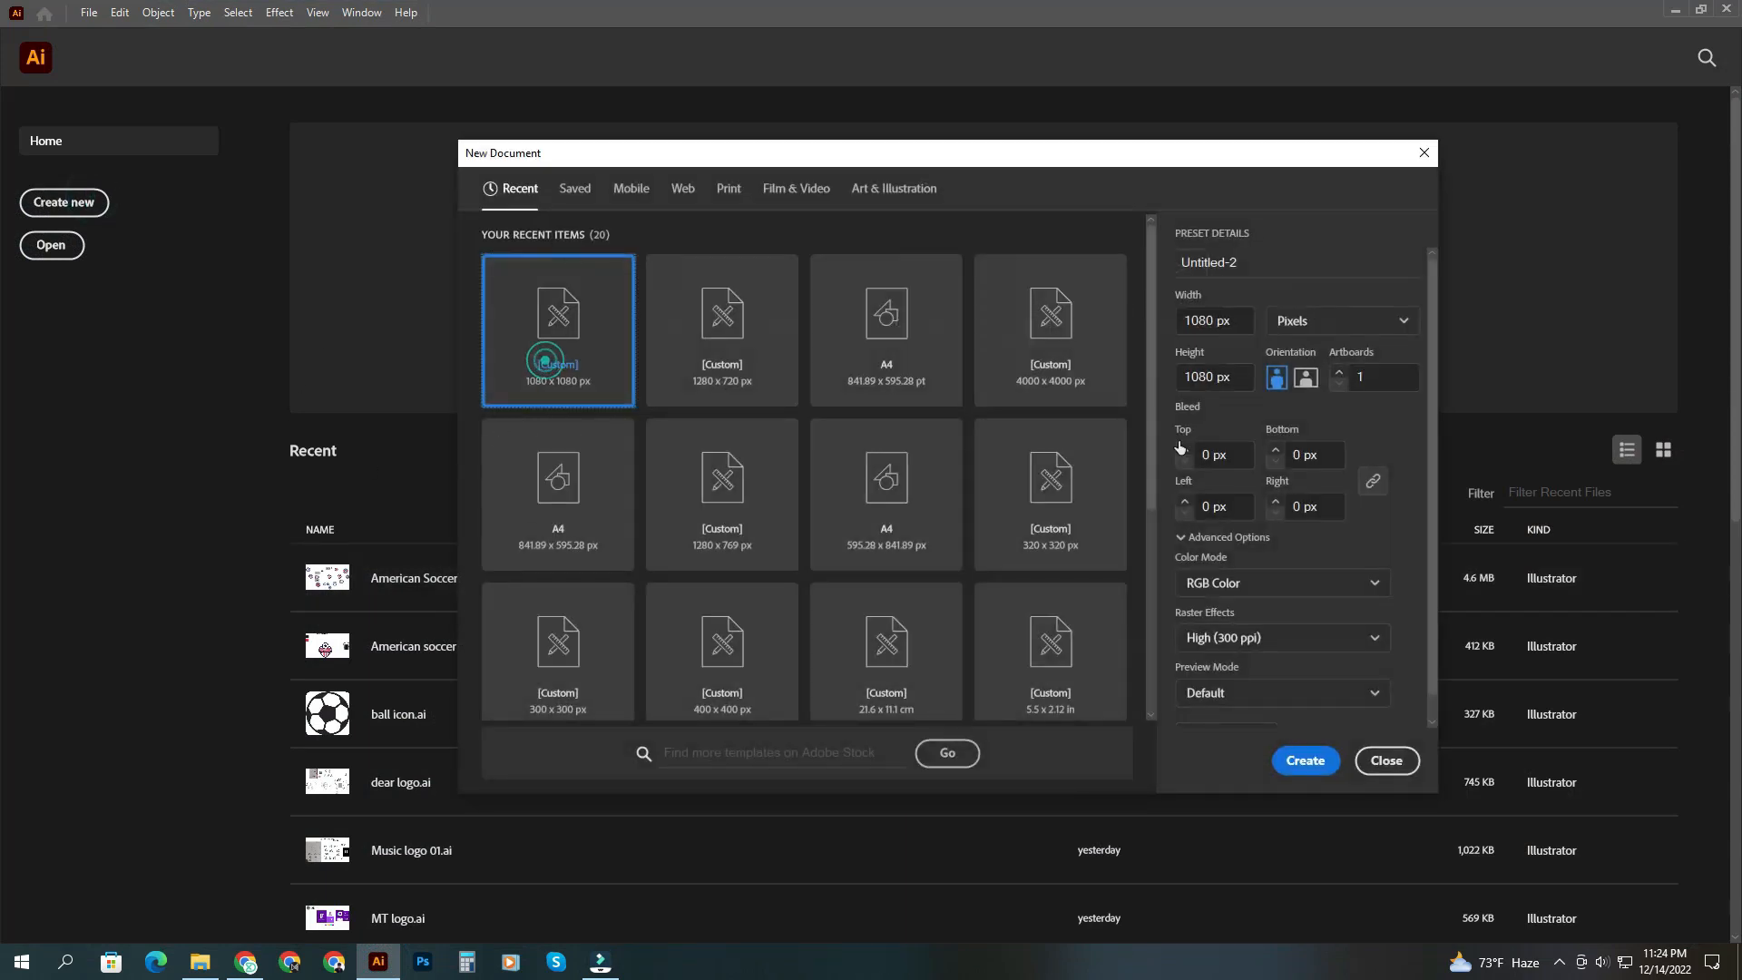
click(1213, 376)
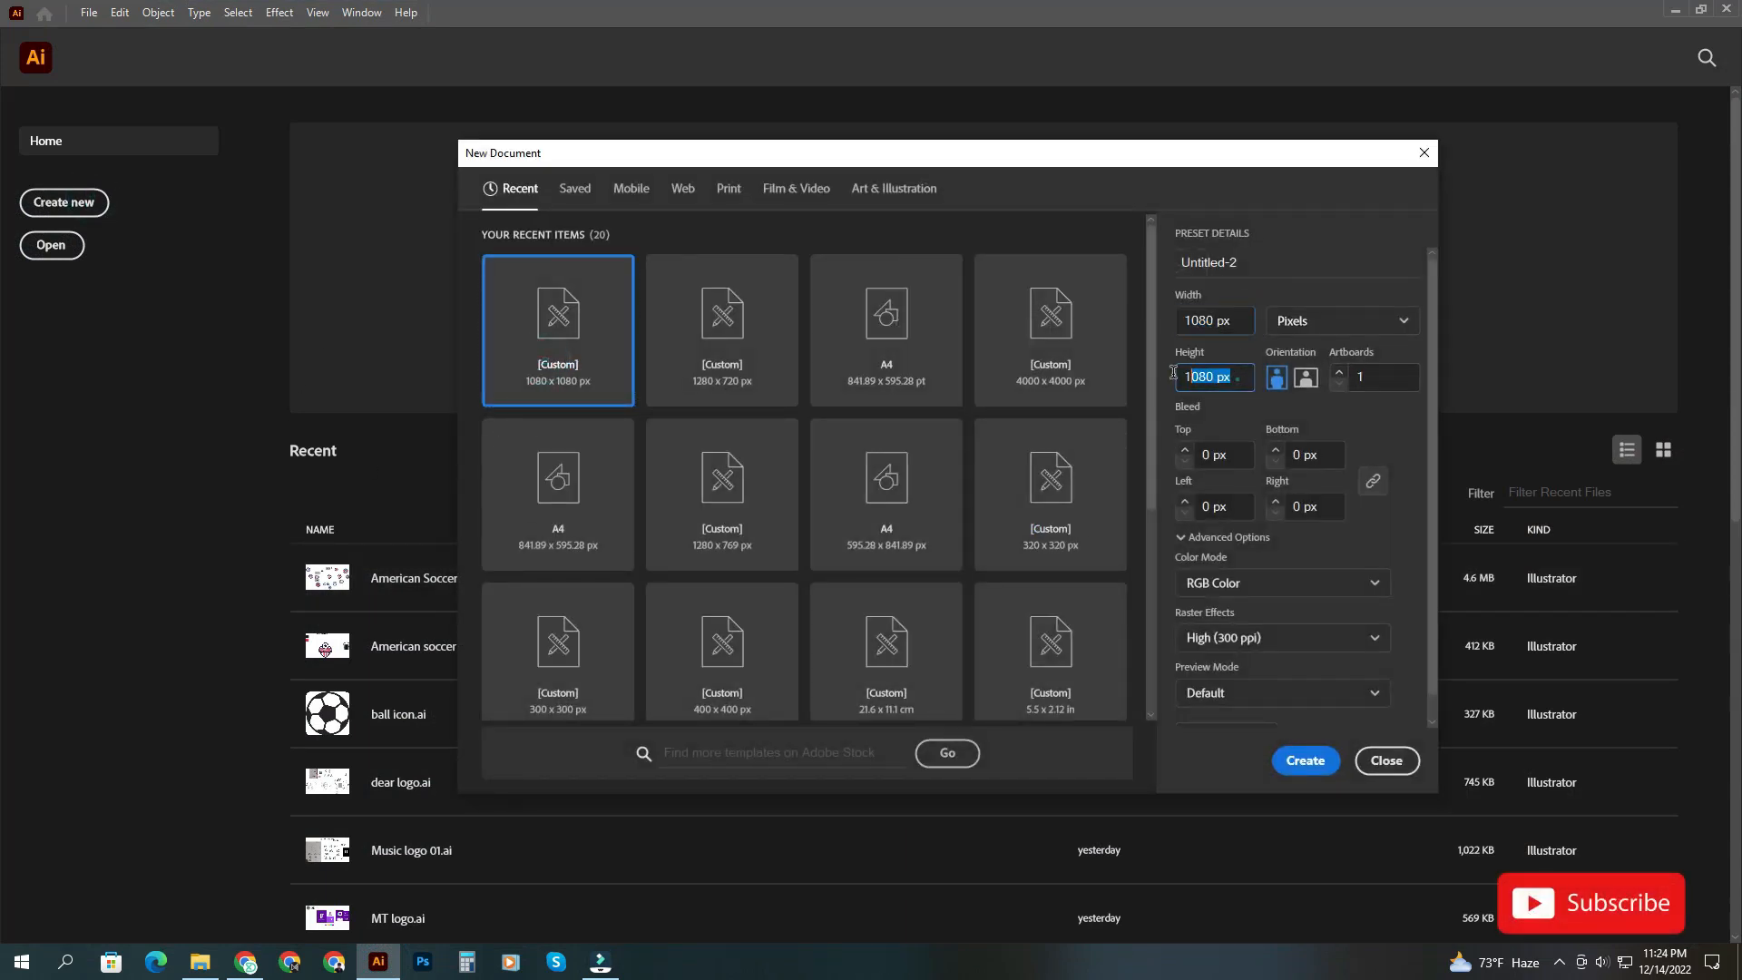
click(1280, 583)
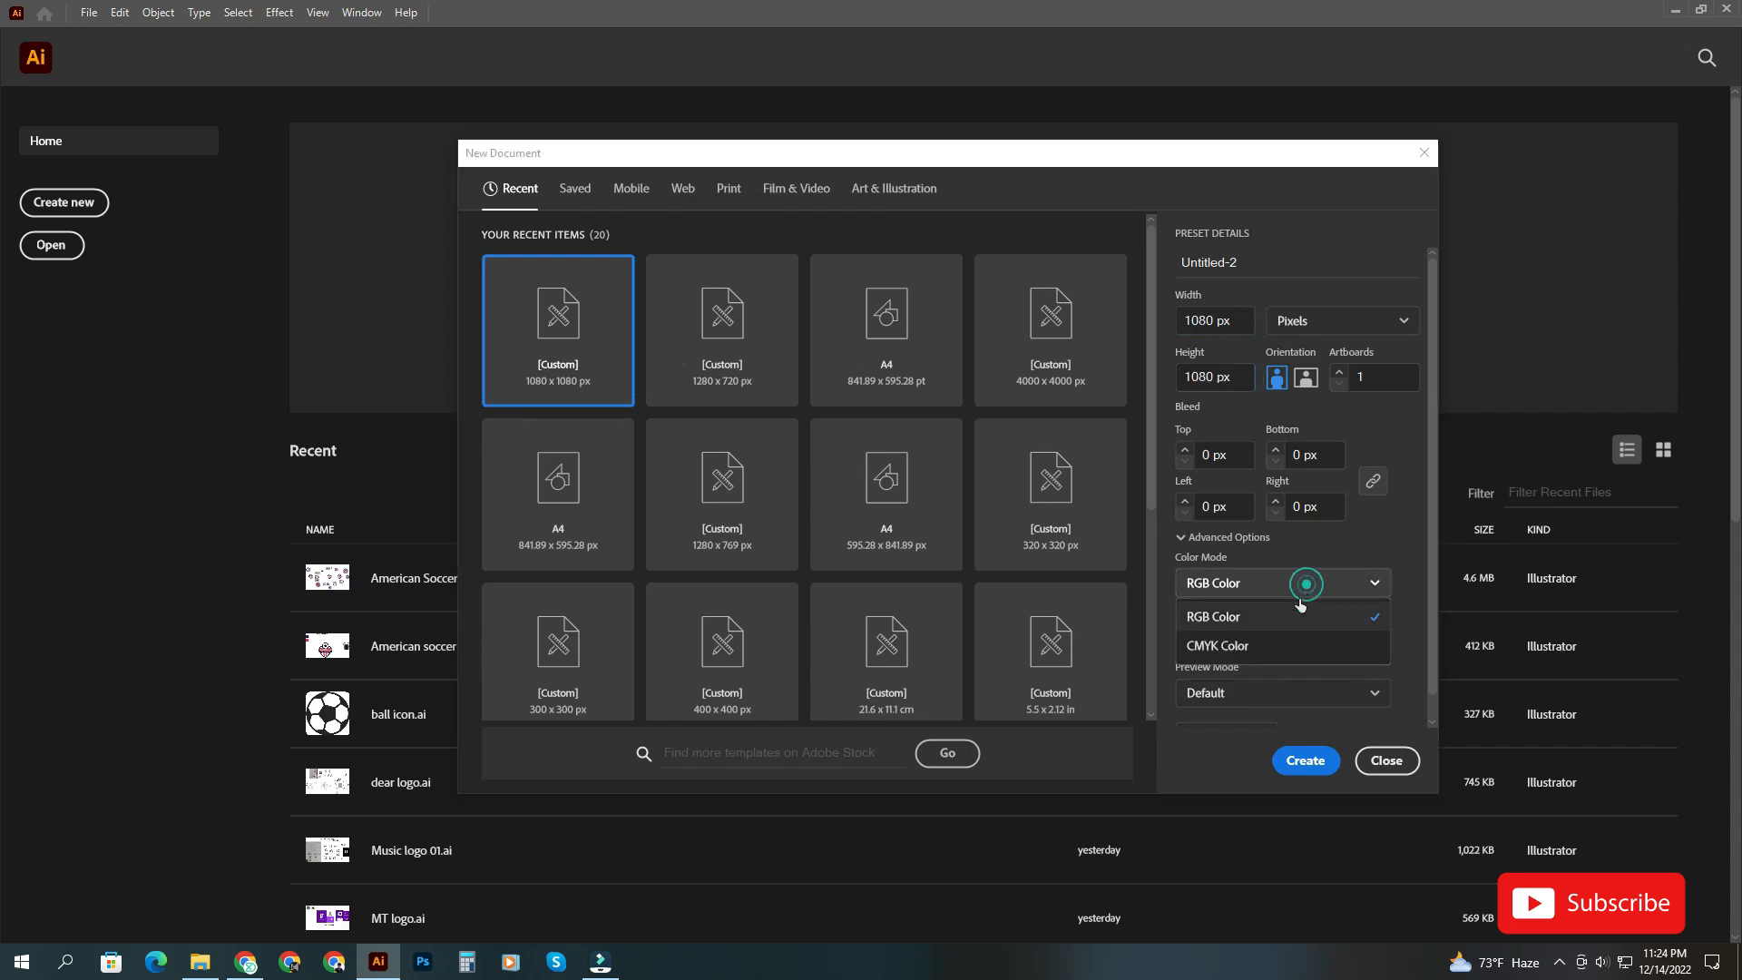
click(1303, 760)
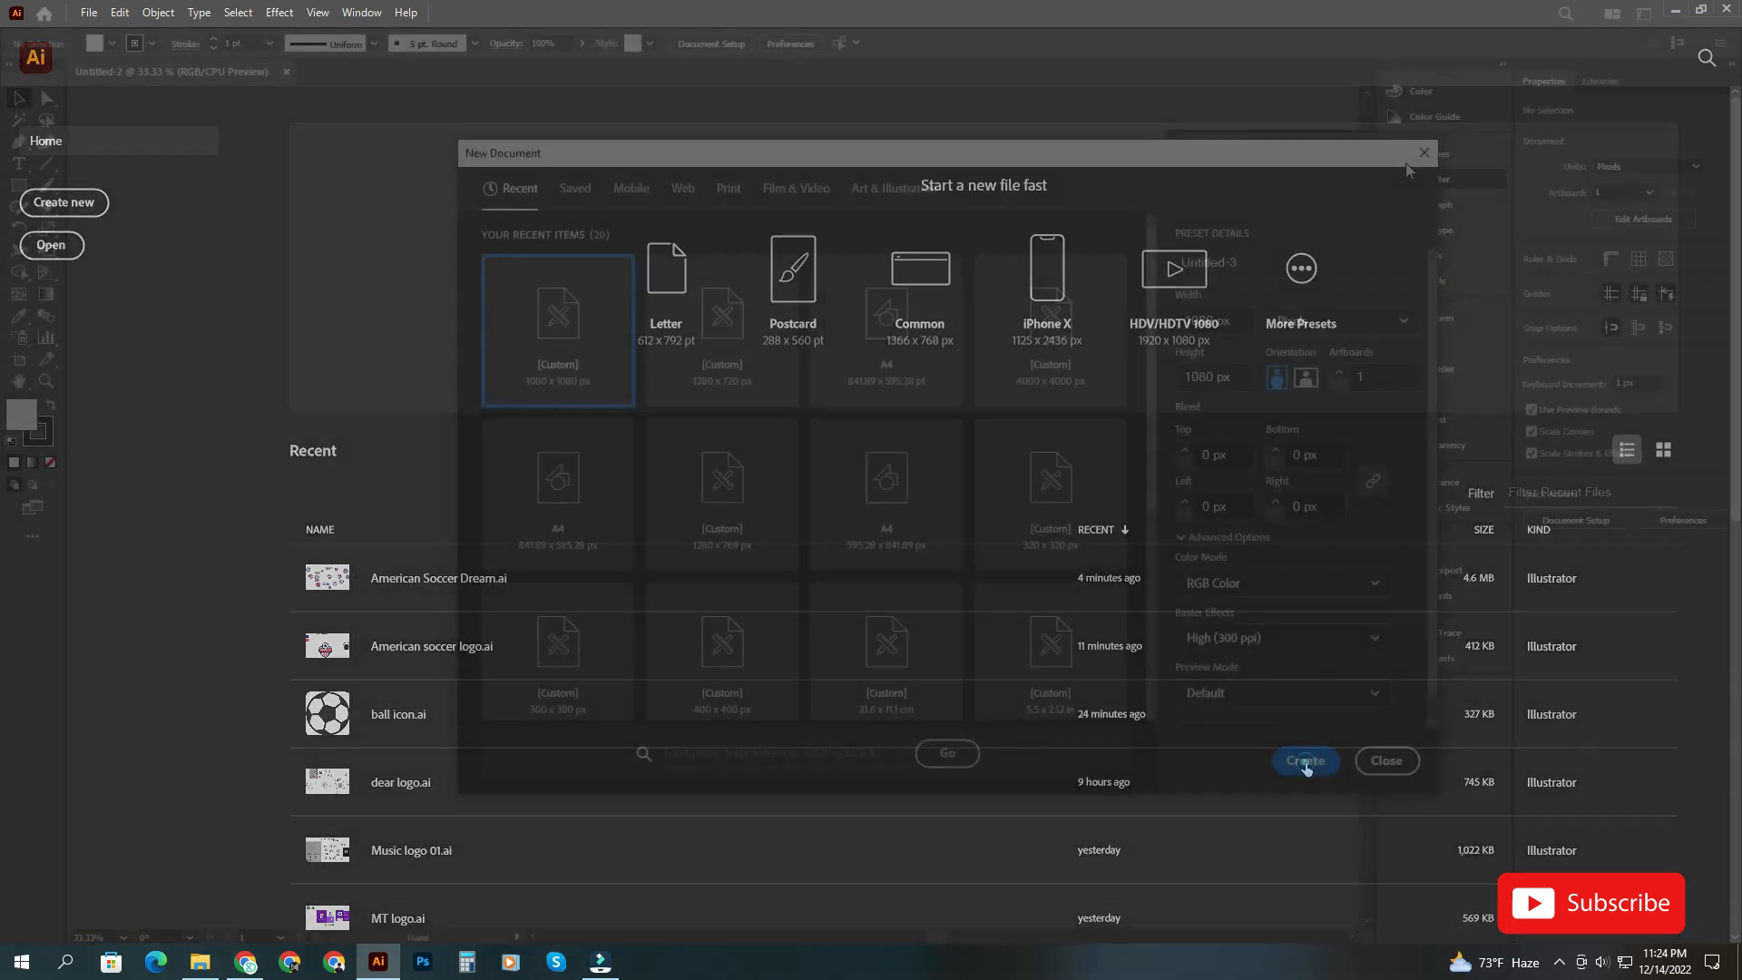
- Place an exact 100 × 100 px square beside the artboard with the Rectangle tool
click(1304, 762)
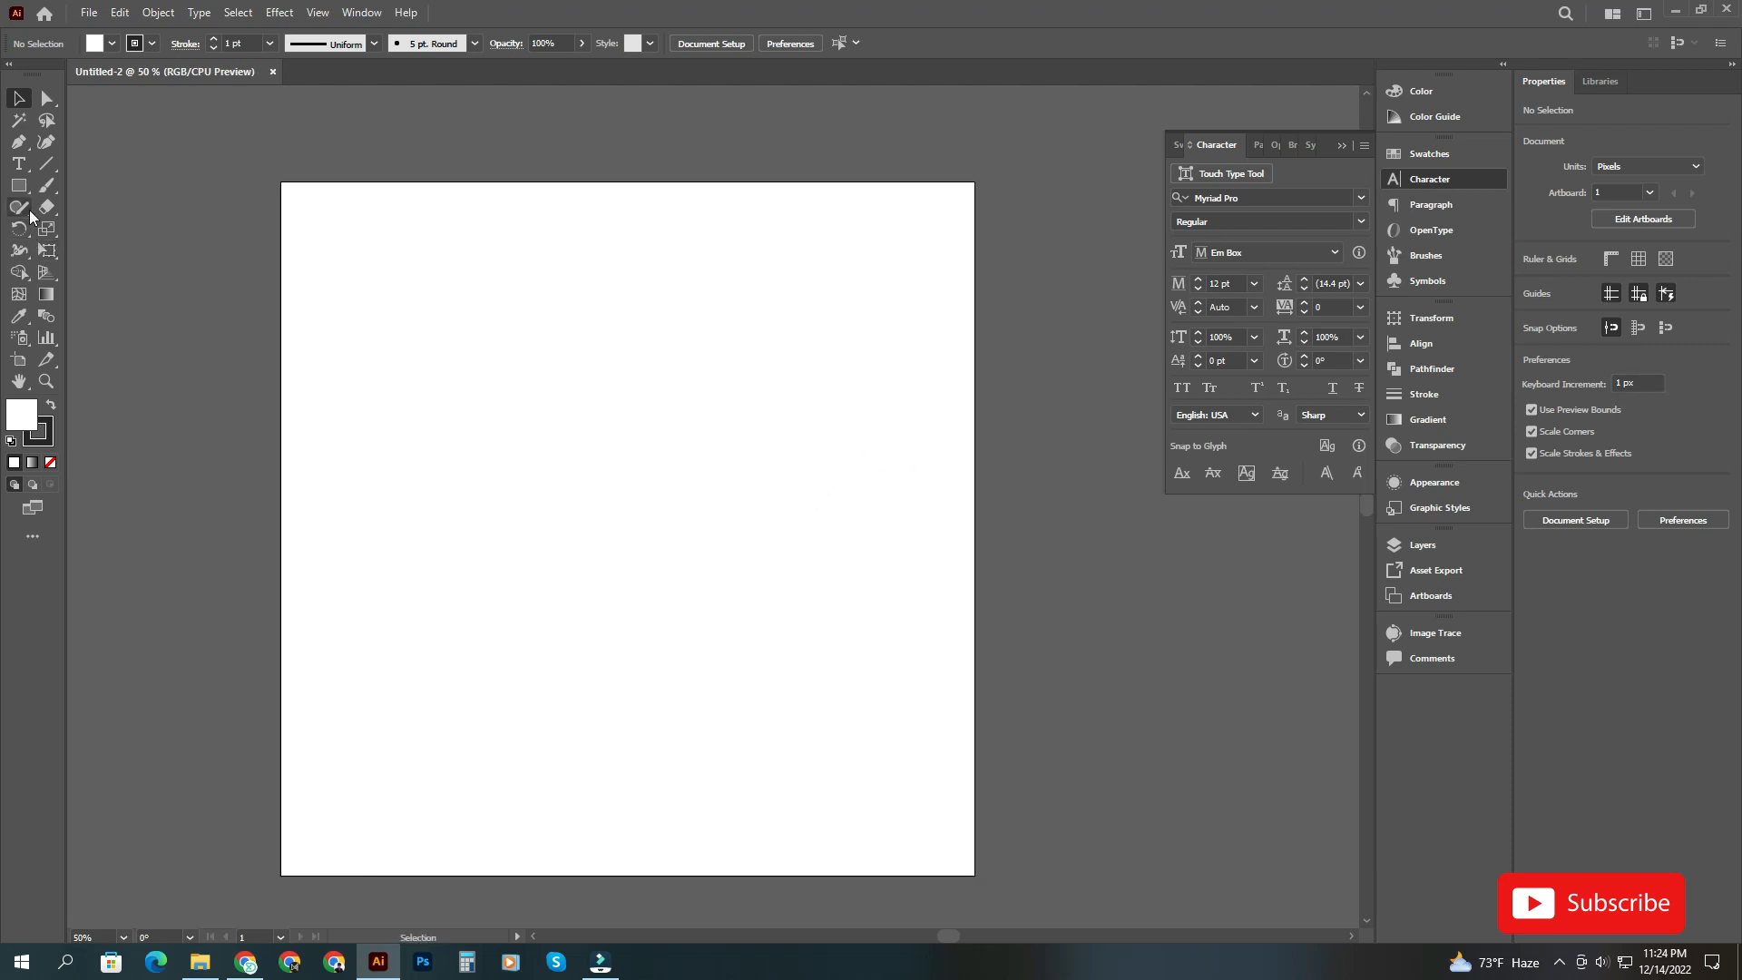
click(18, 185)
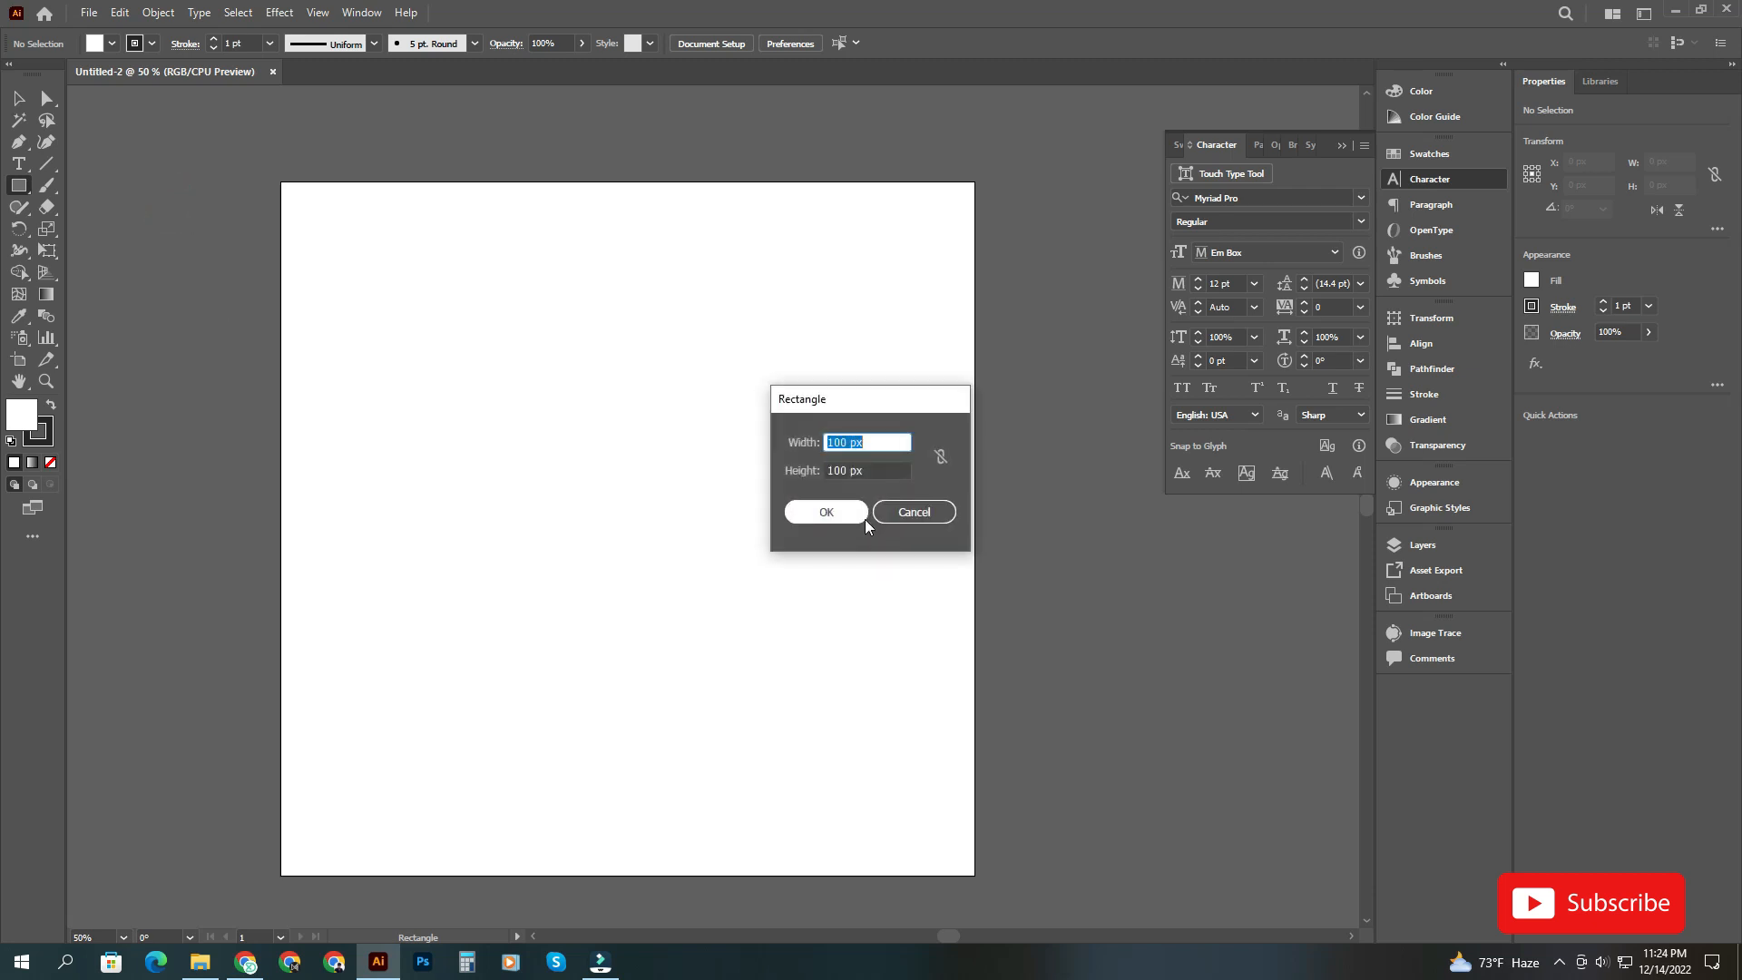
click(826, 512)
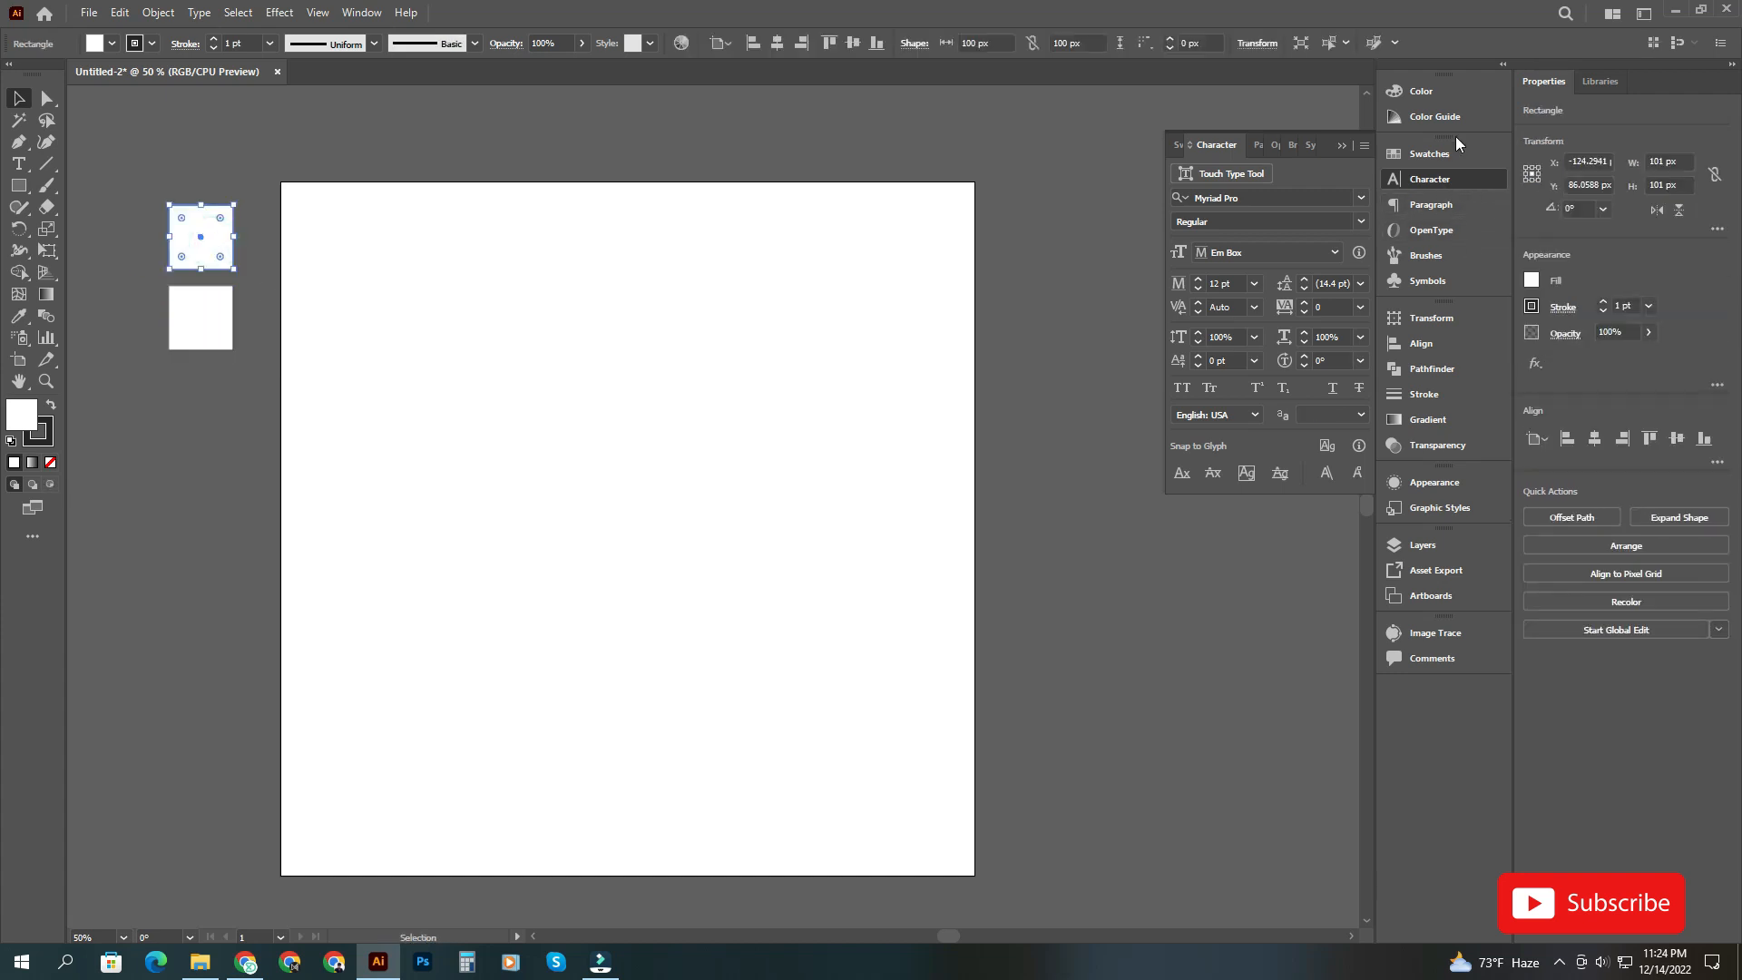
- Colour the two swatch squares by hex value, one dark navy and one red
click(1420, 90)
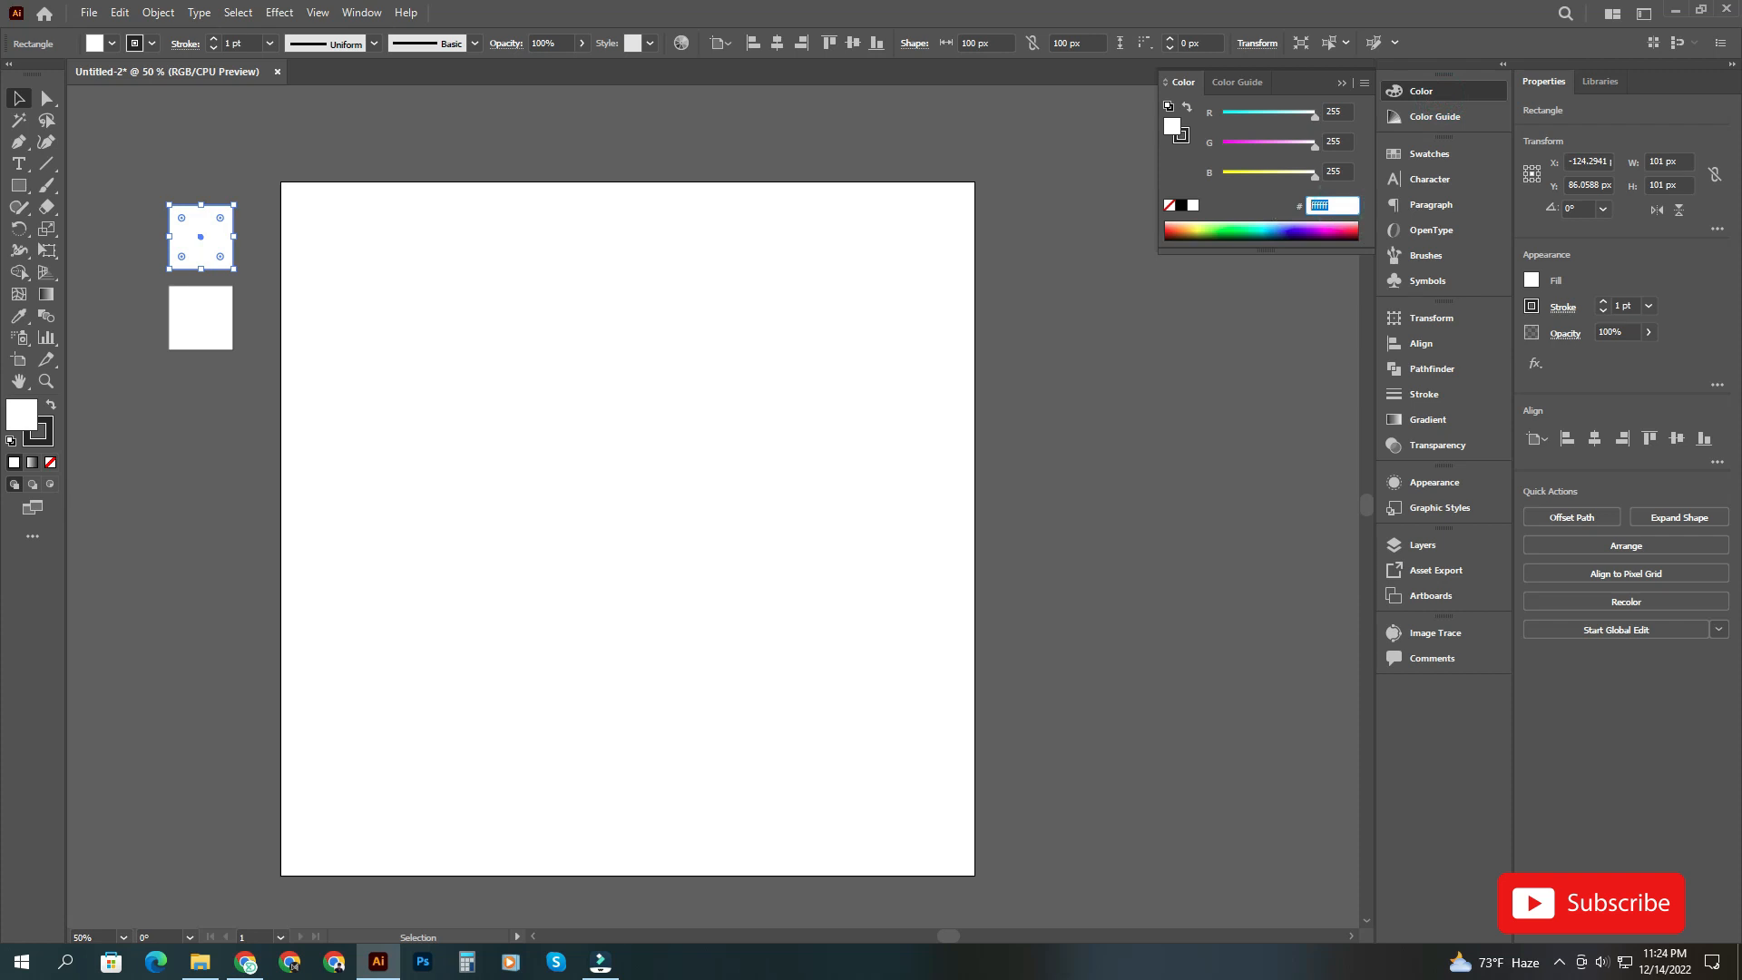
click(1330, 204)
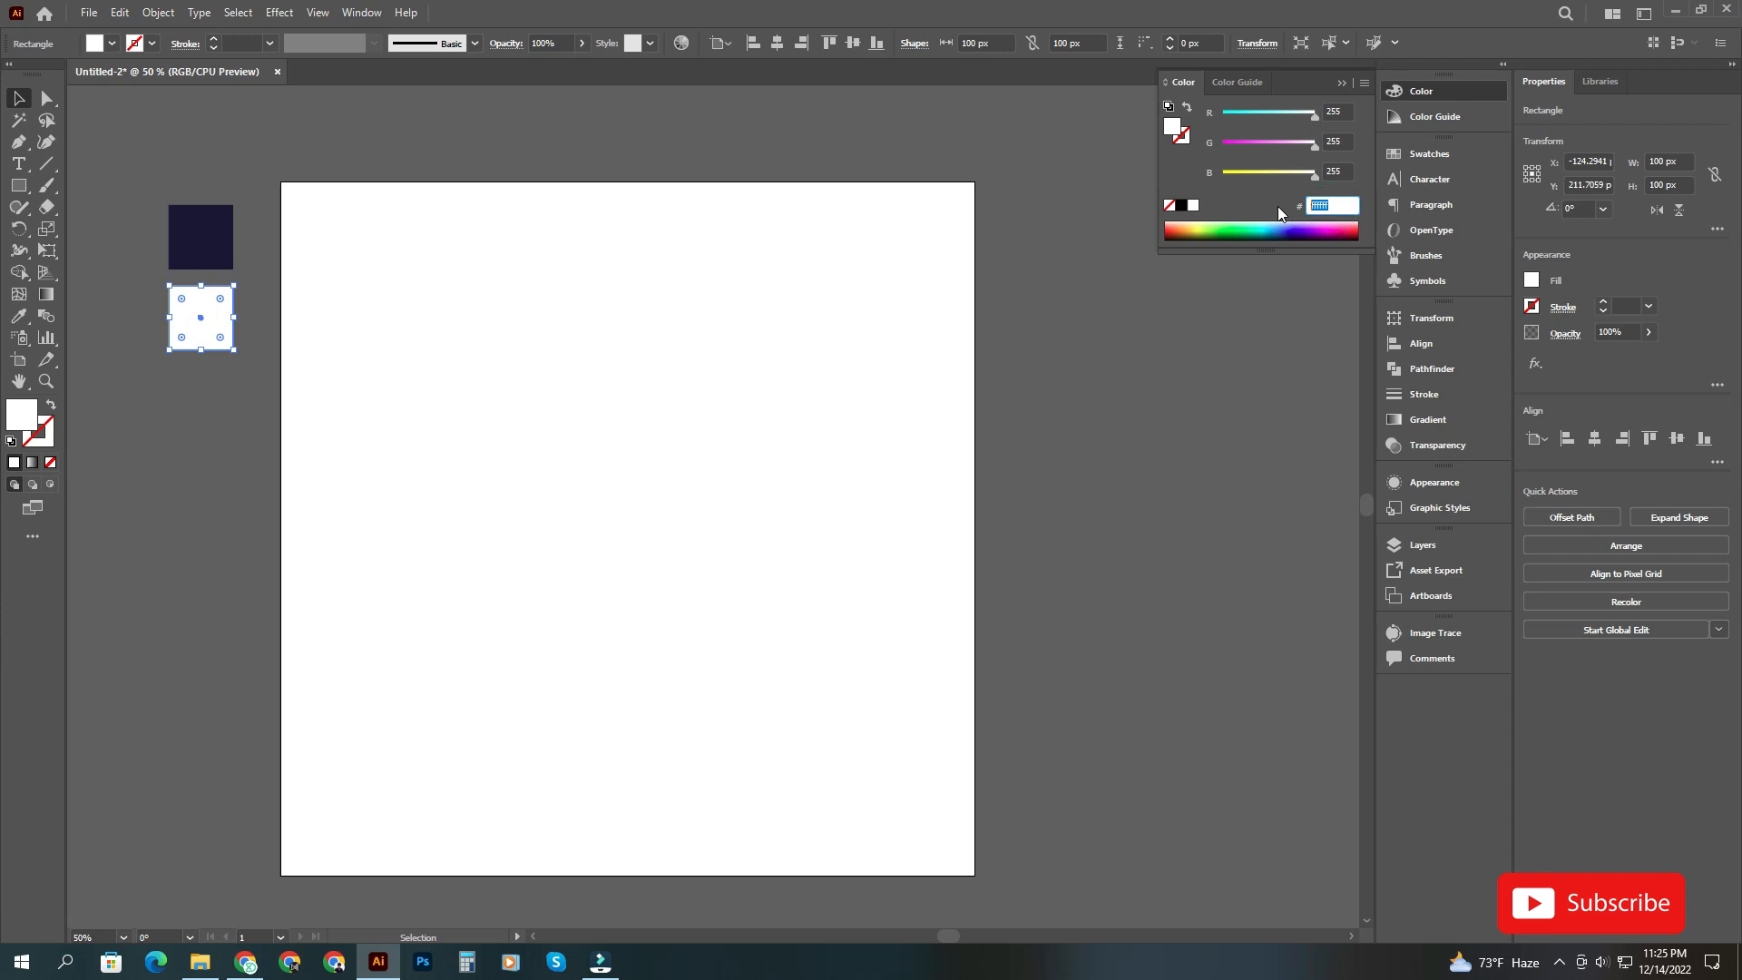
click(1327, 206)
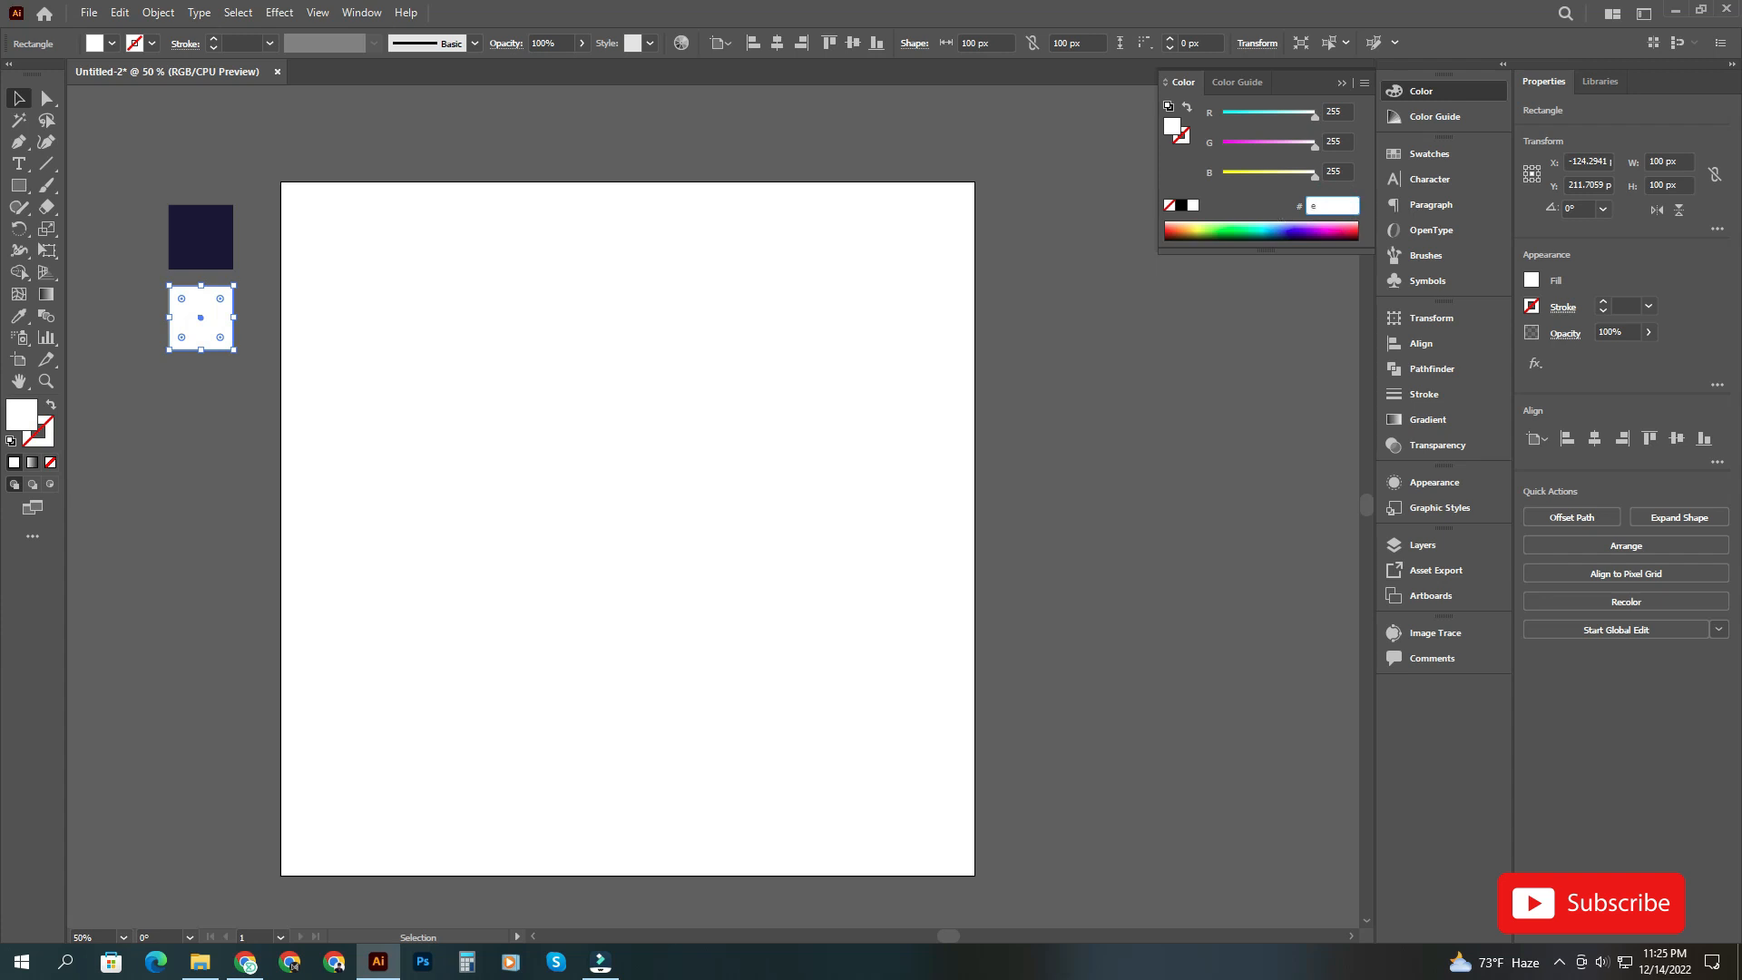
text(e21f3e)
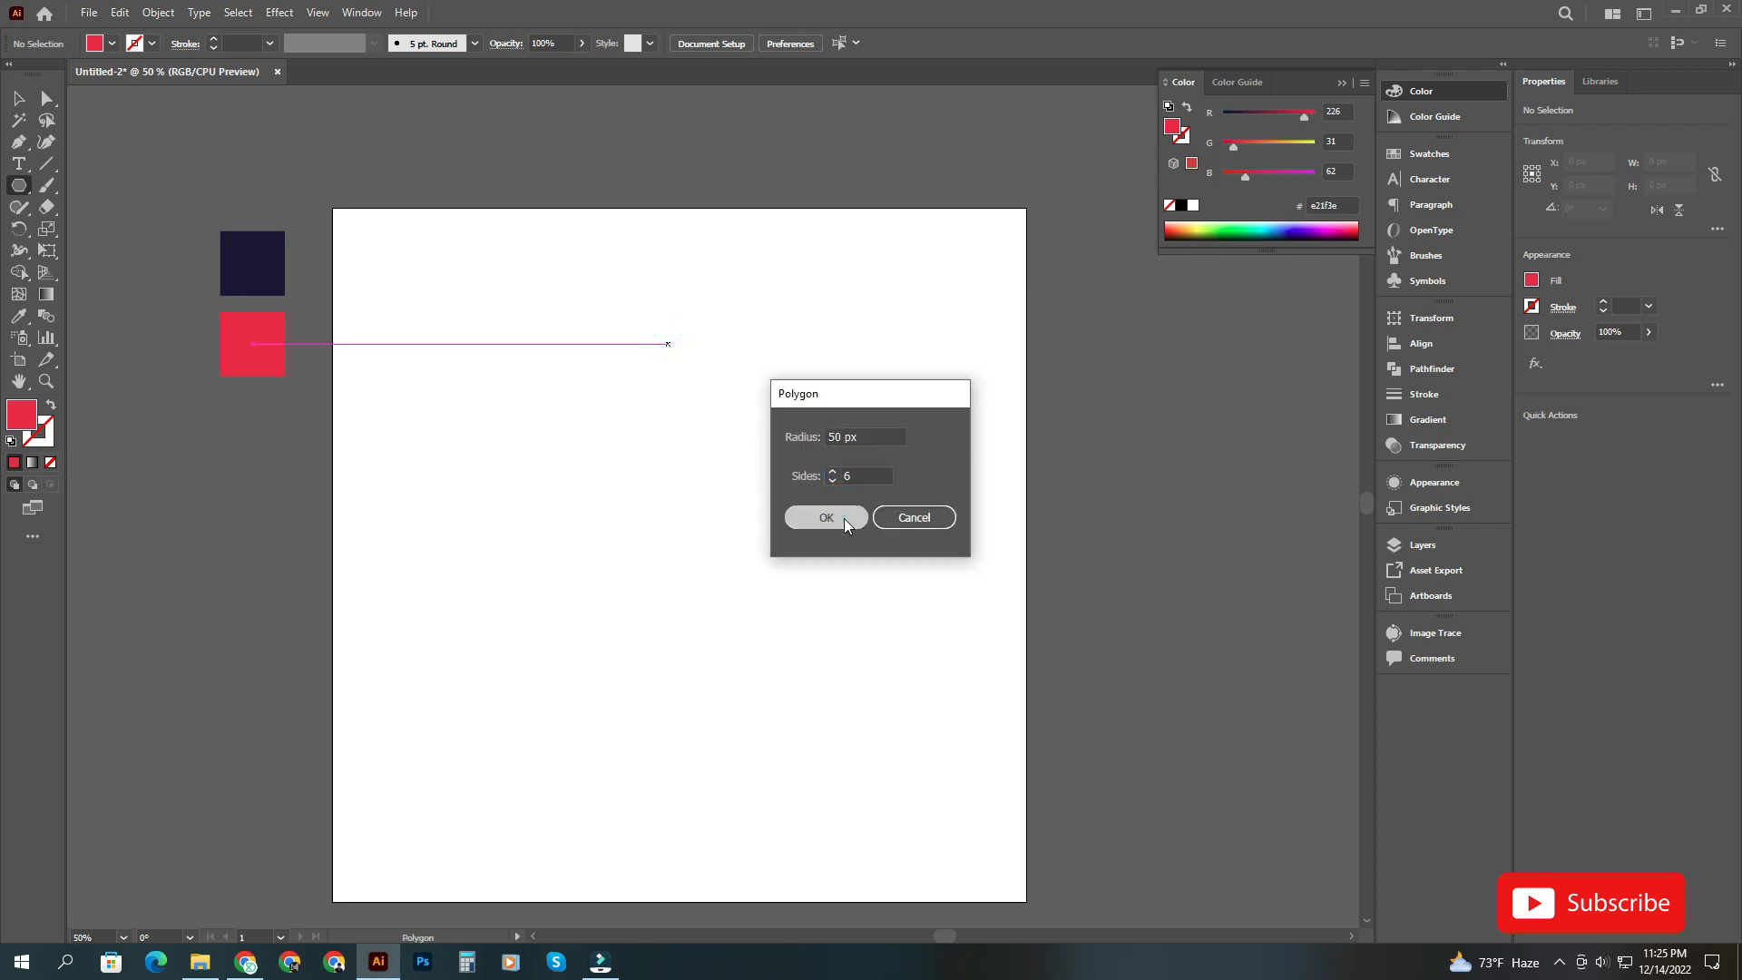
- Confirm a 6-sided polygon, centre it on the artboard as a thin black outline, and deselect
click(826, 518)
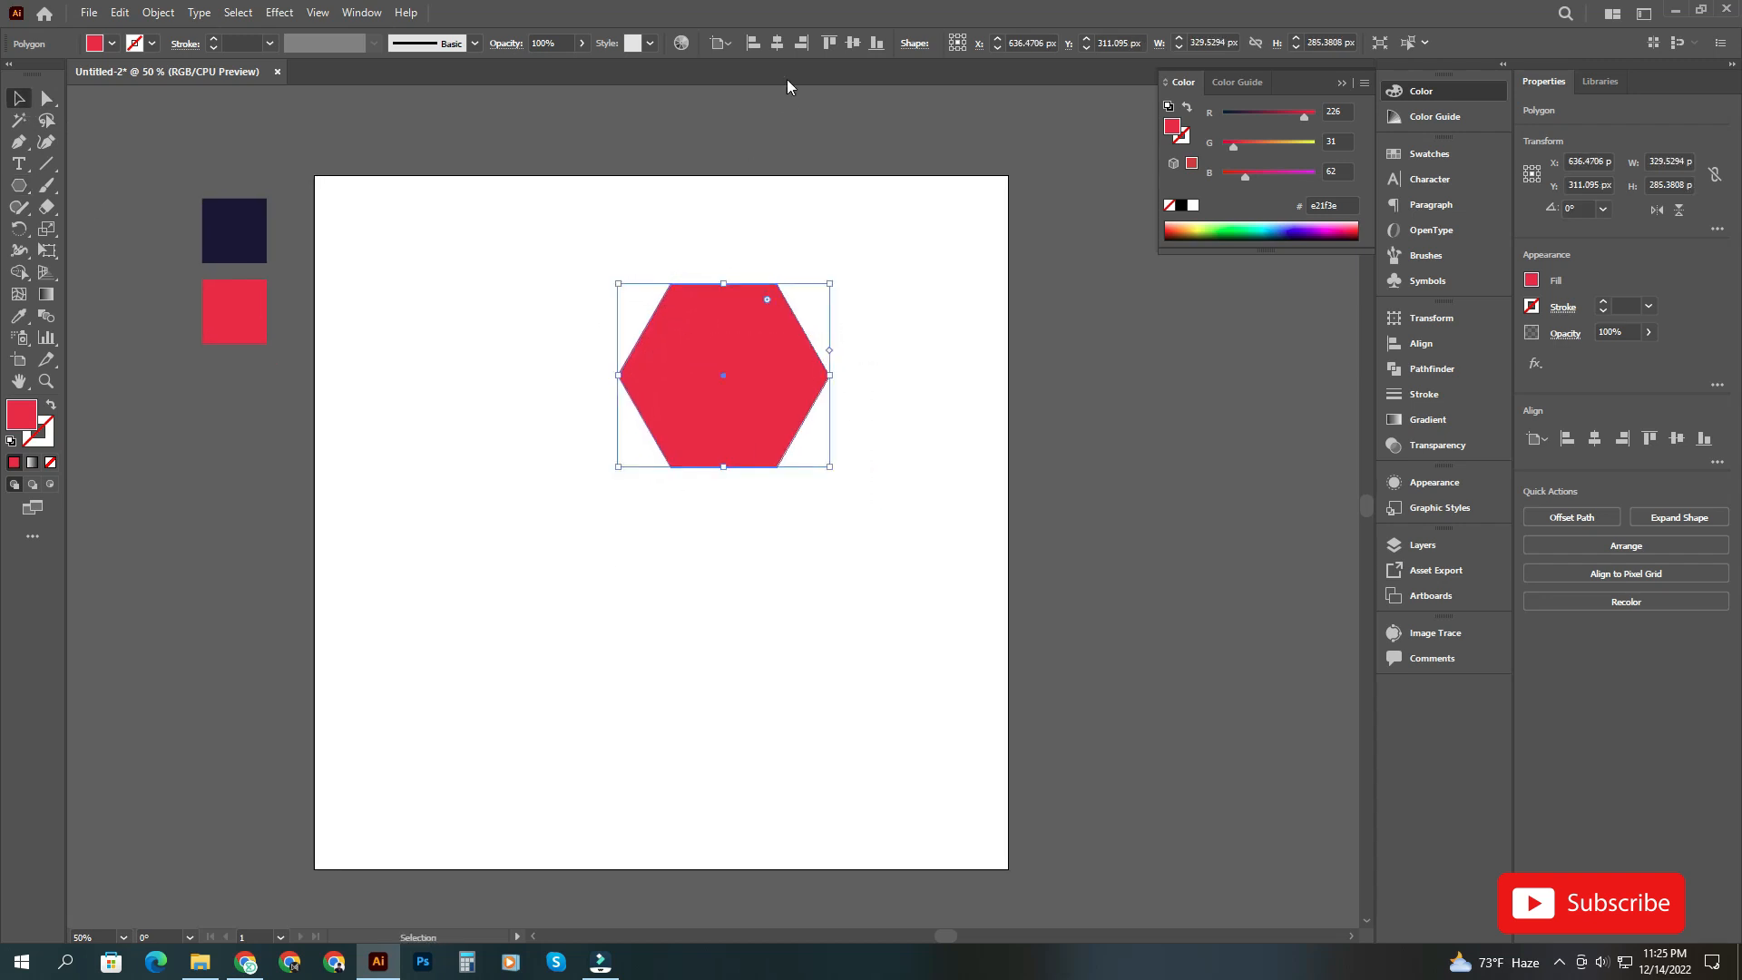
drag(722, 376, 661, 522)
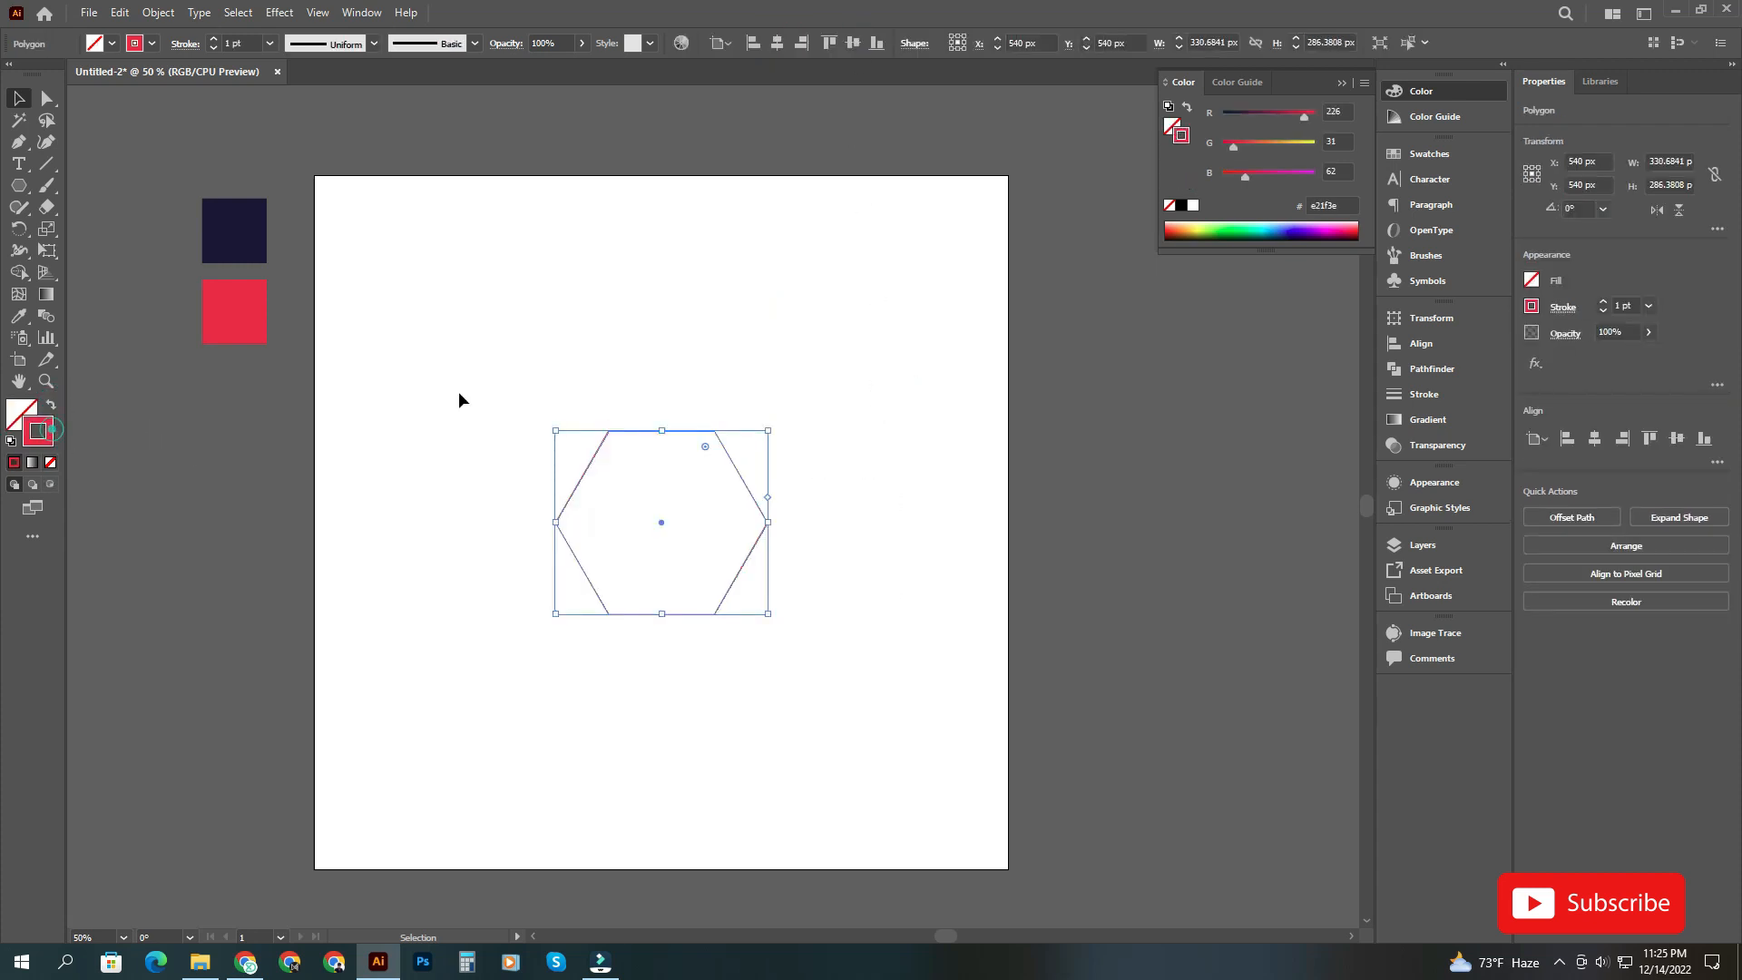
click(1192, 206)
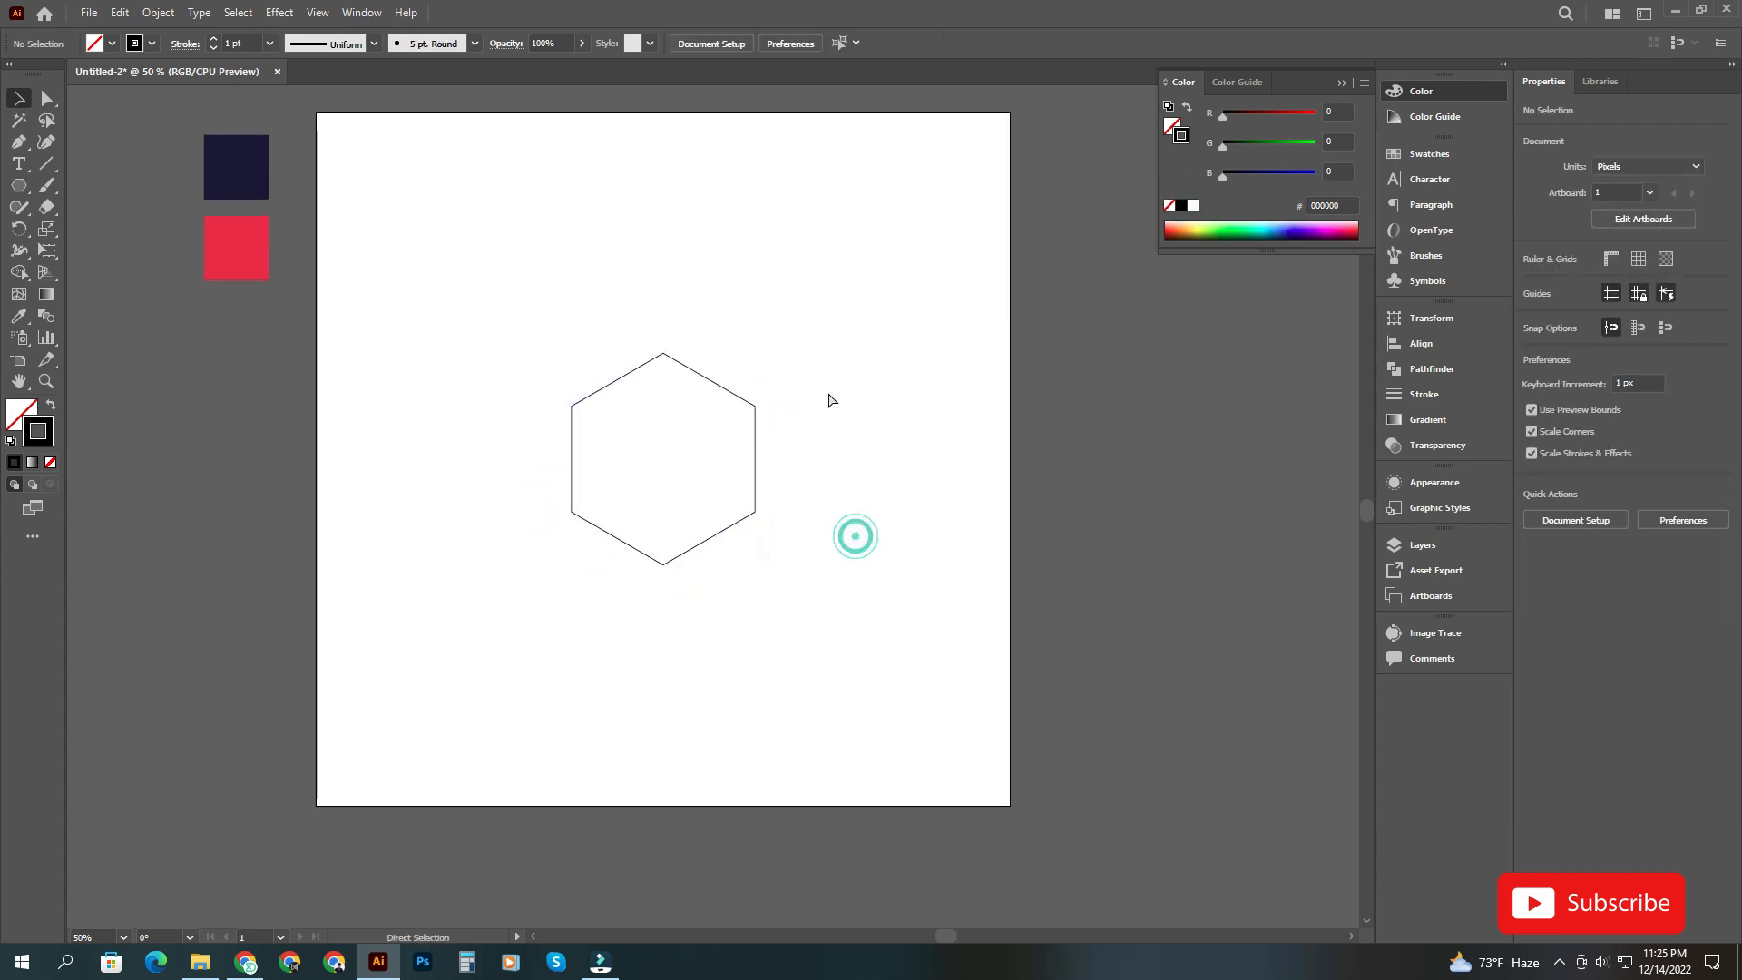
- Round the hexagon's lower corners so its bottom sides curve like a shield
click(664, 455)
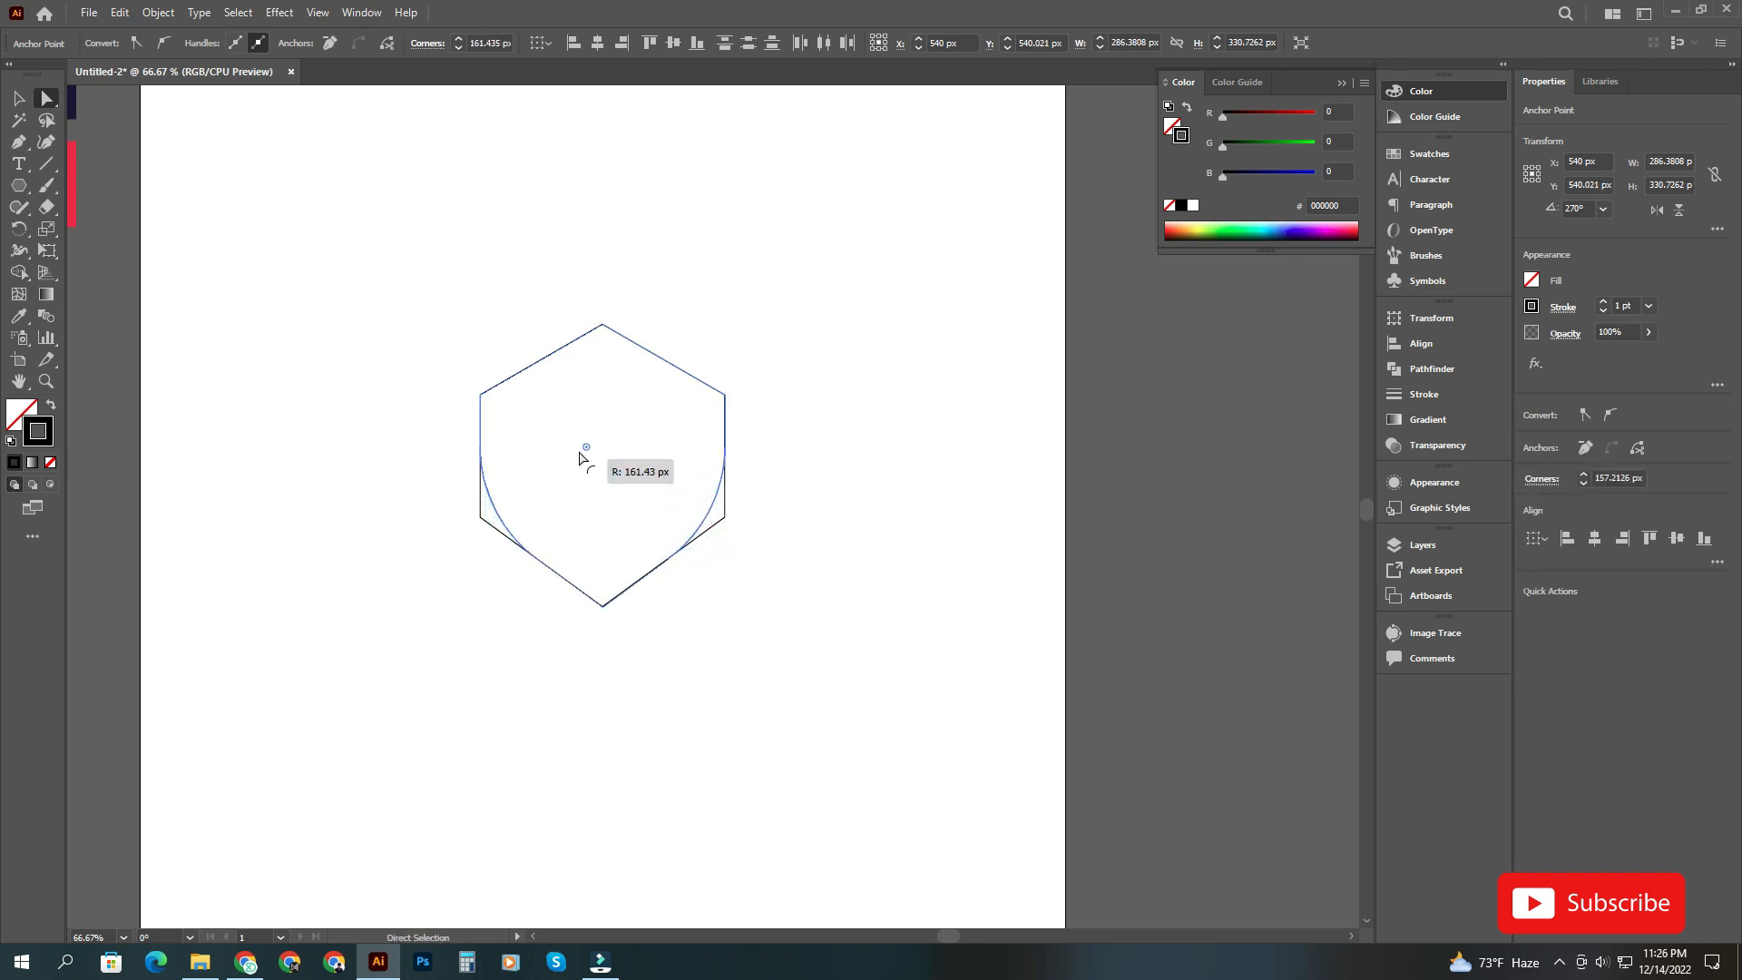
drag(583, 456, 529, 422)
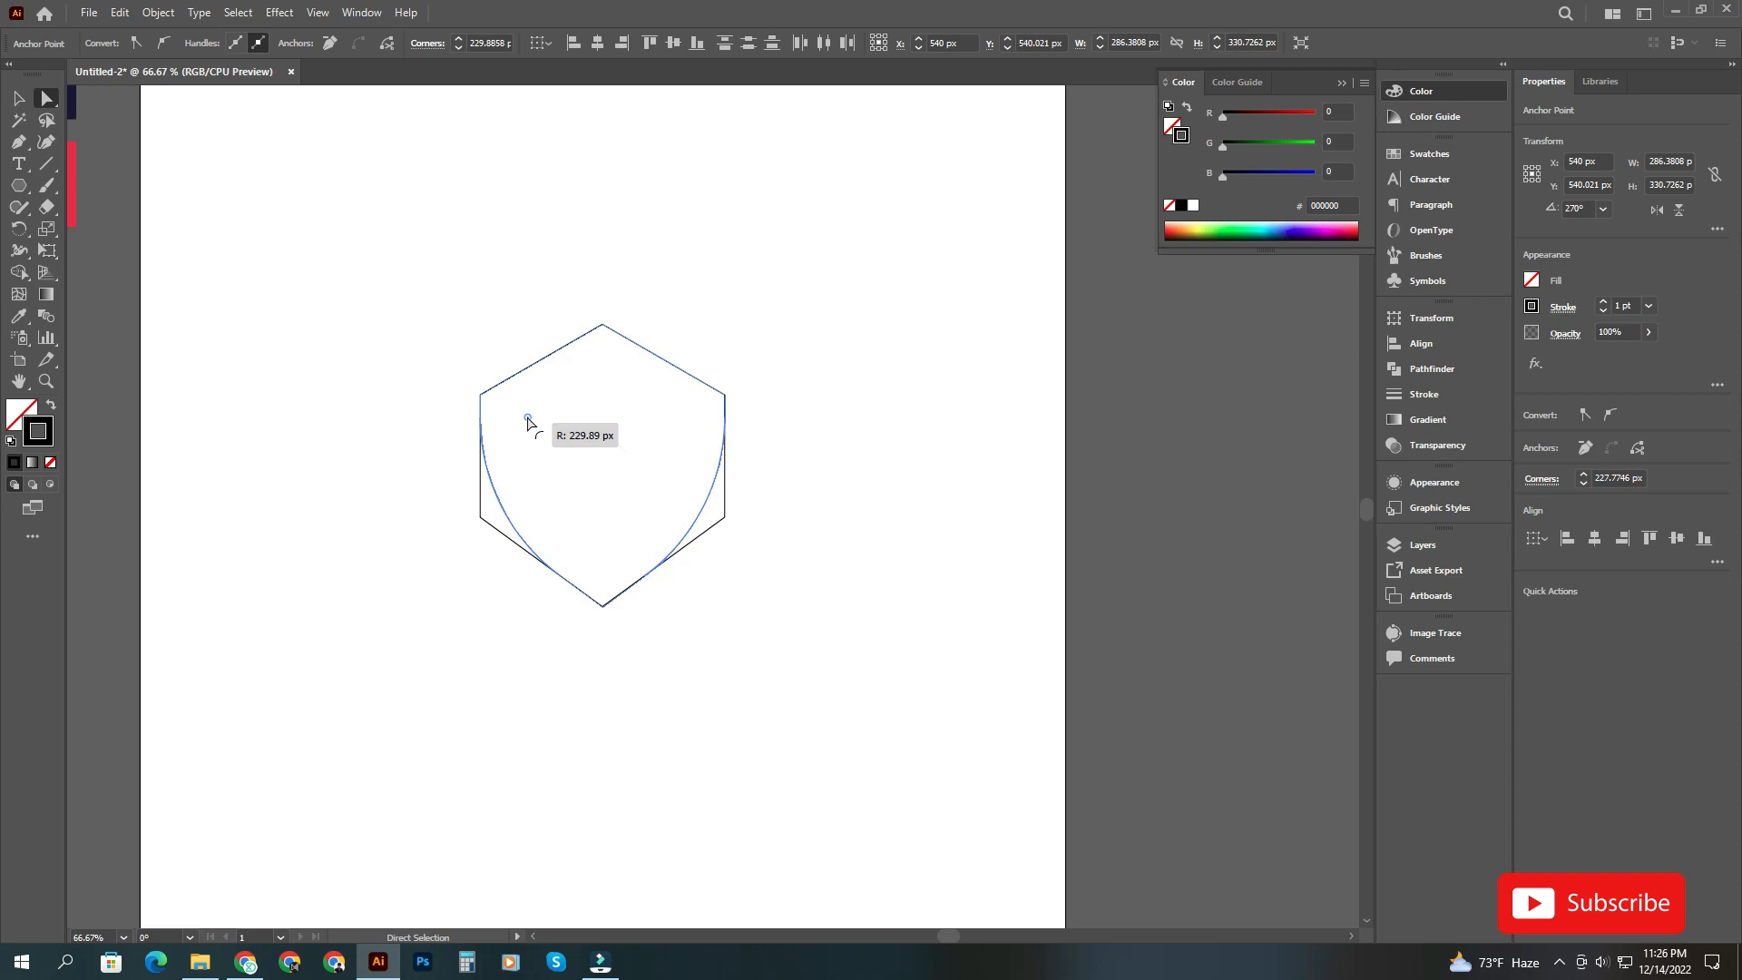
drag(526, 420, 514, 414)
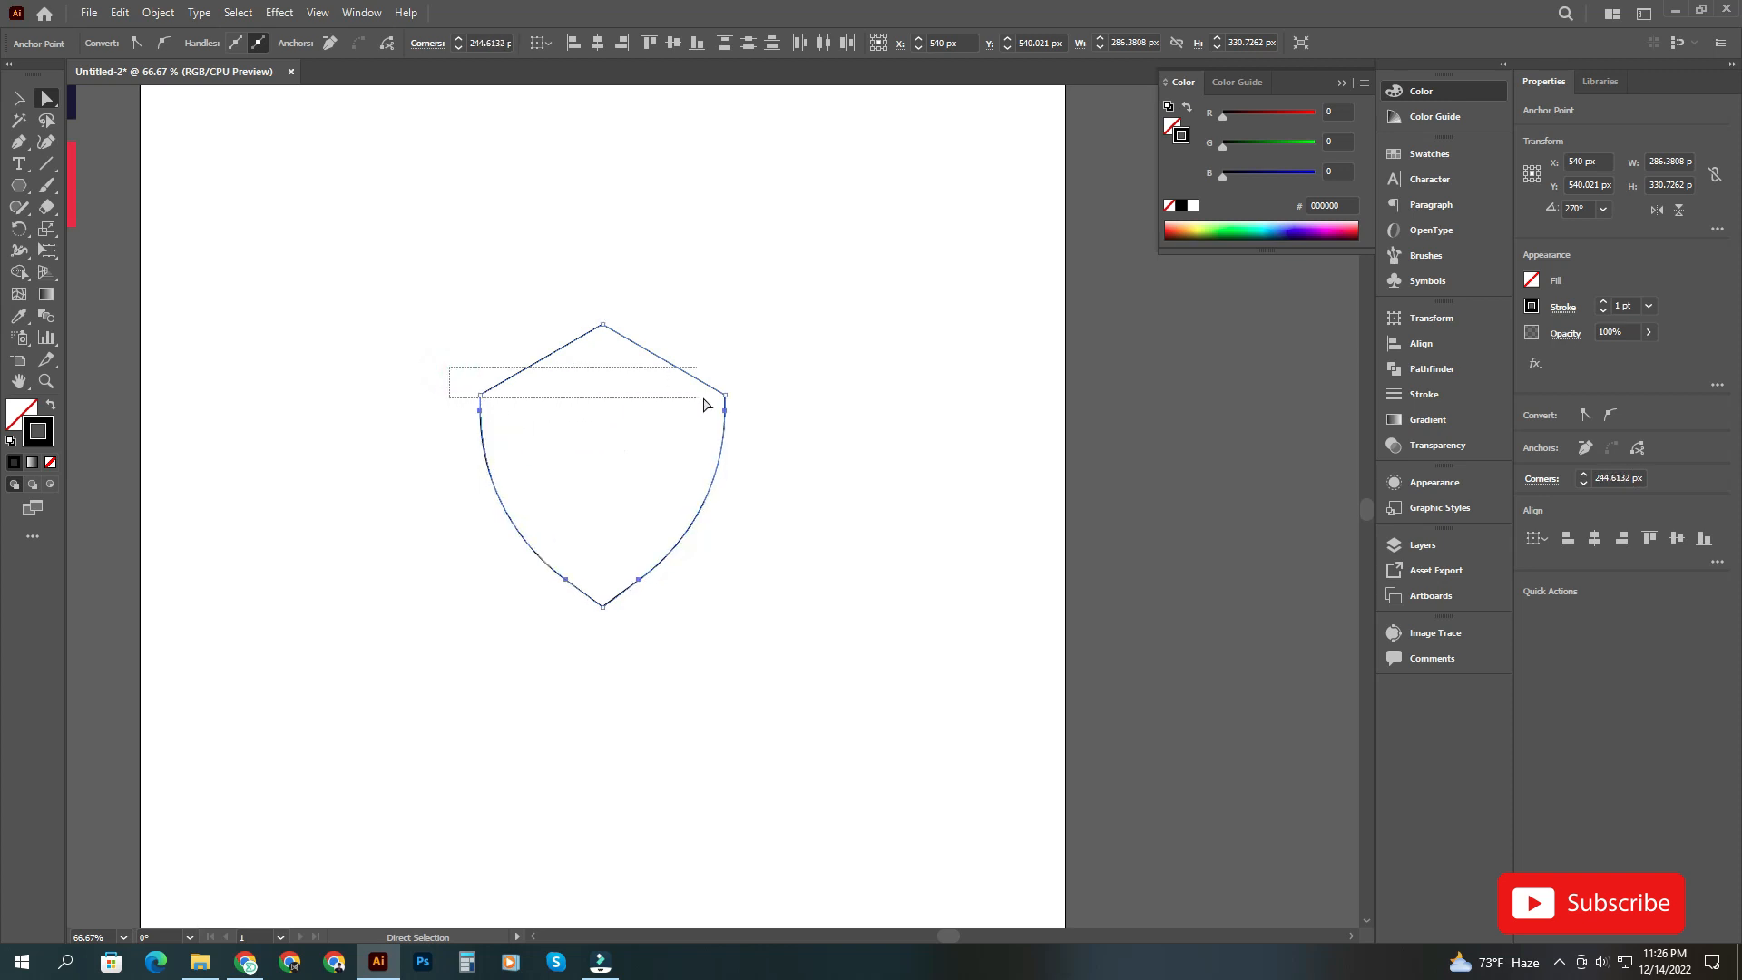
- Raise the two upper side corners and slightly round the shield's top point
drag(723, 412, 724, 396)
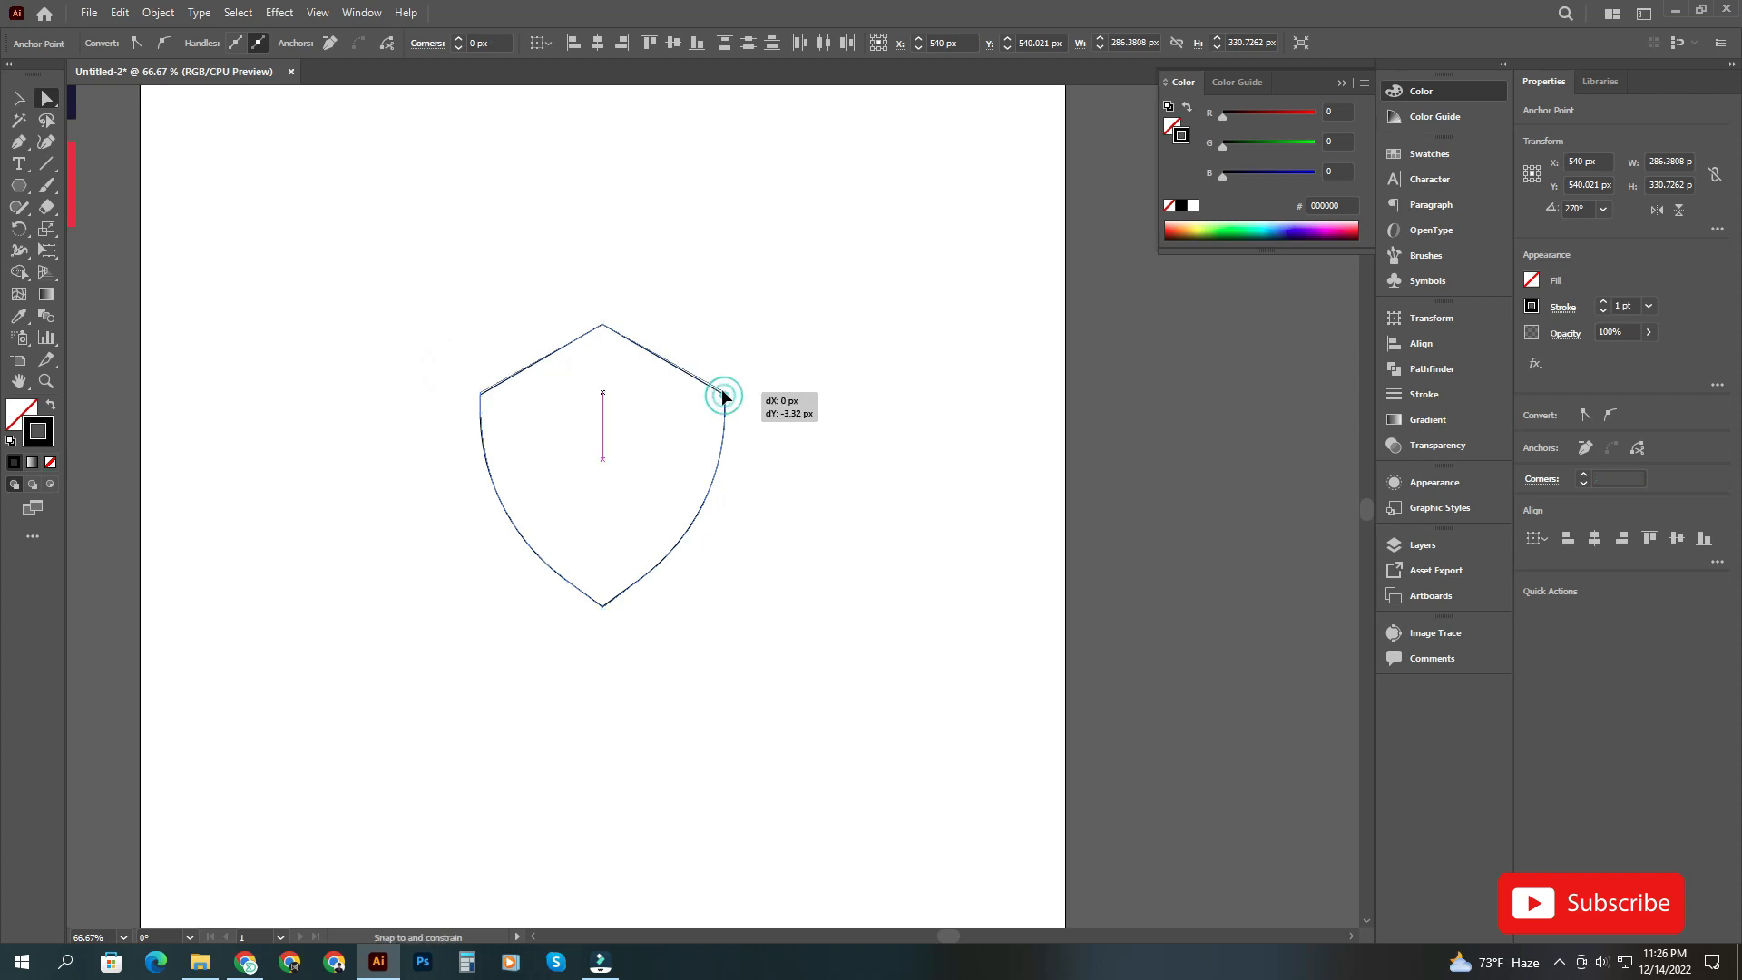
drag(723, 396, 720, 380)
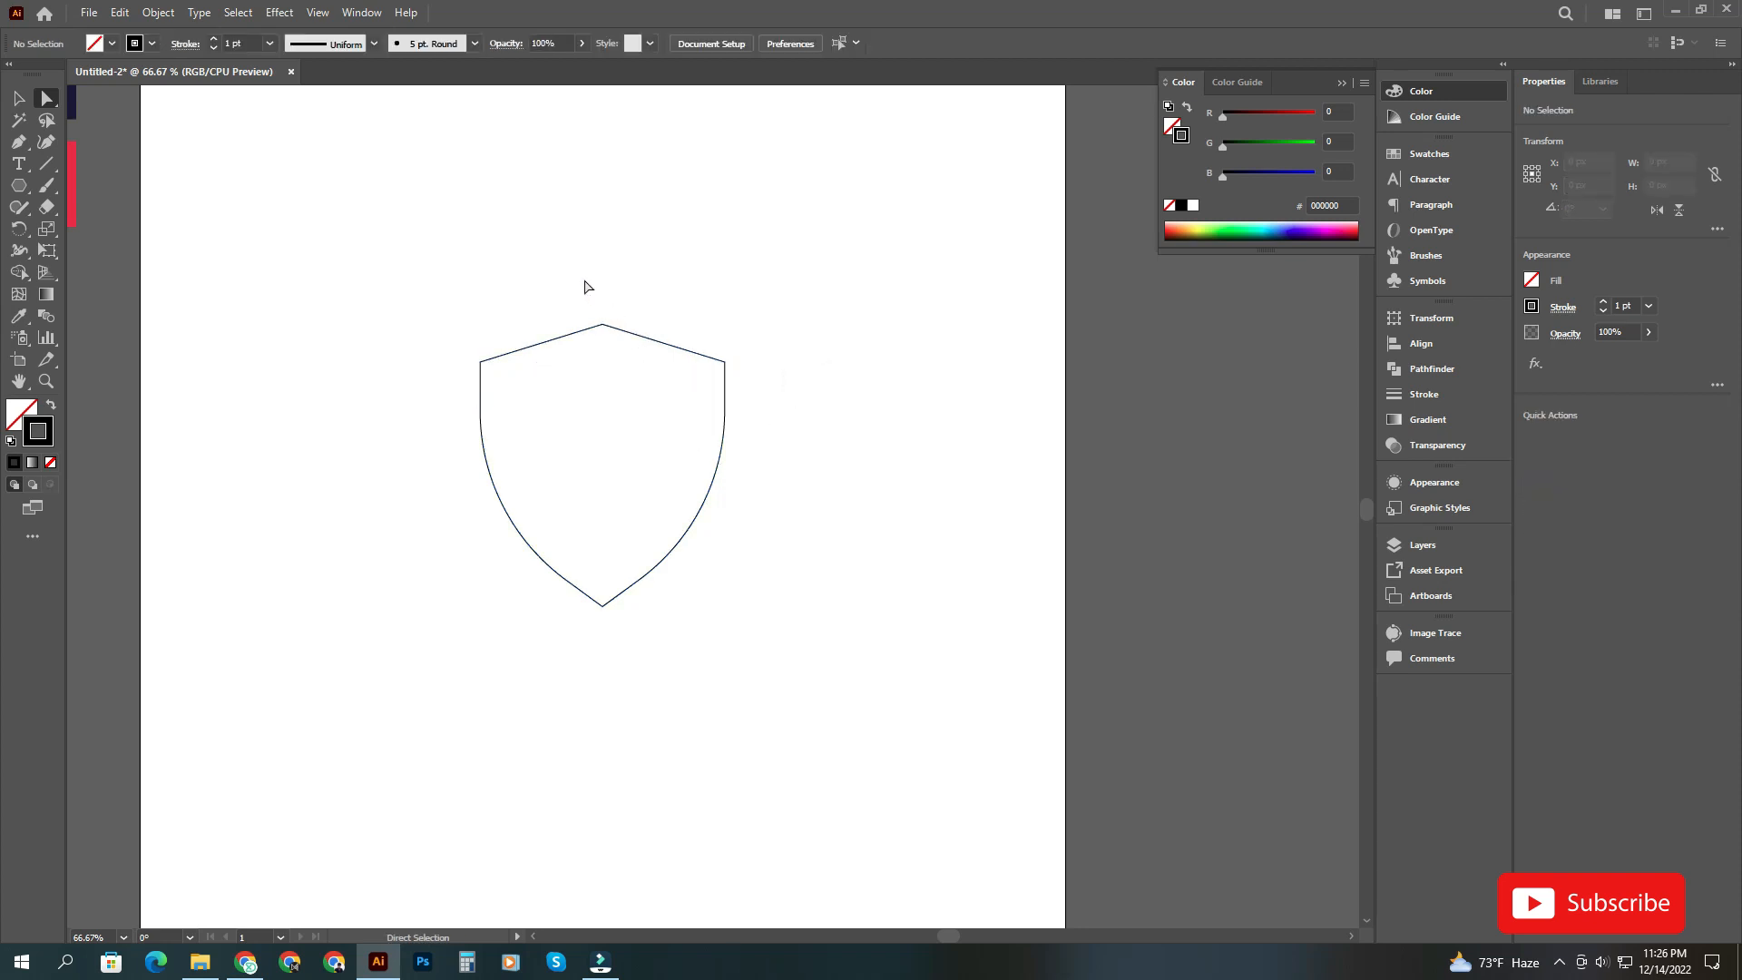
click(600, 333)
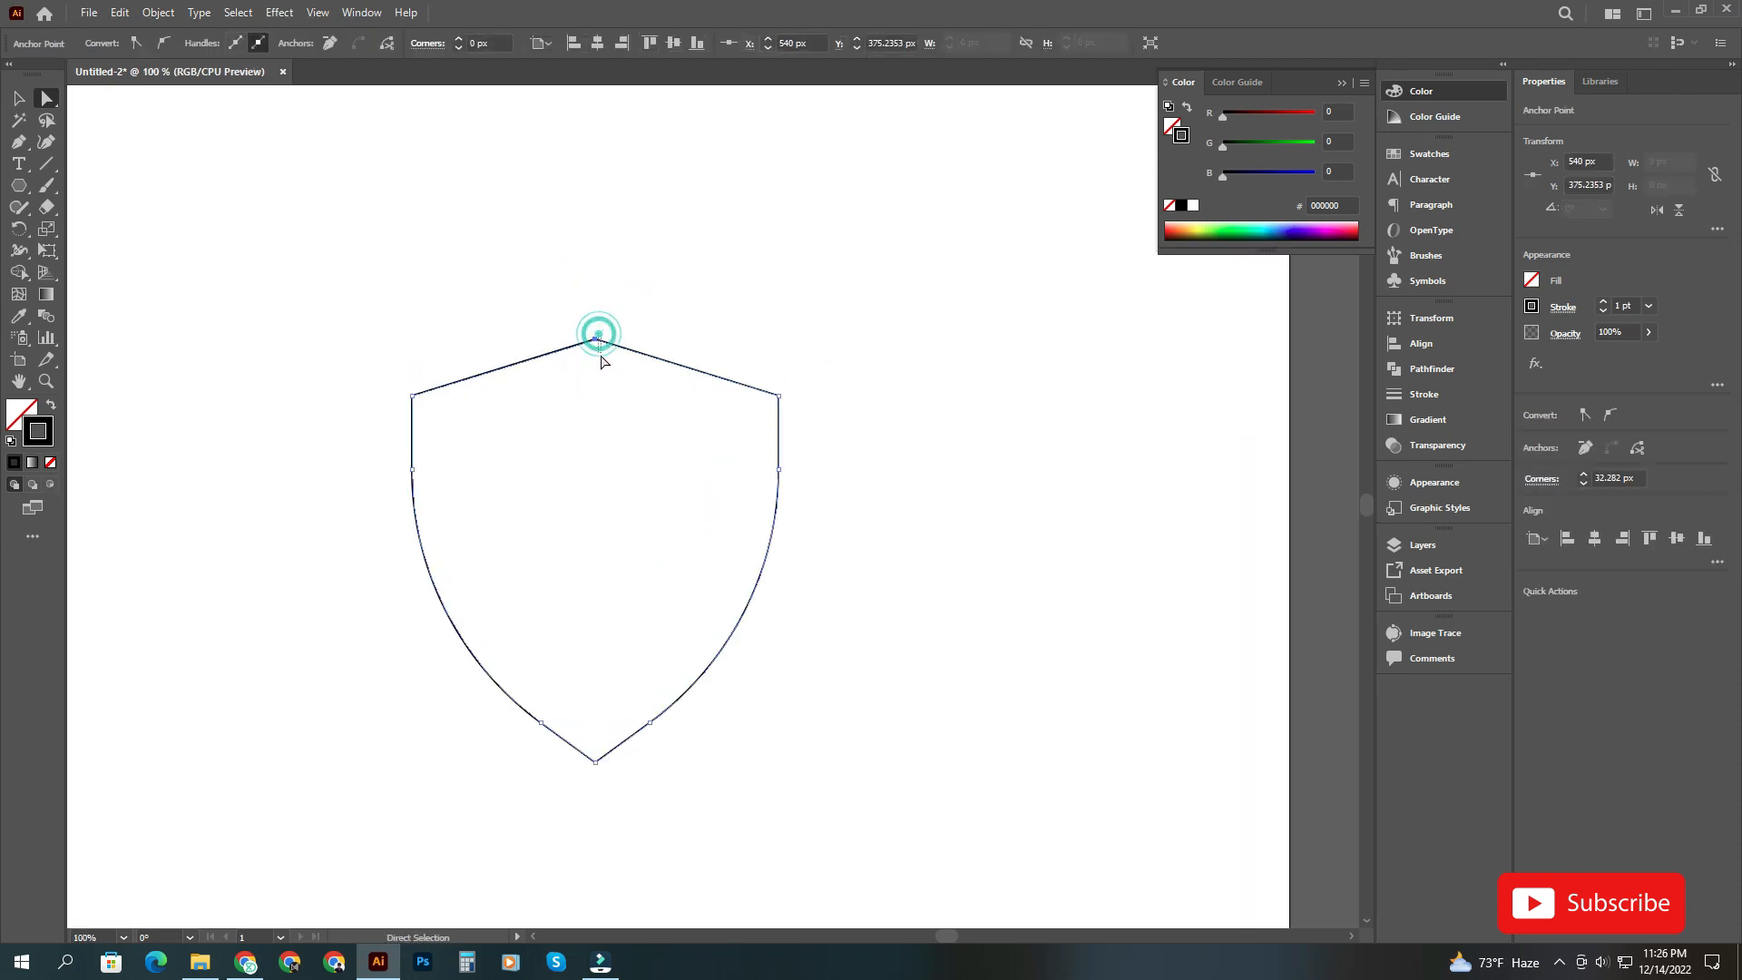
drag(598, 347, 593, 428)
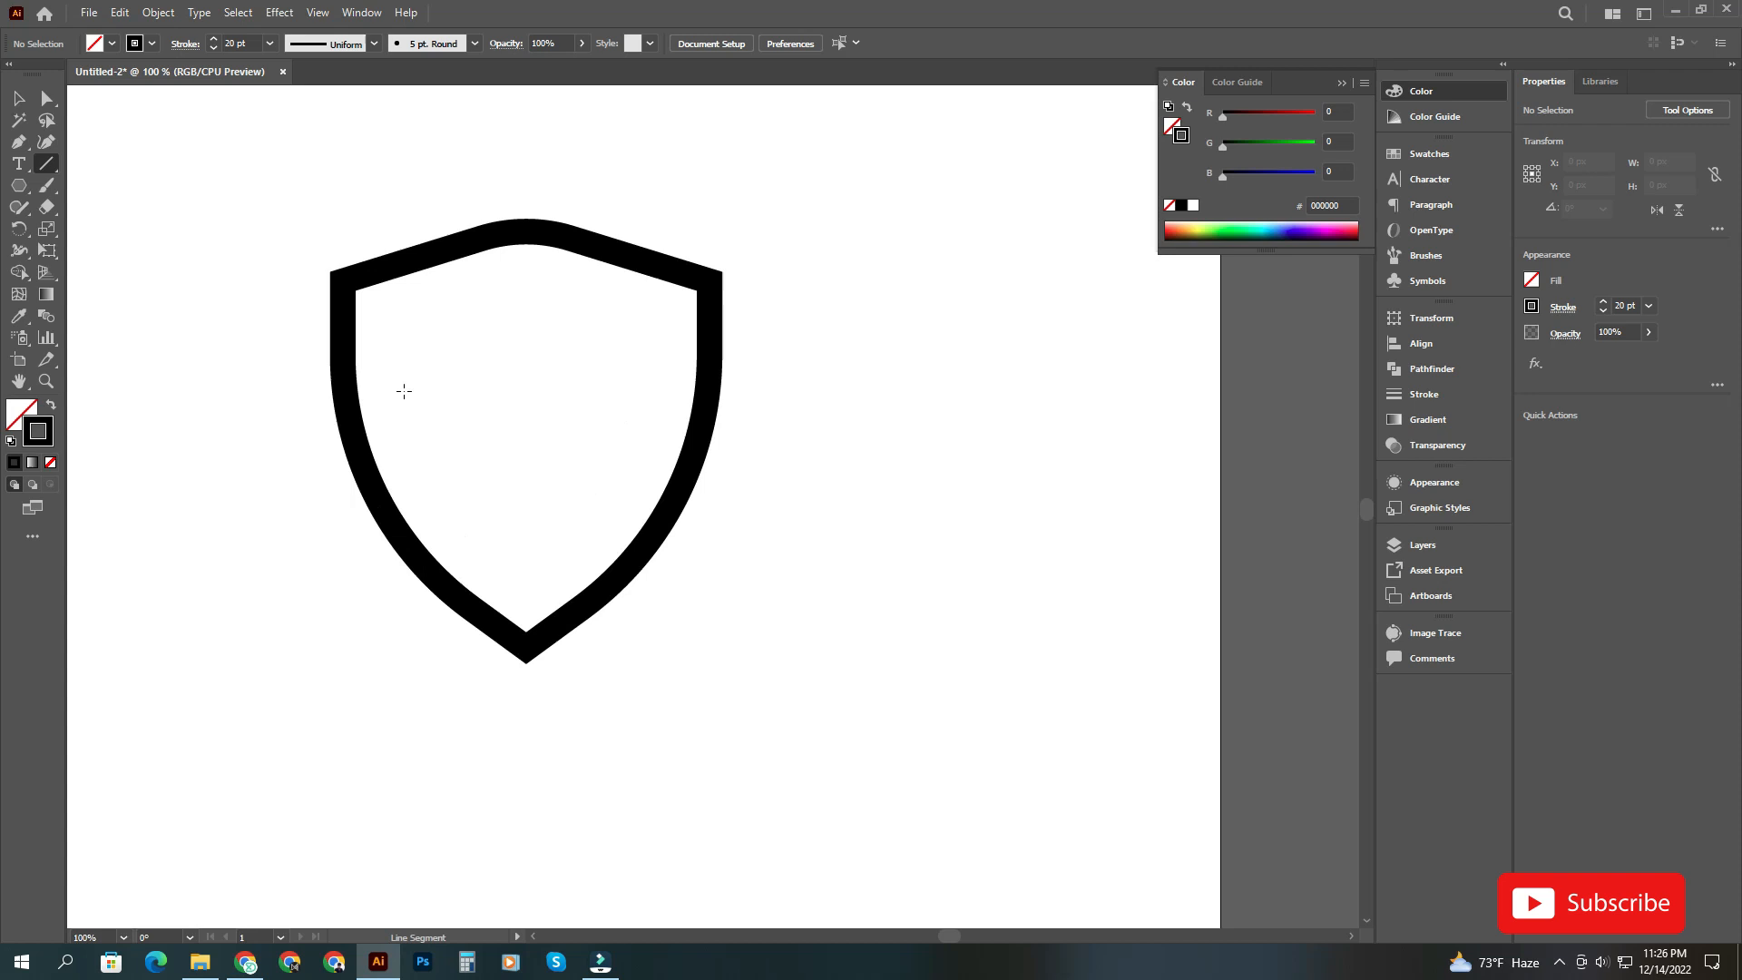
- Draw a vertical stripe in the shield, duplicate it to five, and distribute them evenly
drag(398, 391, 397, 625)
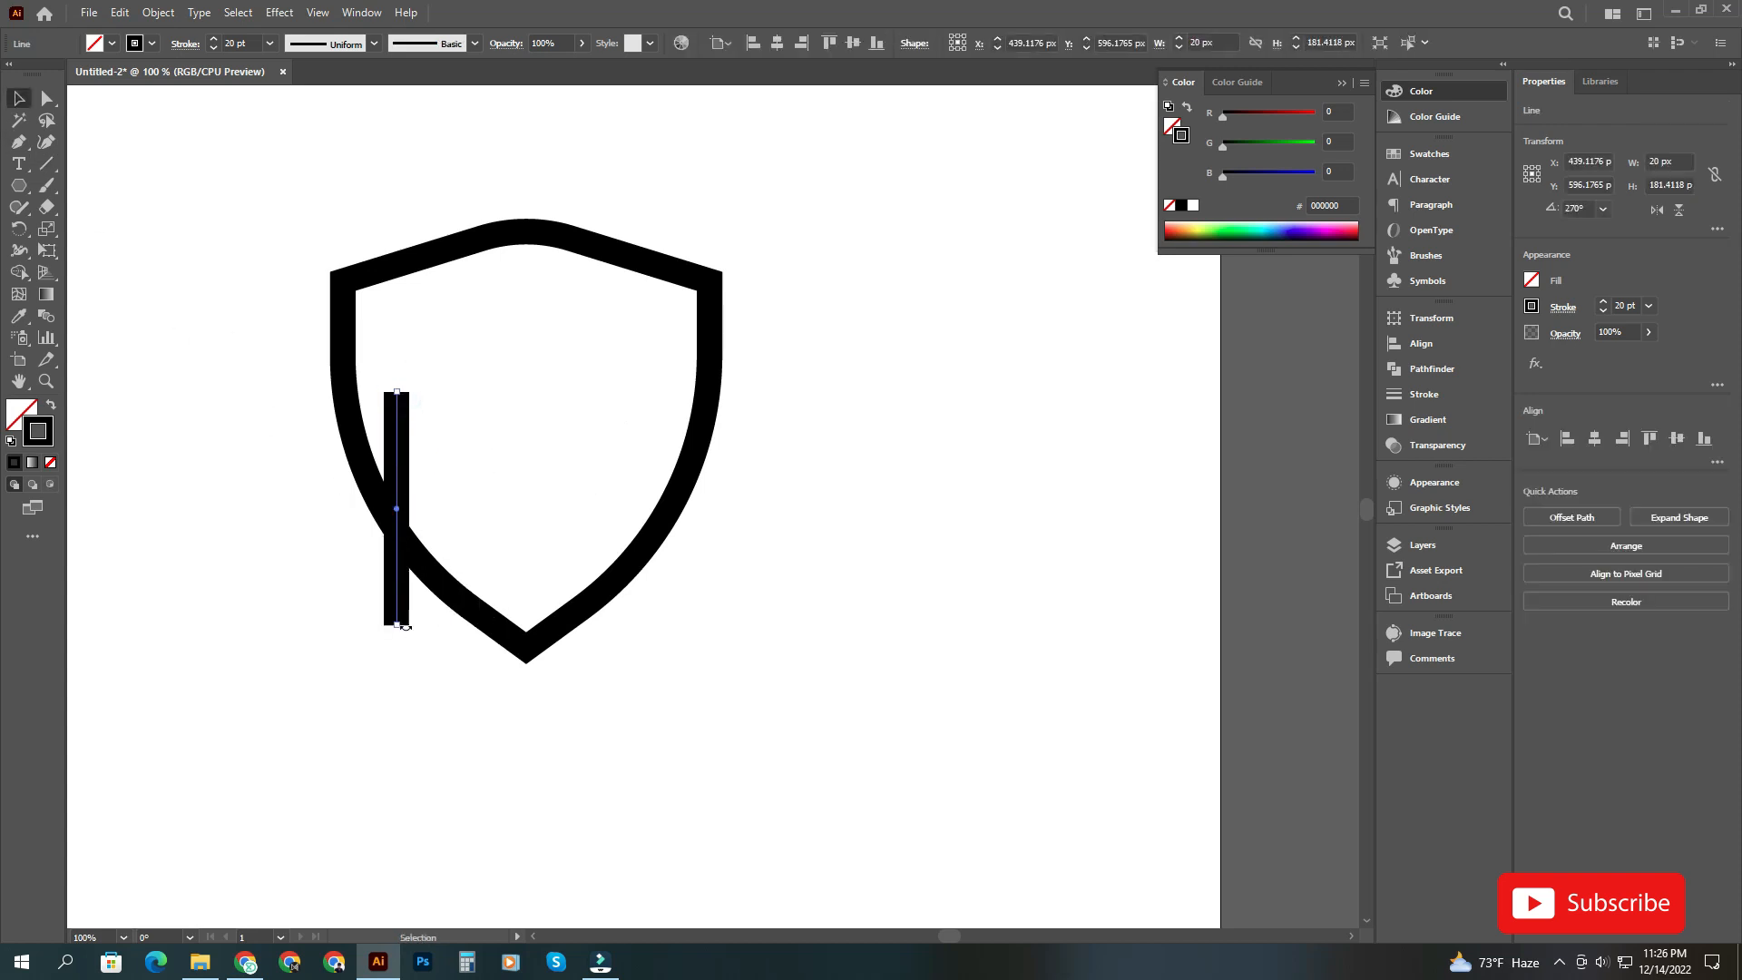
drag(396, 622, 395, 733)
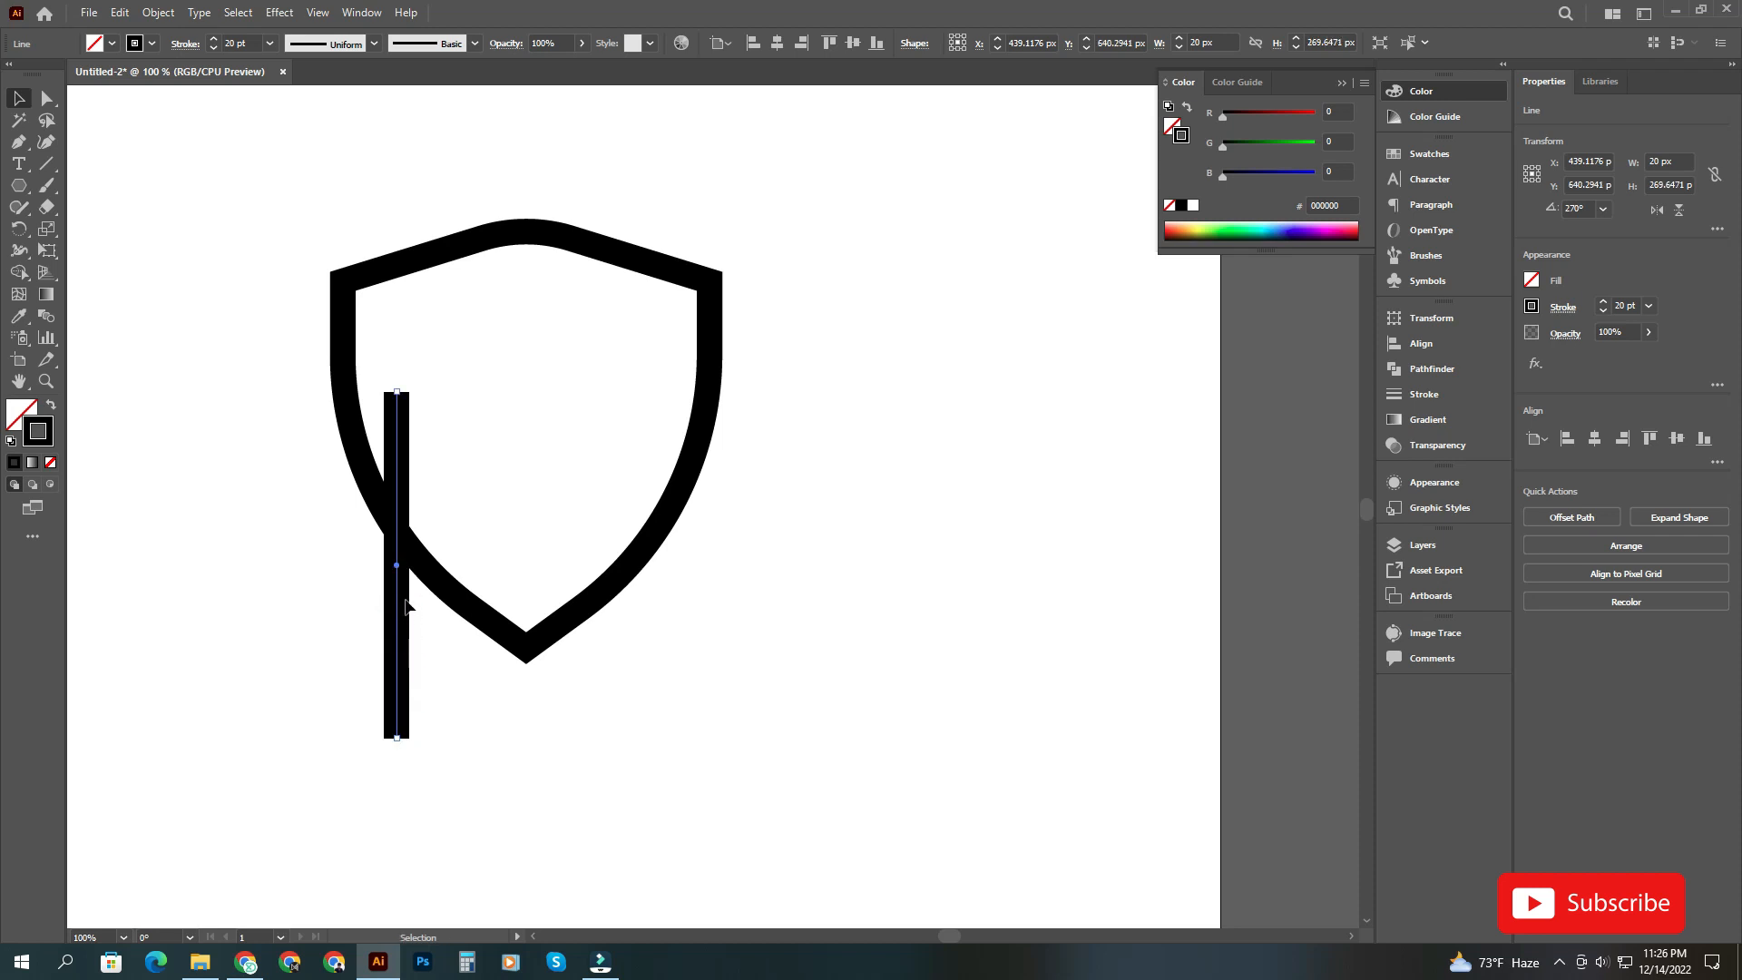
drag(395, 565, 446, 565)
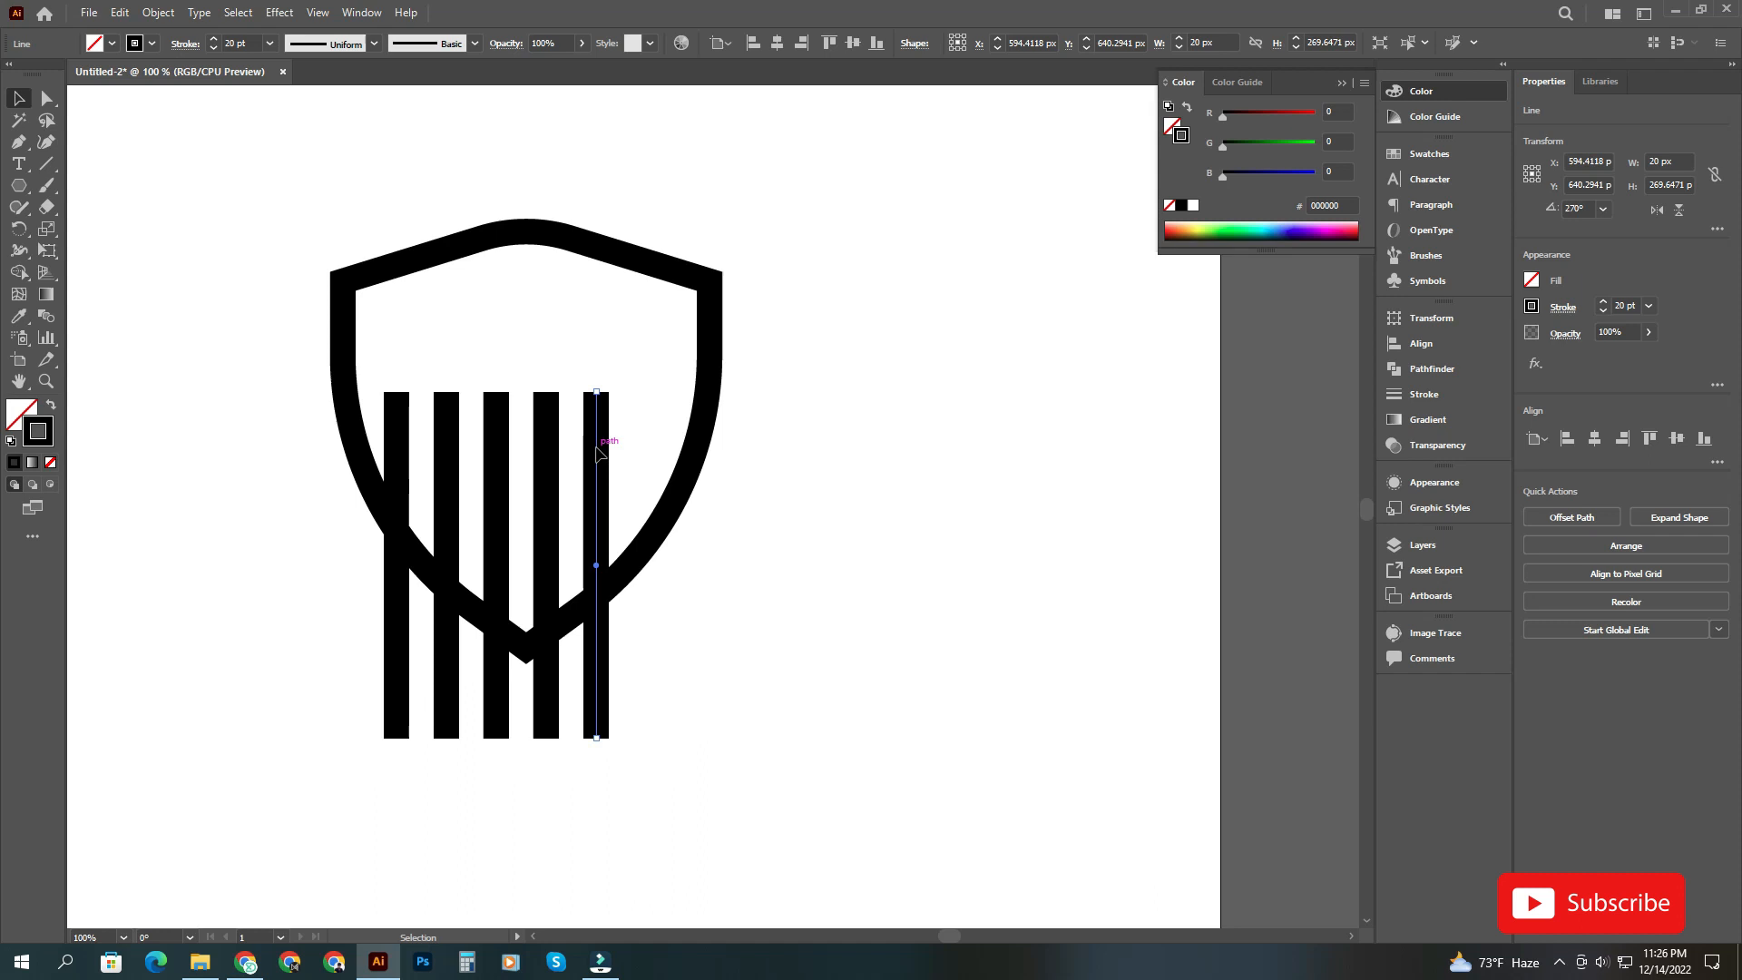
drag(597, 564, 687, 564)
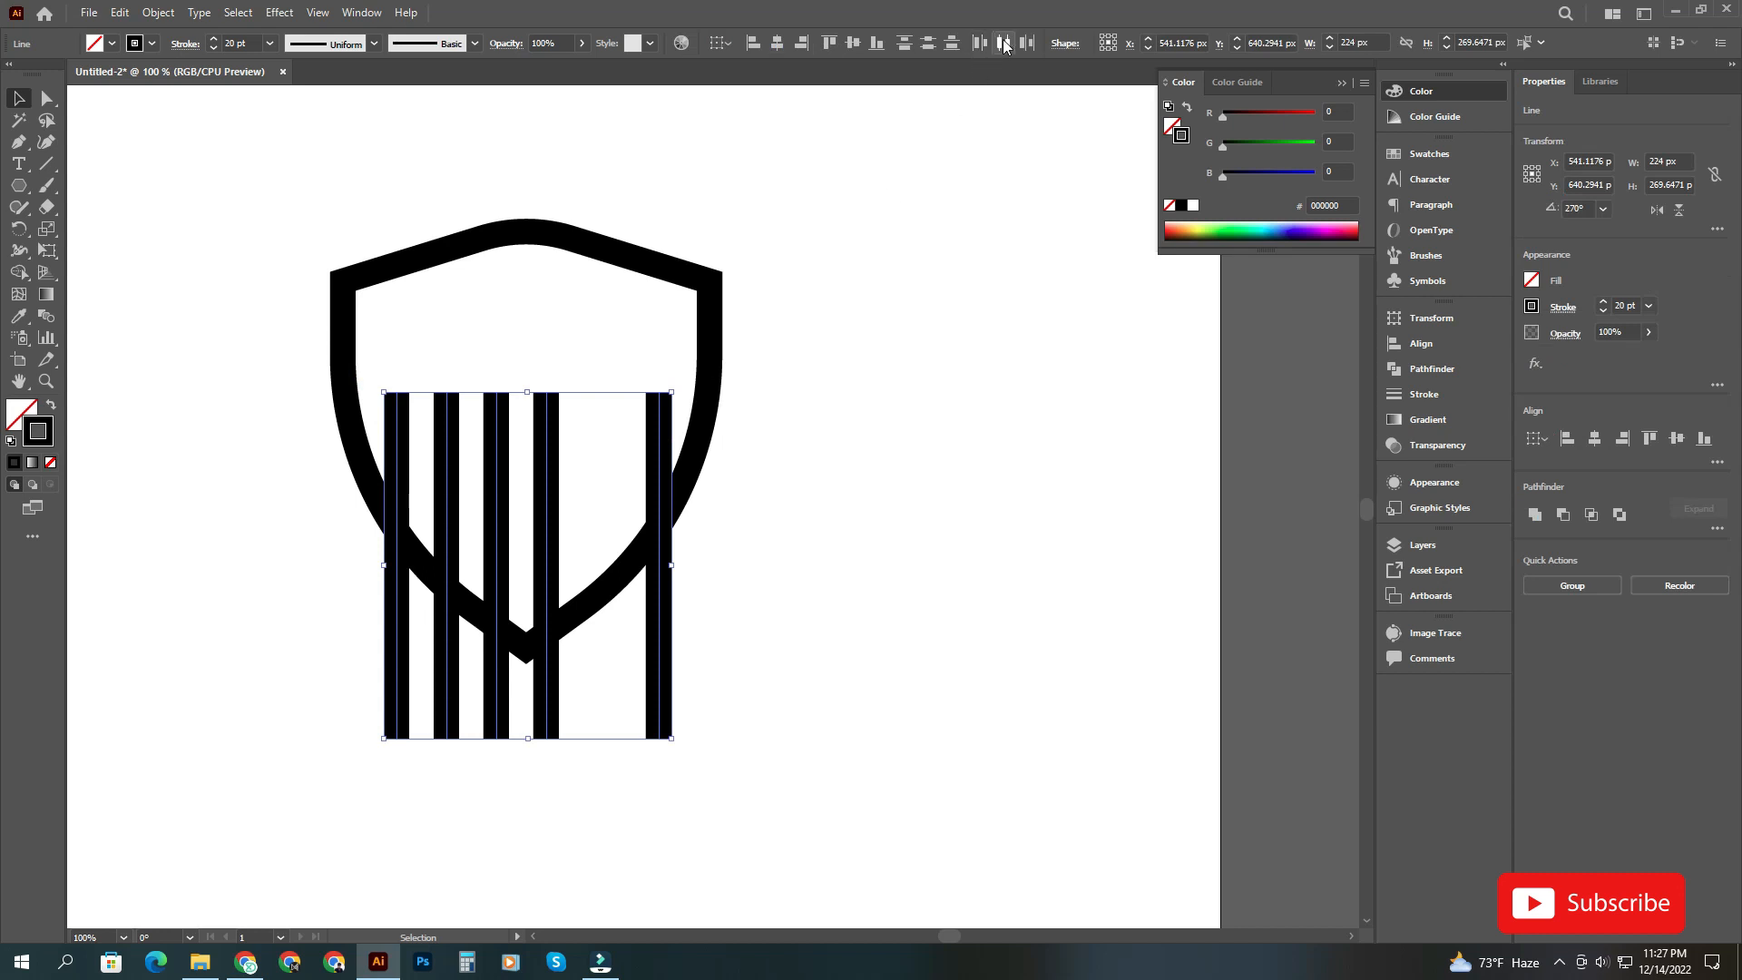
click(864, 296)
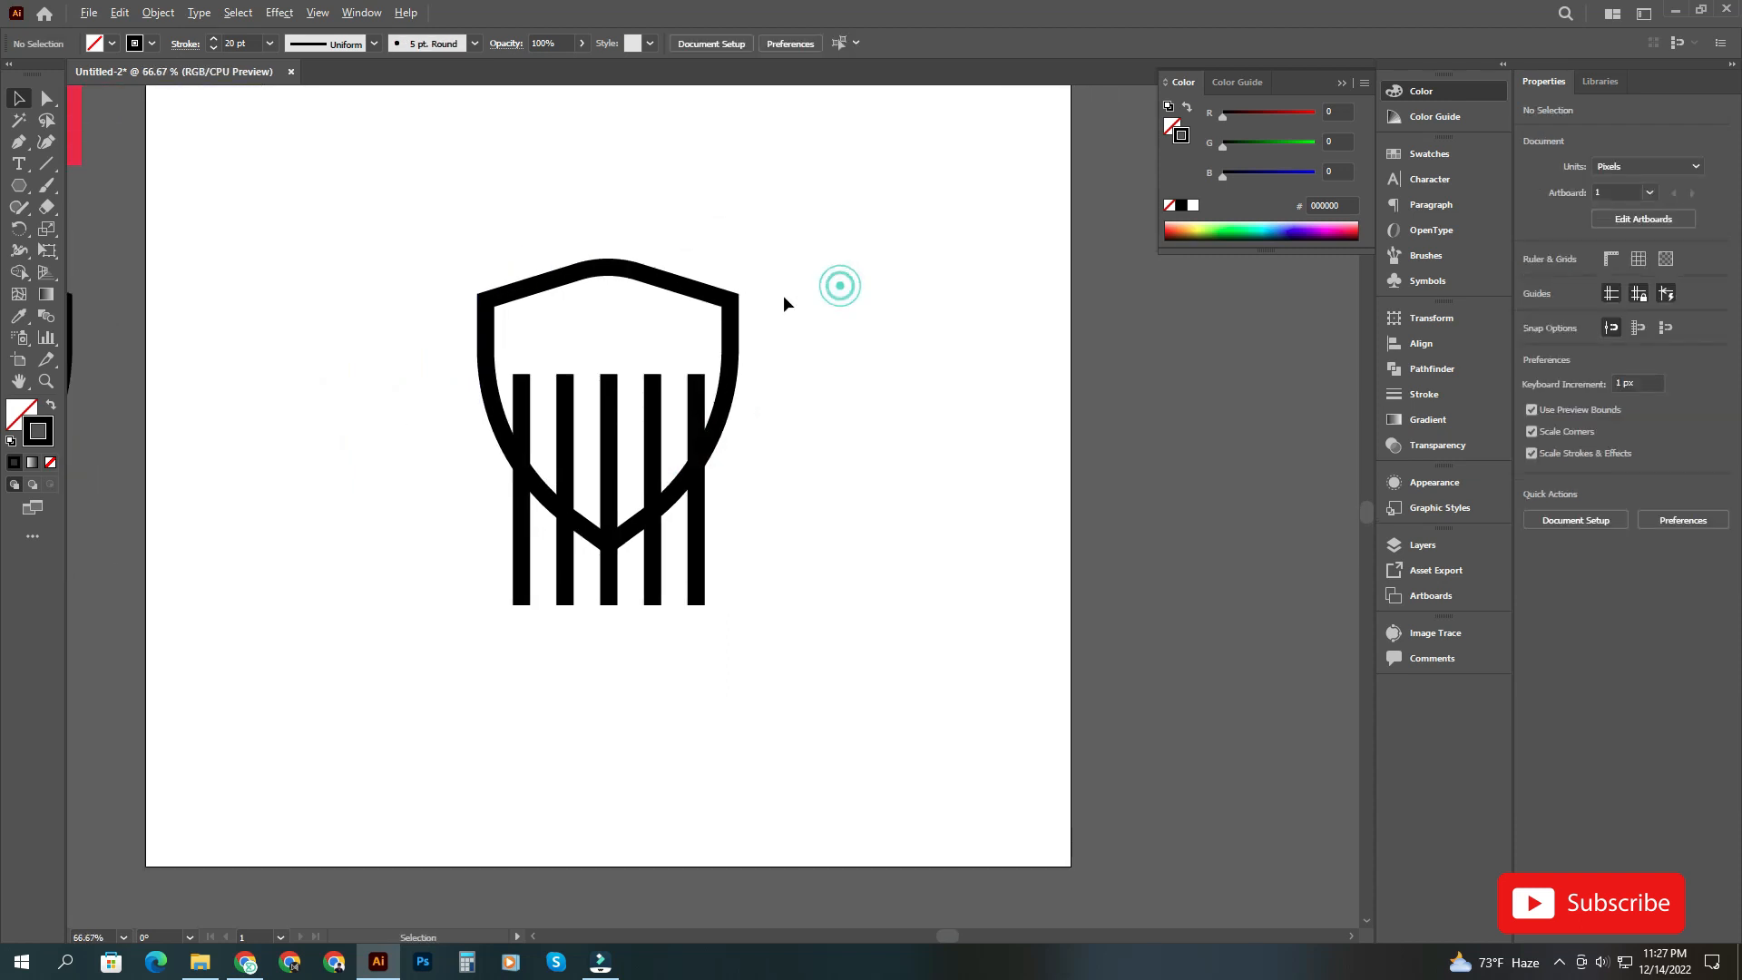
- Recolour the shield navy and the stripes red with the Eyedropper, clipped inside the shield
click(157, 12)
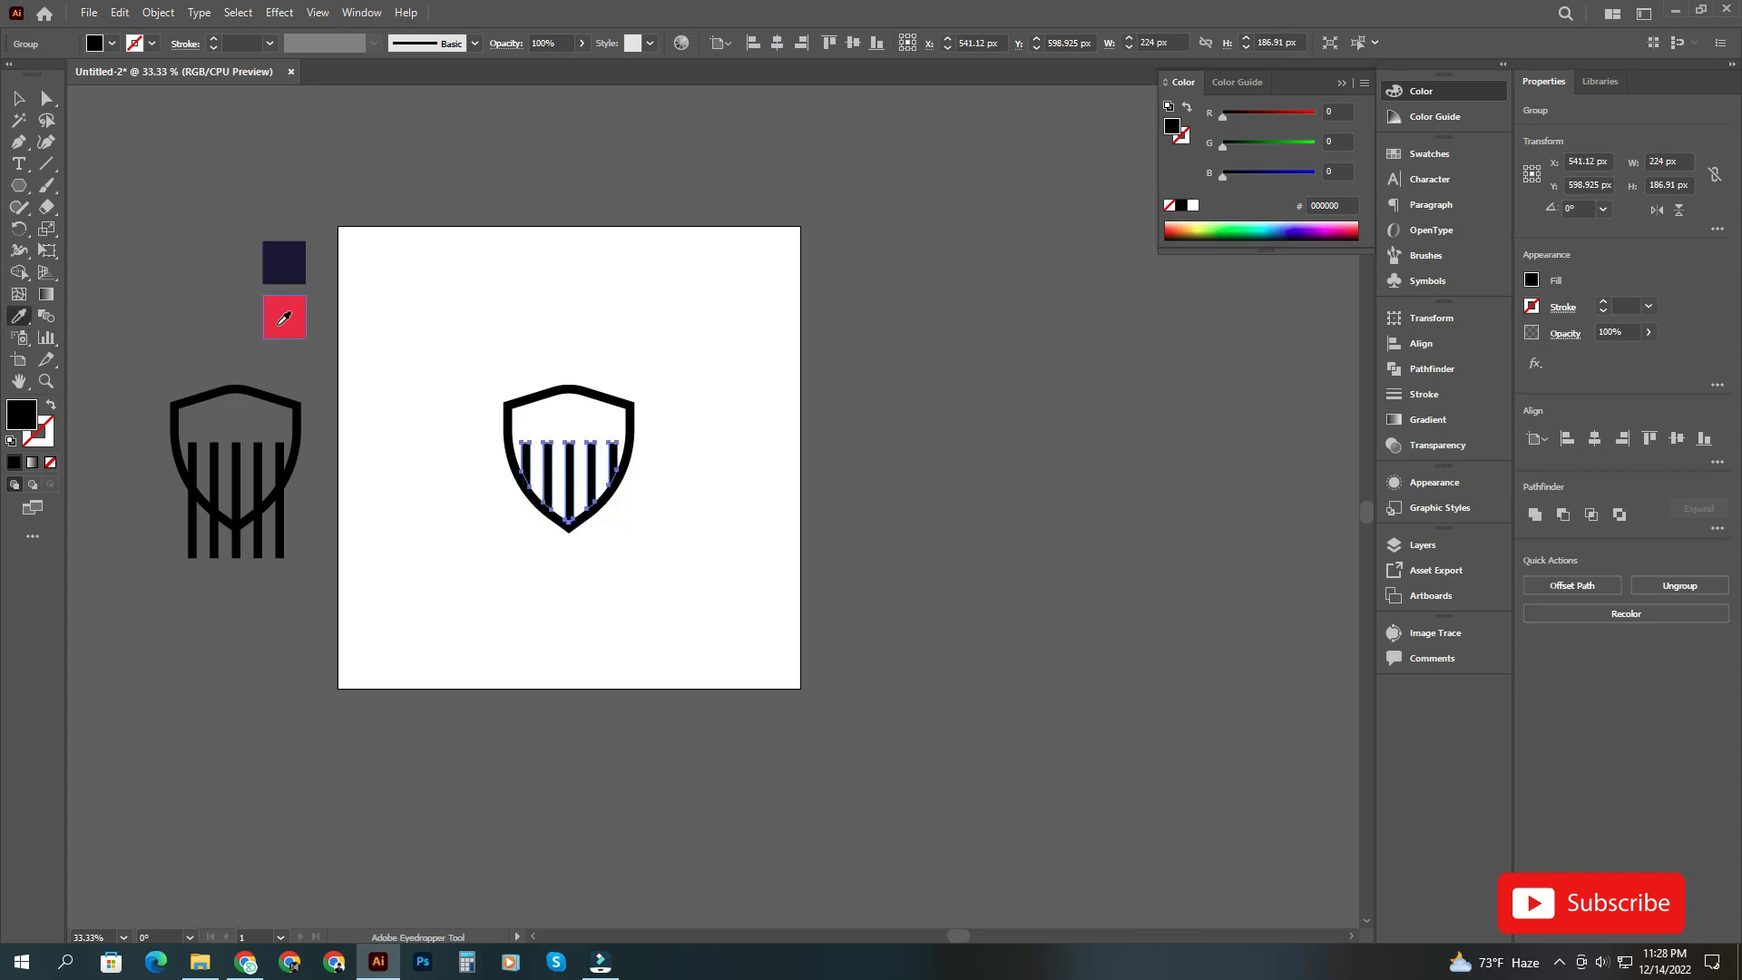
click(283, 317)
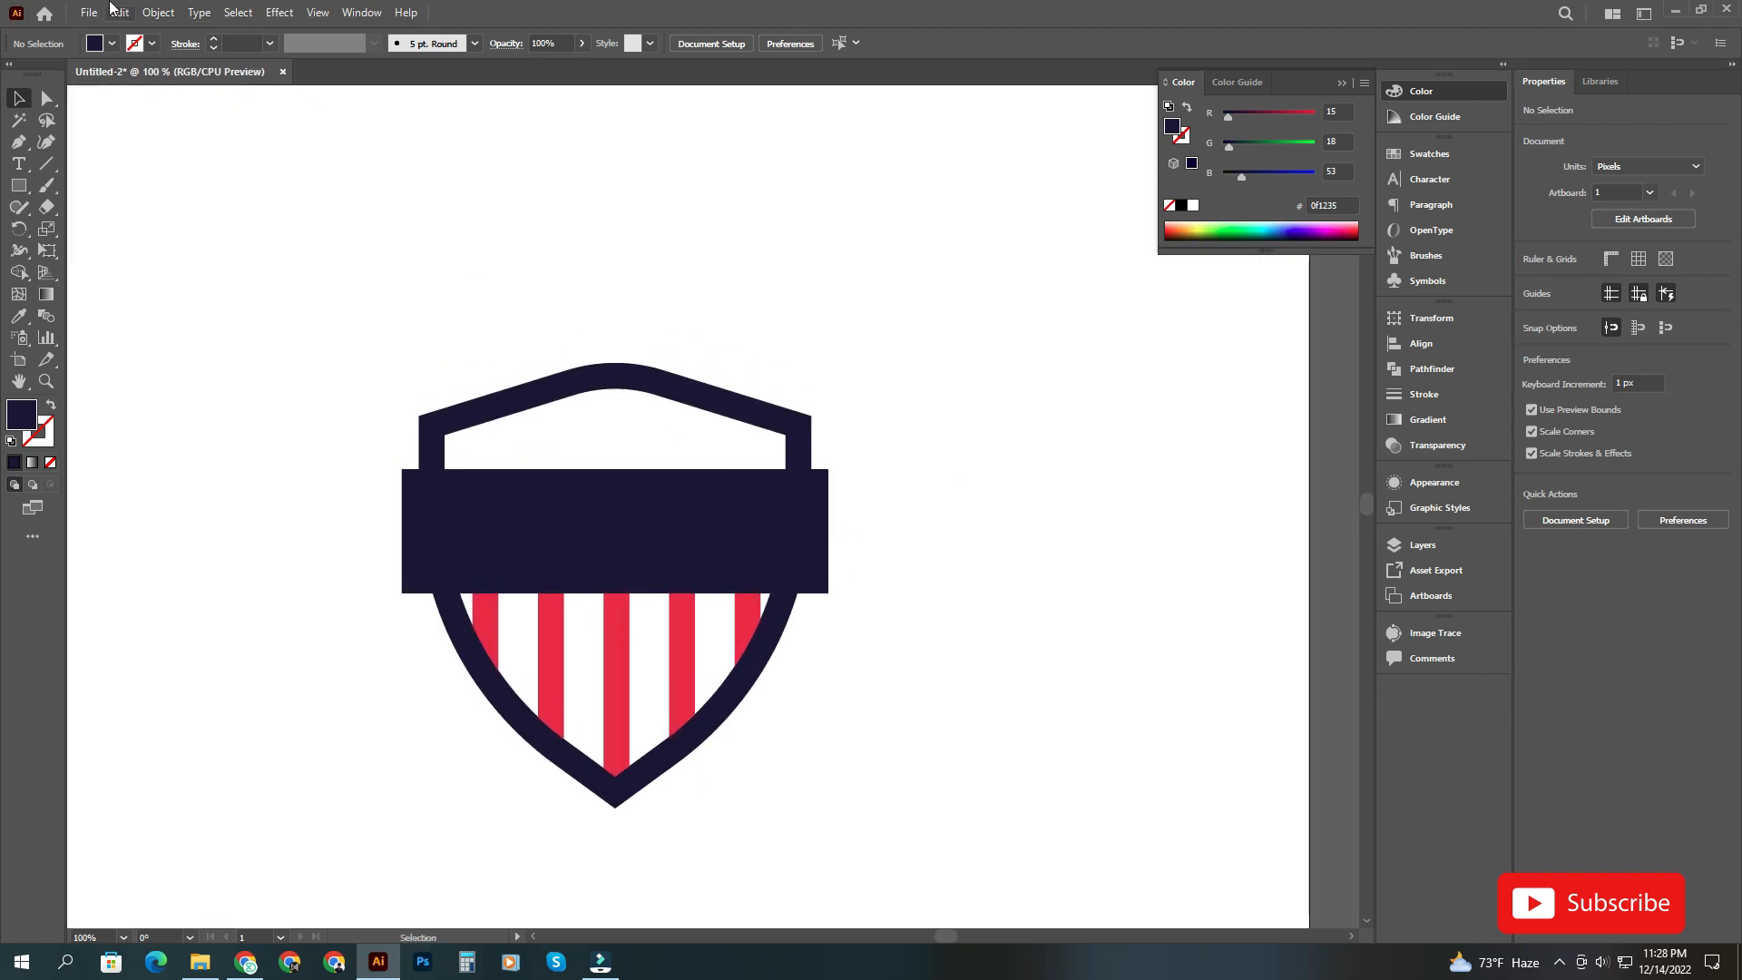
- Paste the ball icon, release its compound path, recolour it navy and centre it in a navy circle
click(88, 12)
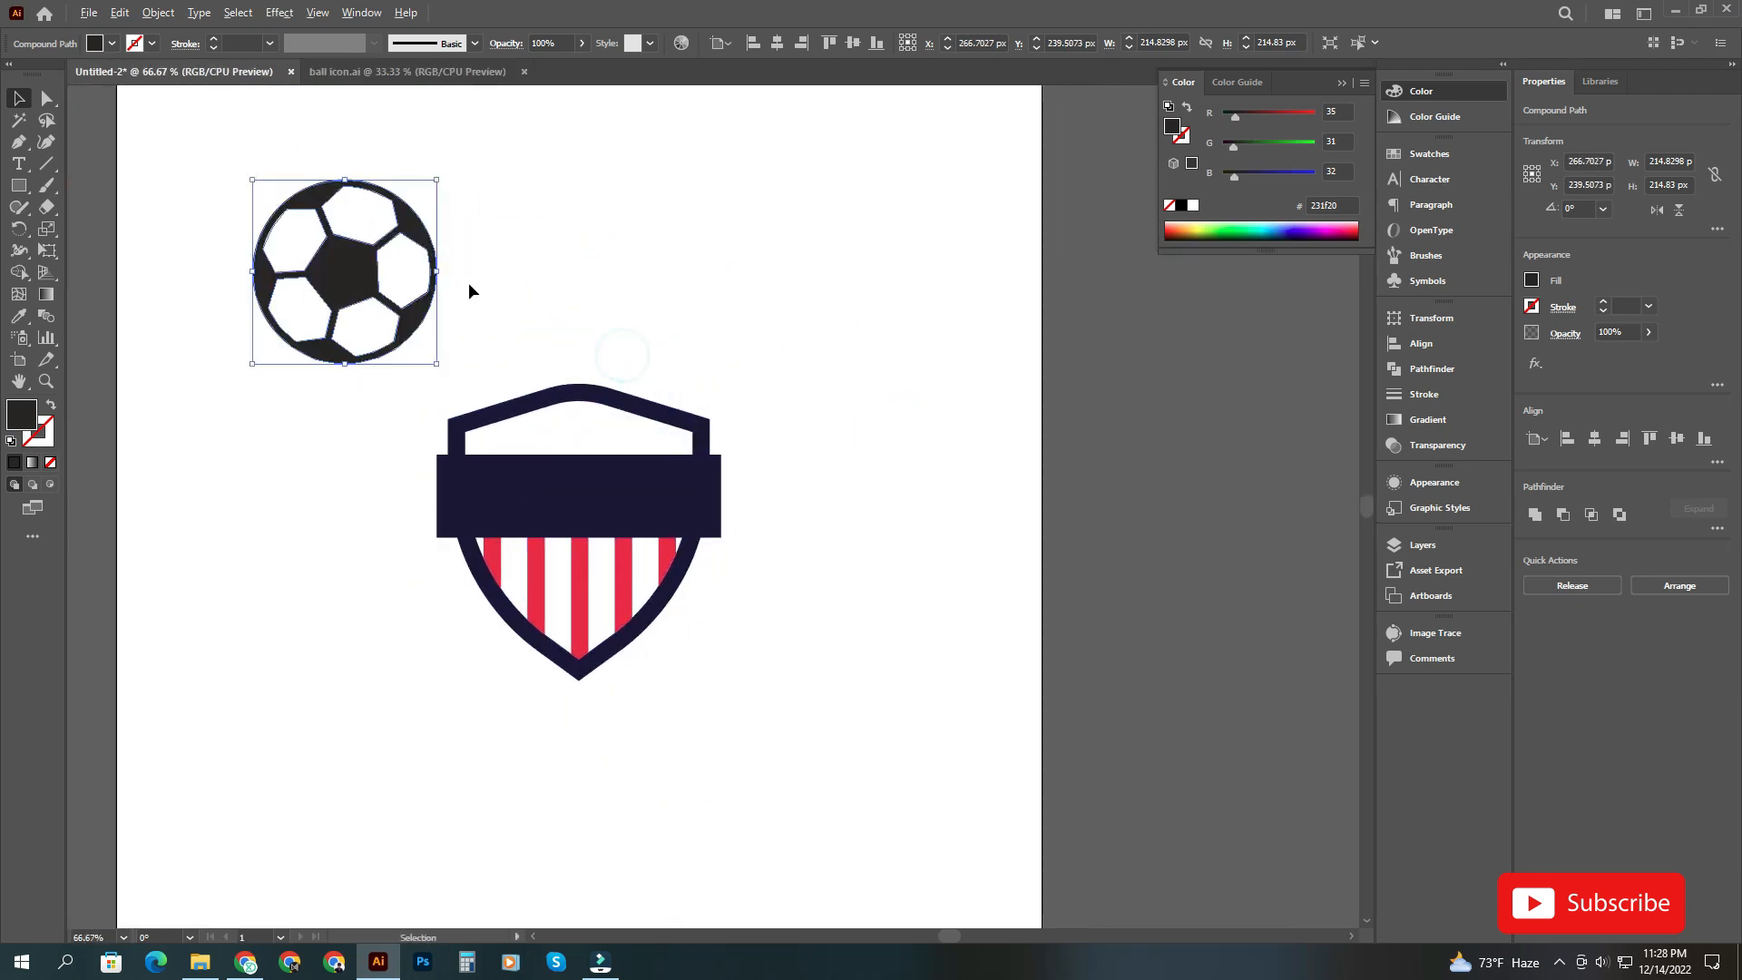
click(1530, 514)
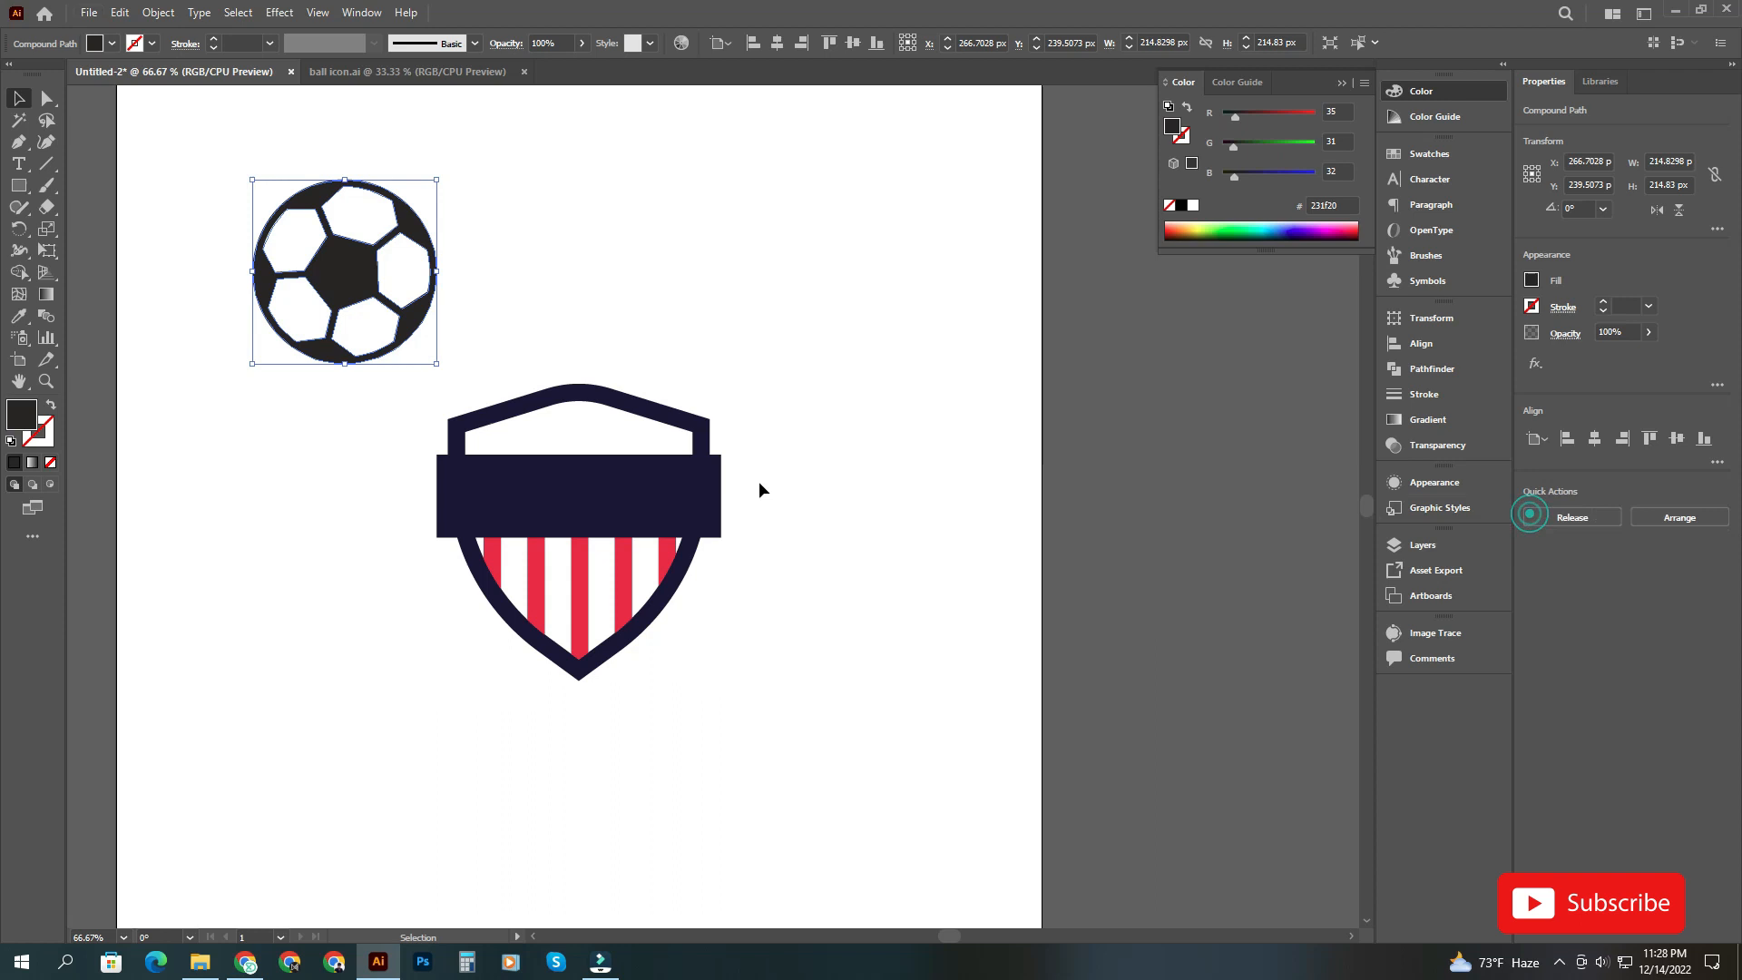
click(1570, 517)
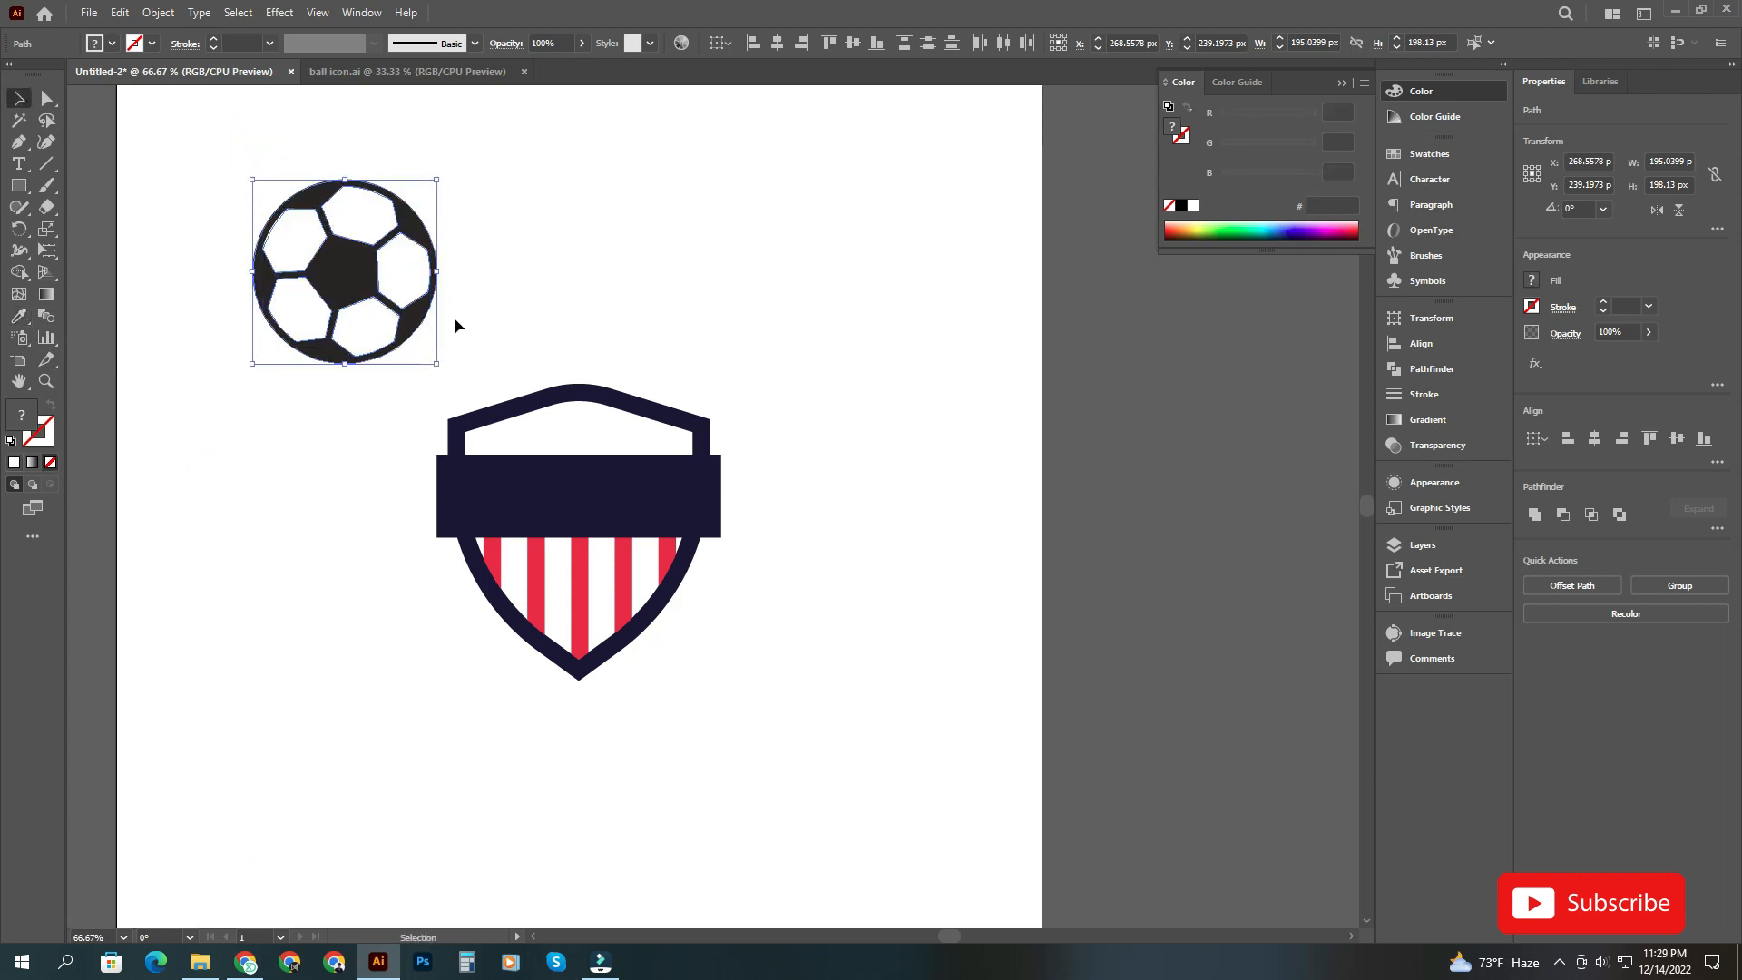
click(516, 500)
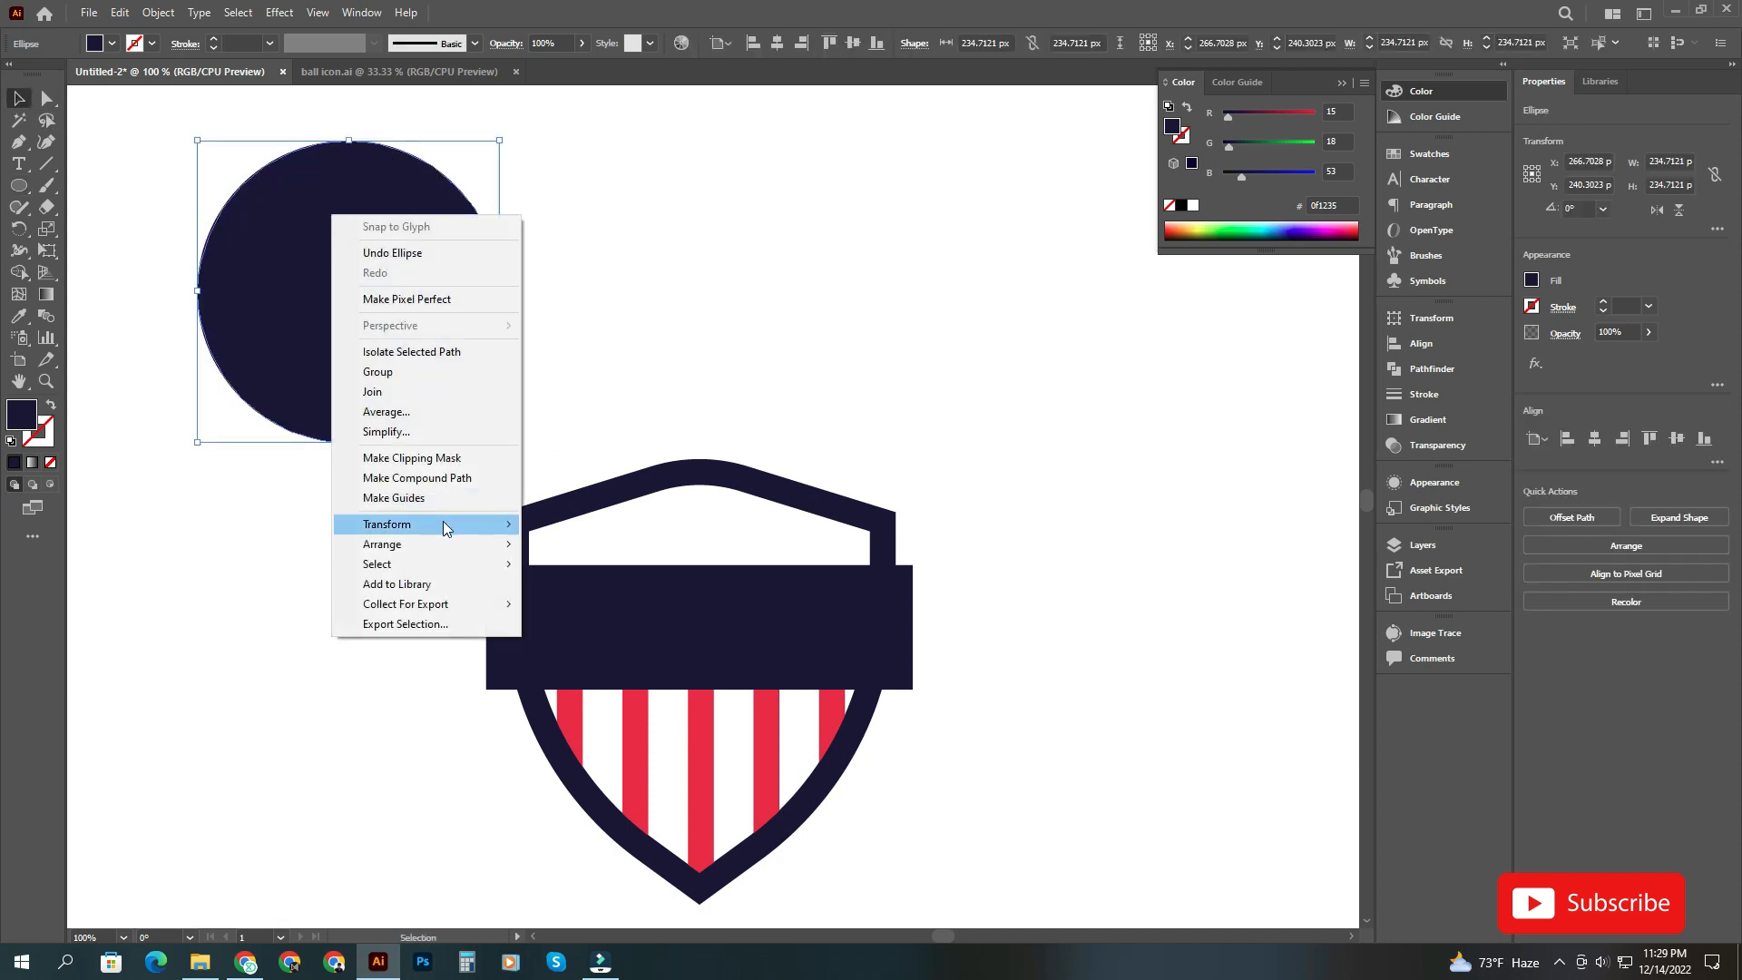
mouse_move(449, 546)
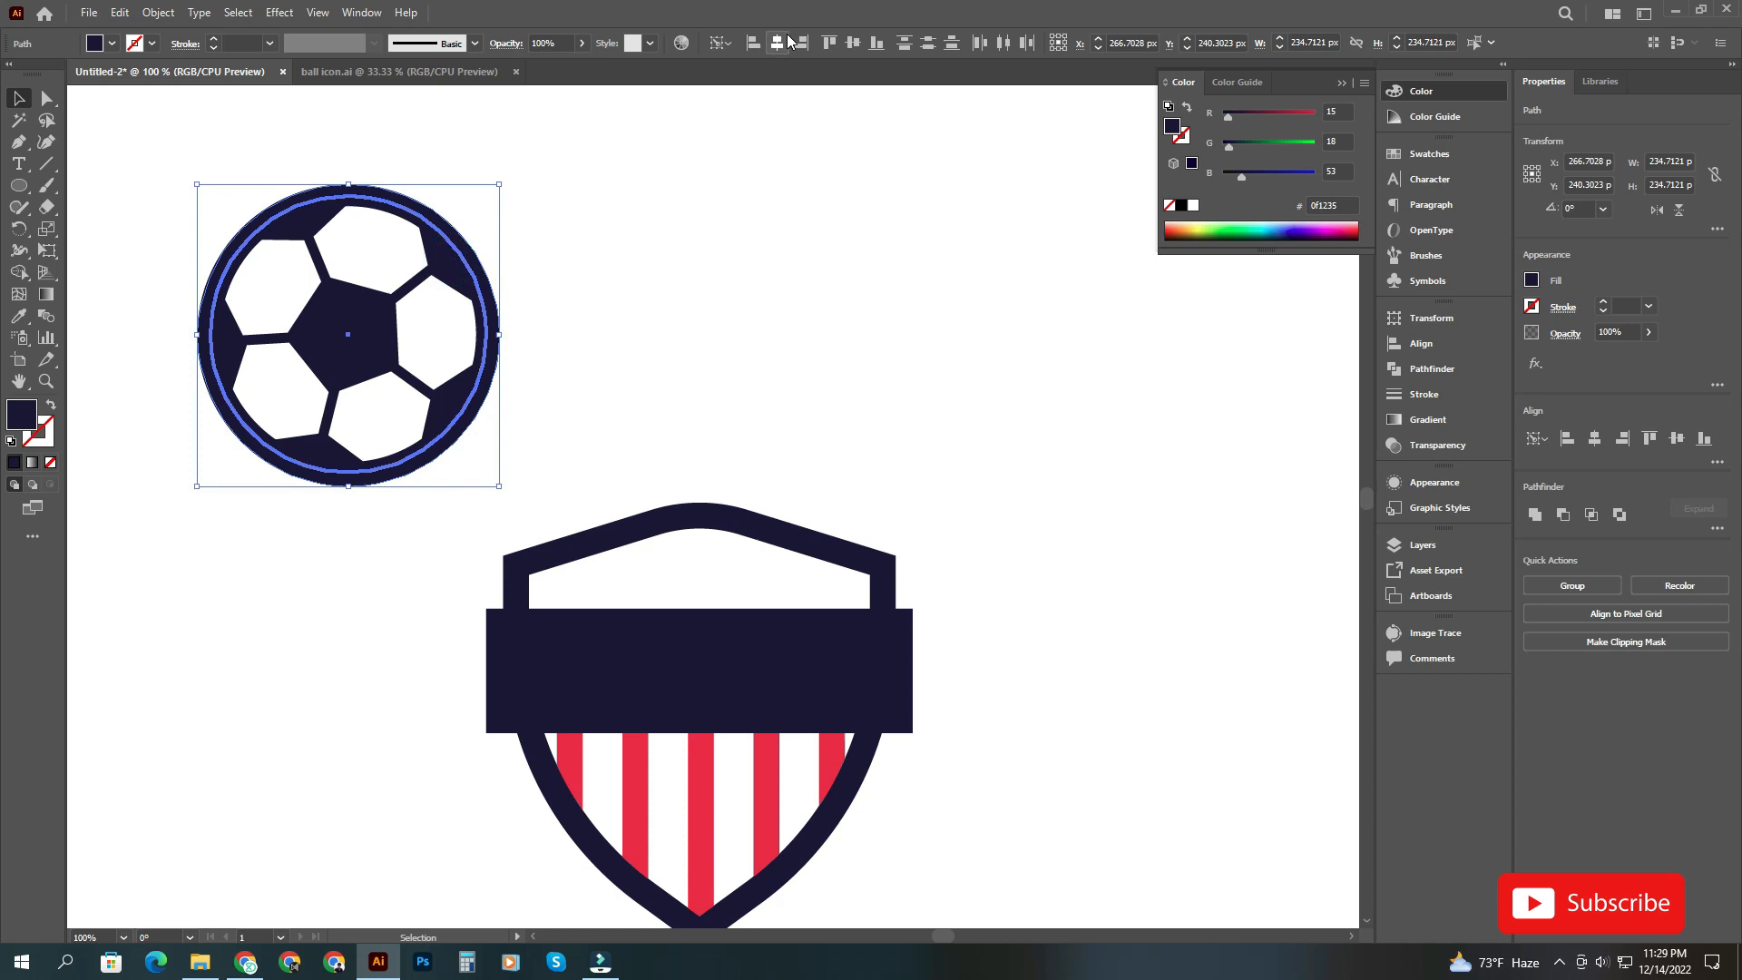
click(768, 200)
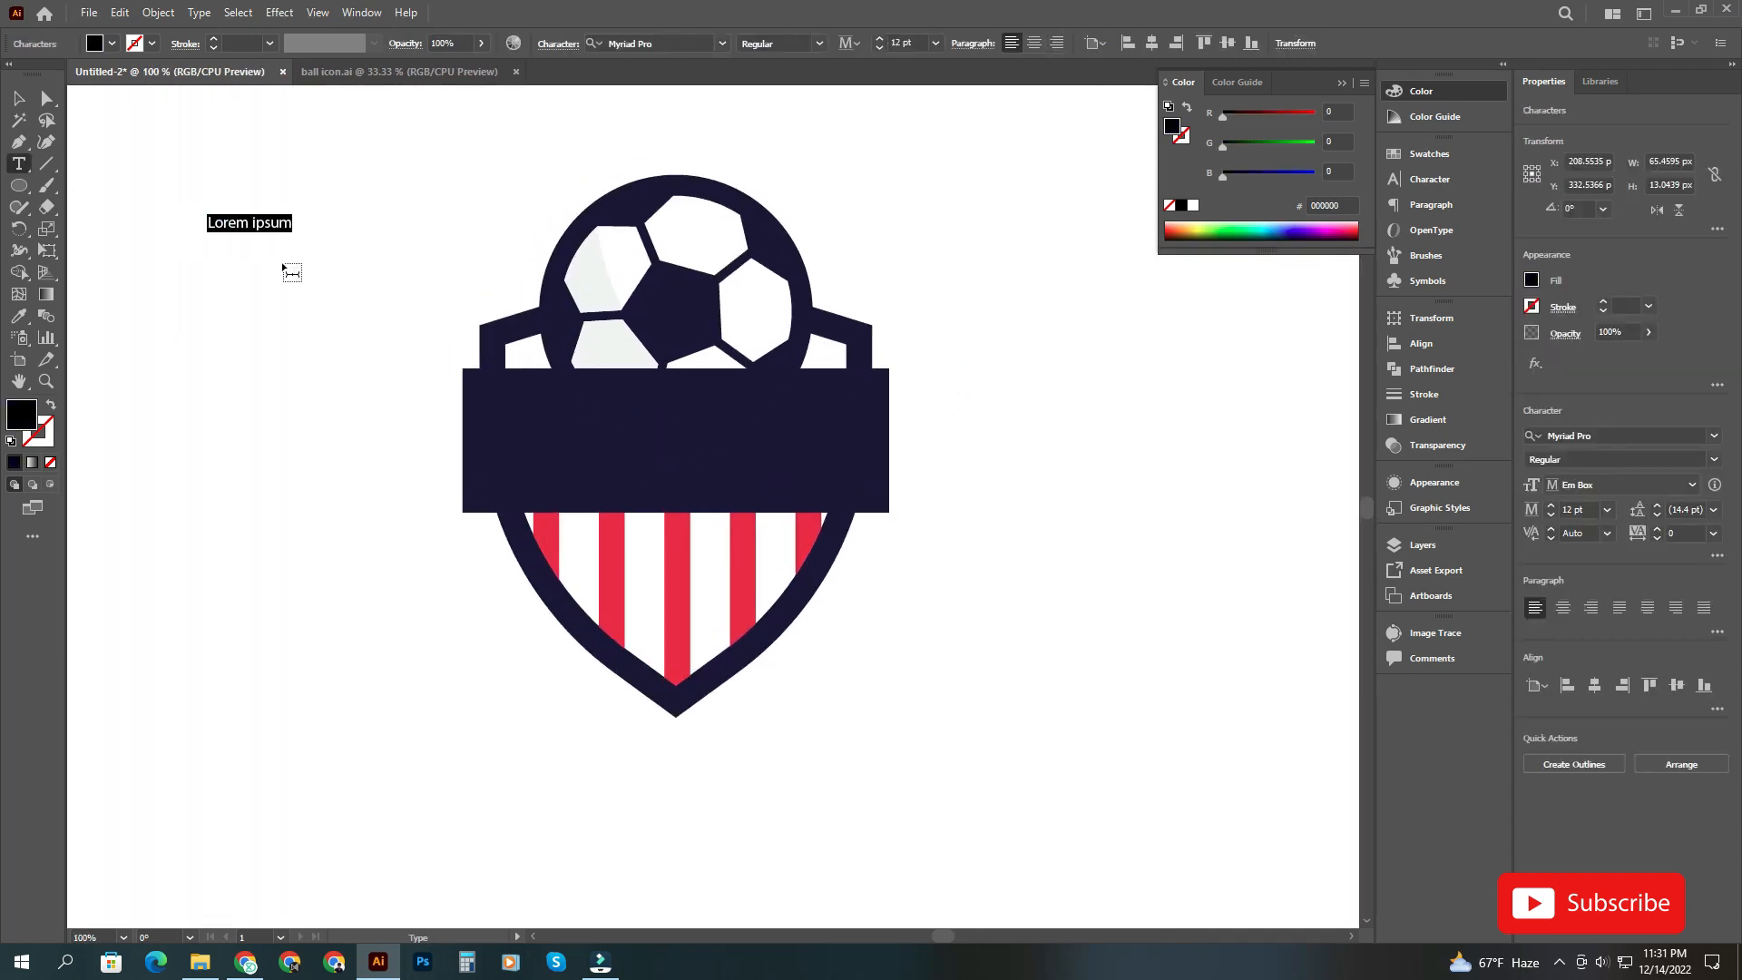
- Add 'Soccer Dream' title and tagline text, set the title in Bebas Neue Bold and enlarge it across the banner
text(Soccer Dream)
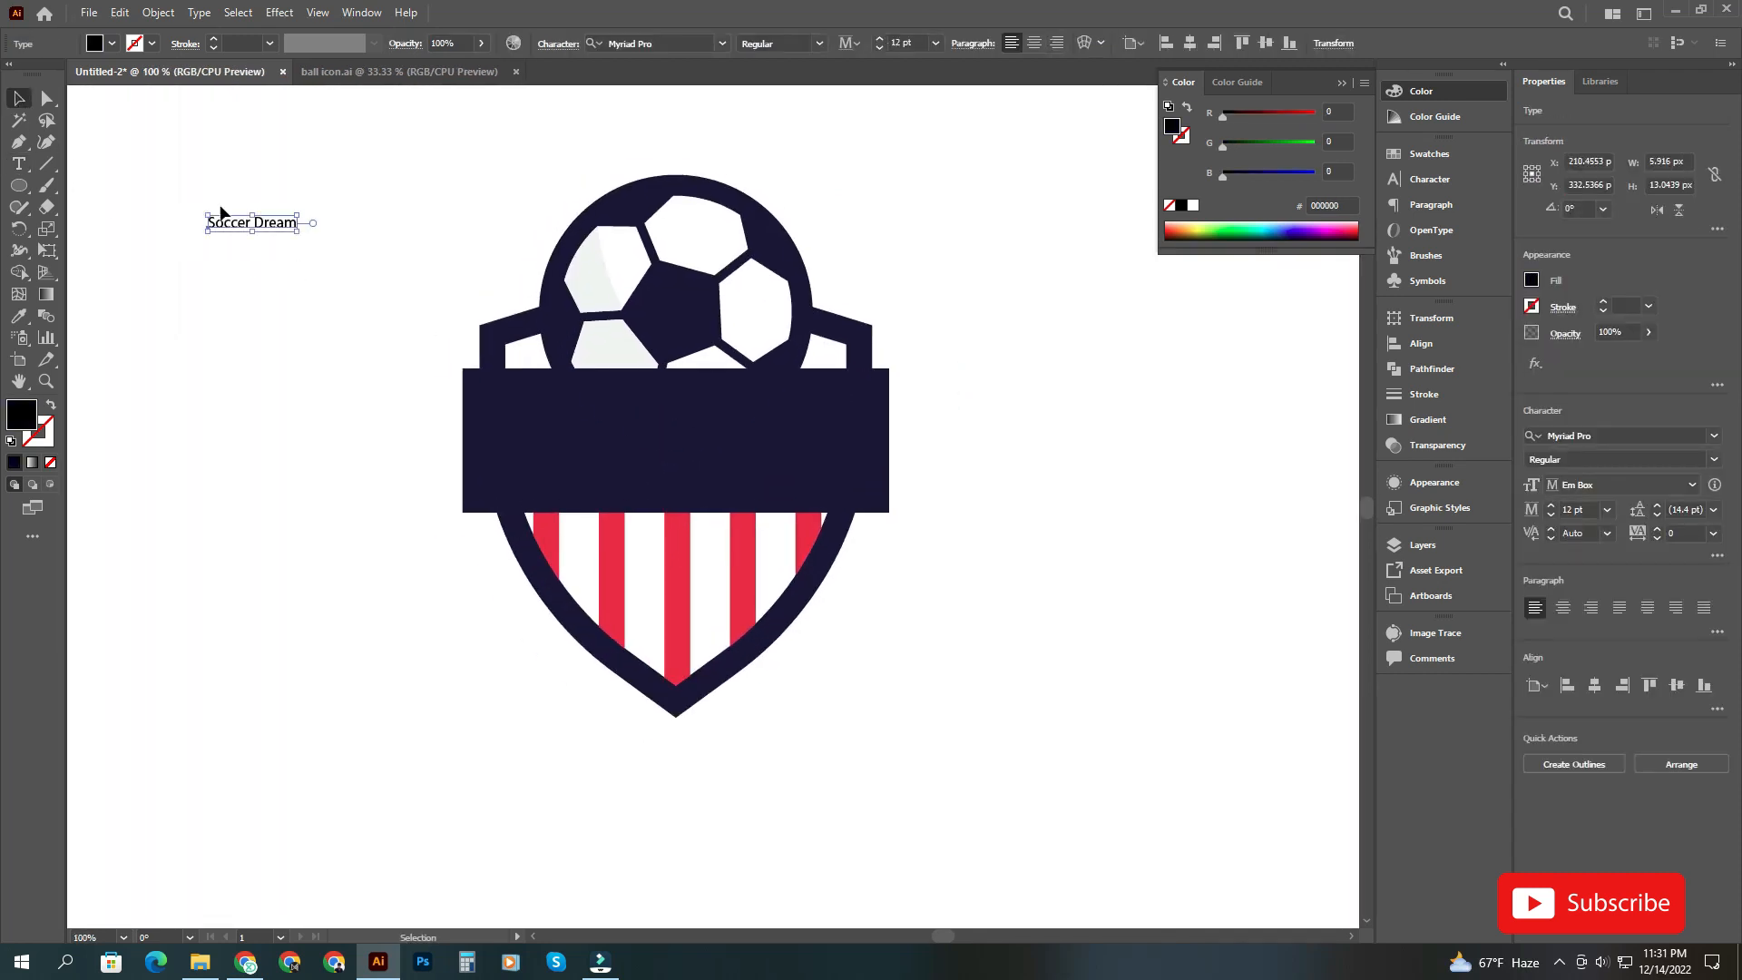
text(Supp)
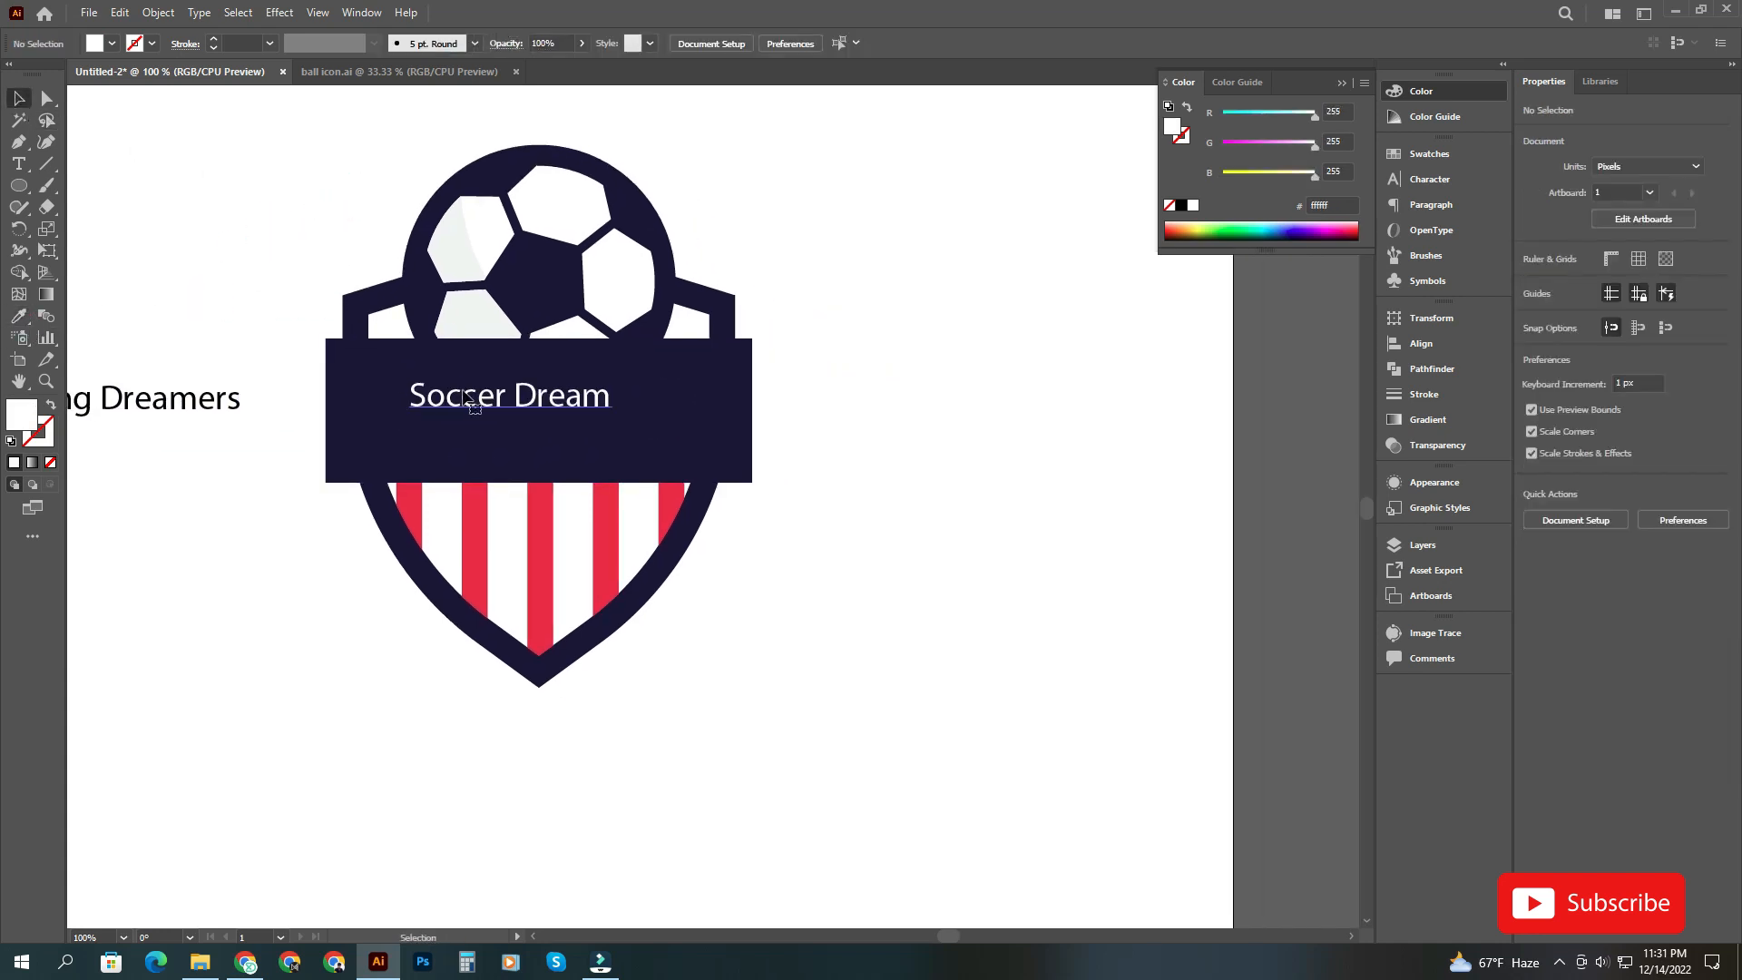
click(510, 395)
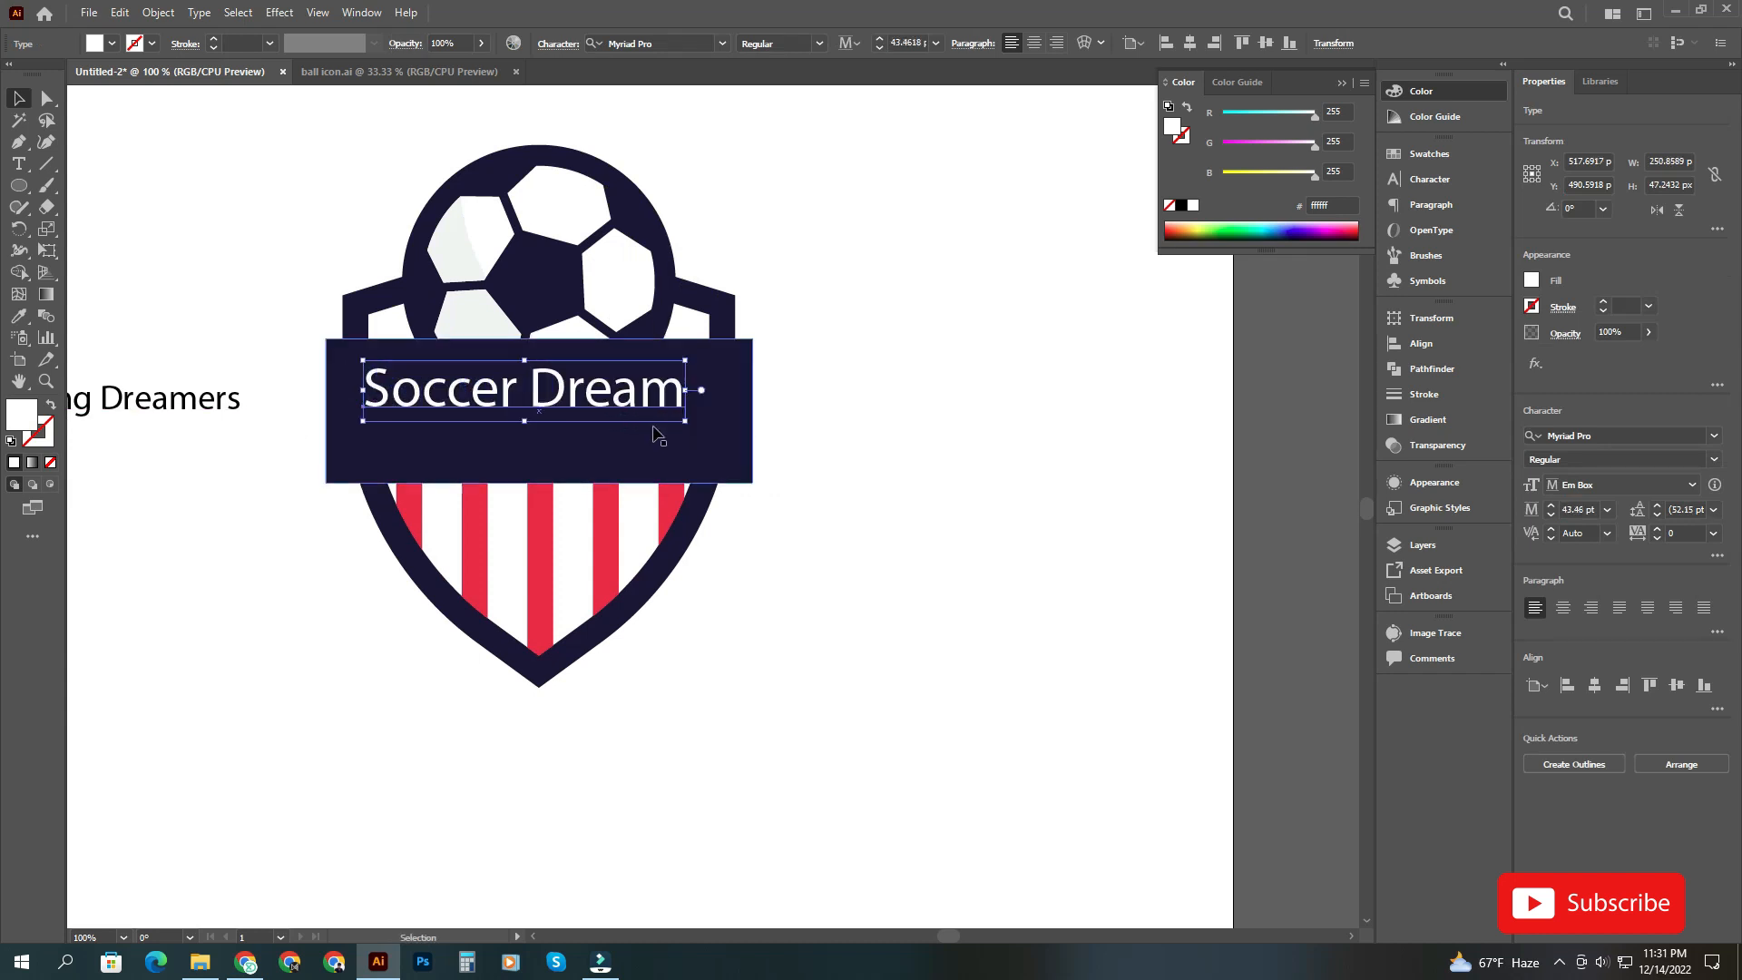
click(649, 43)
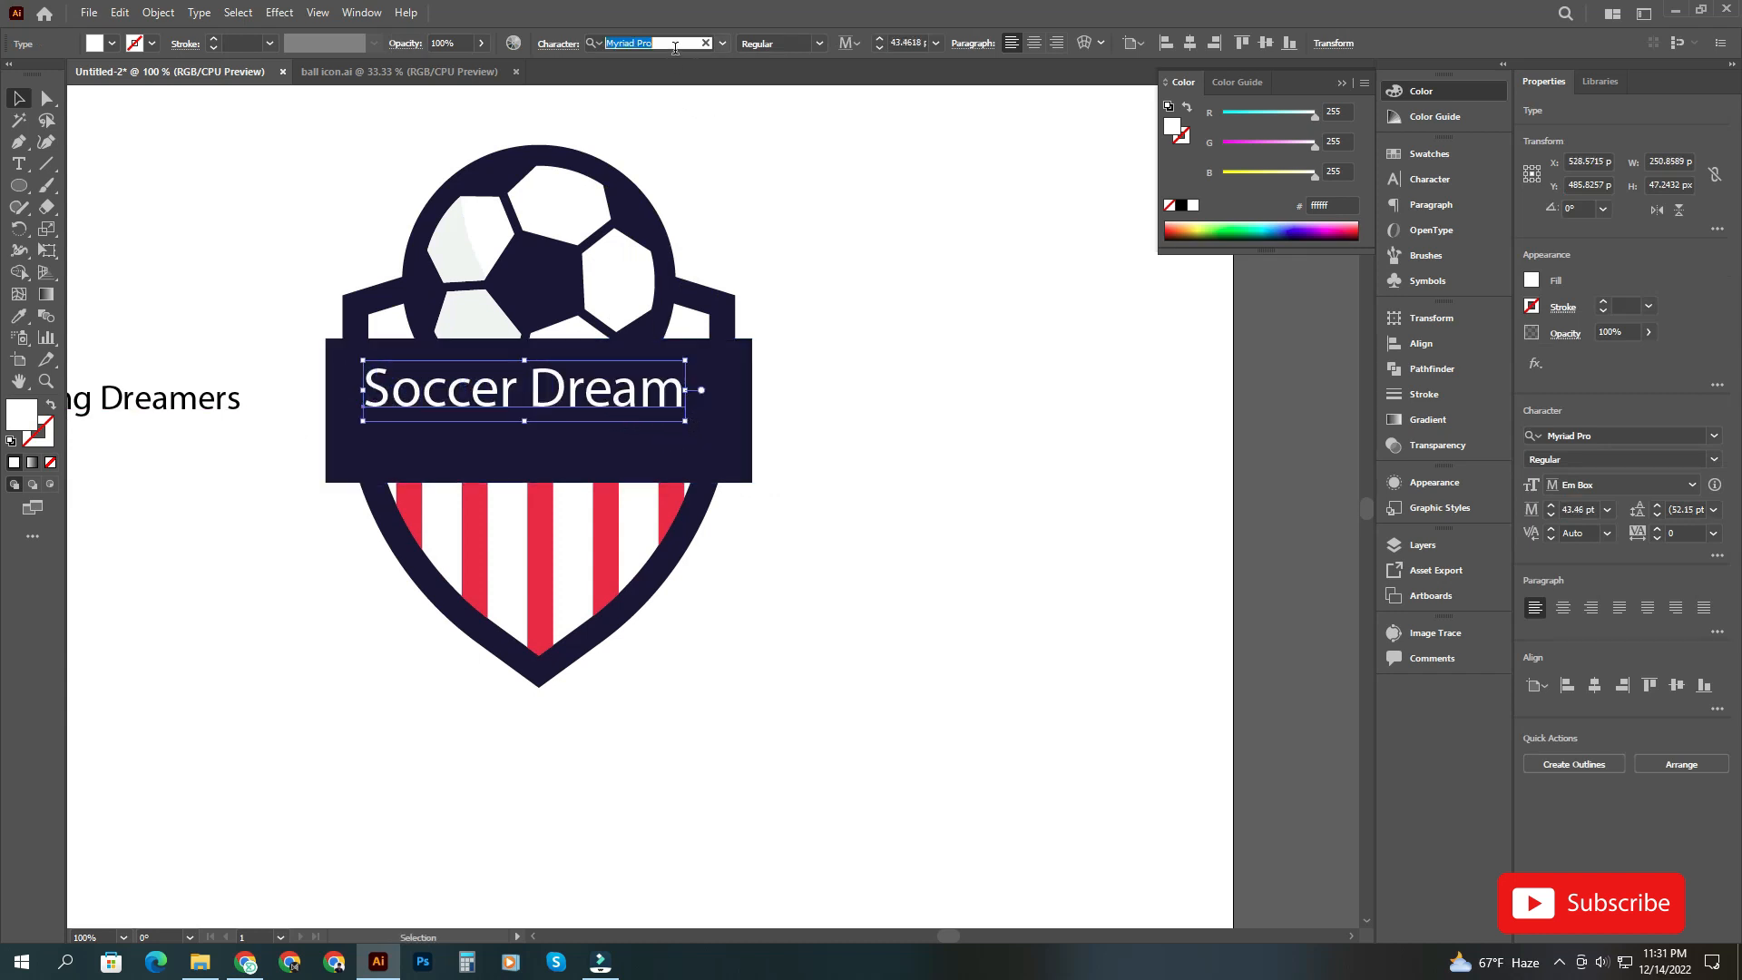
text(be)
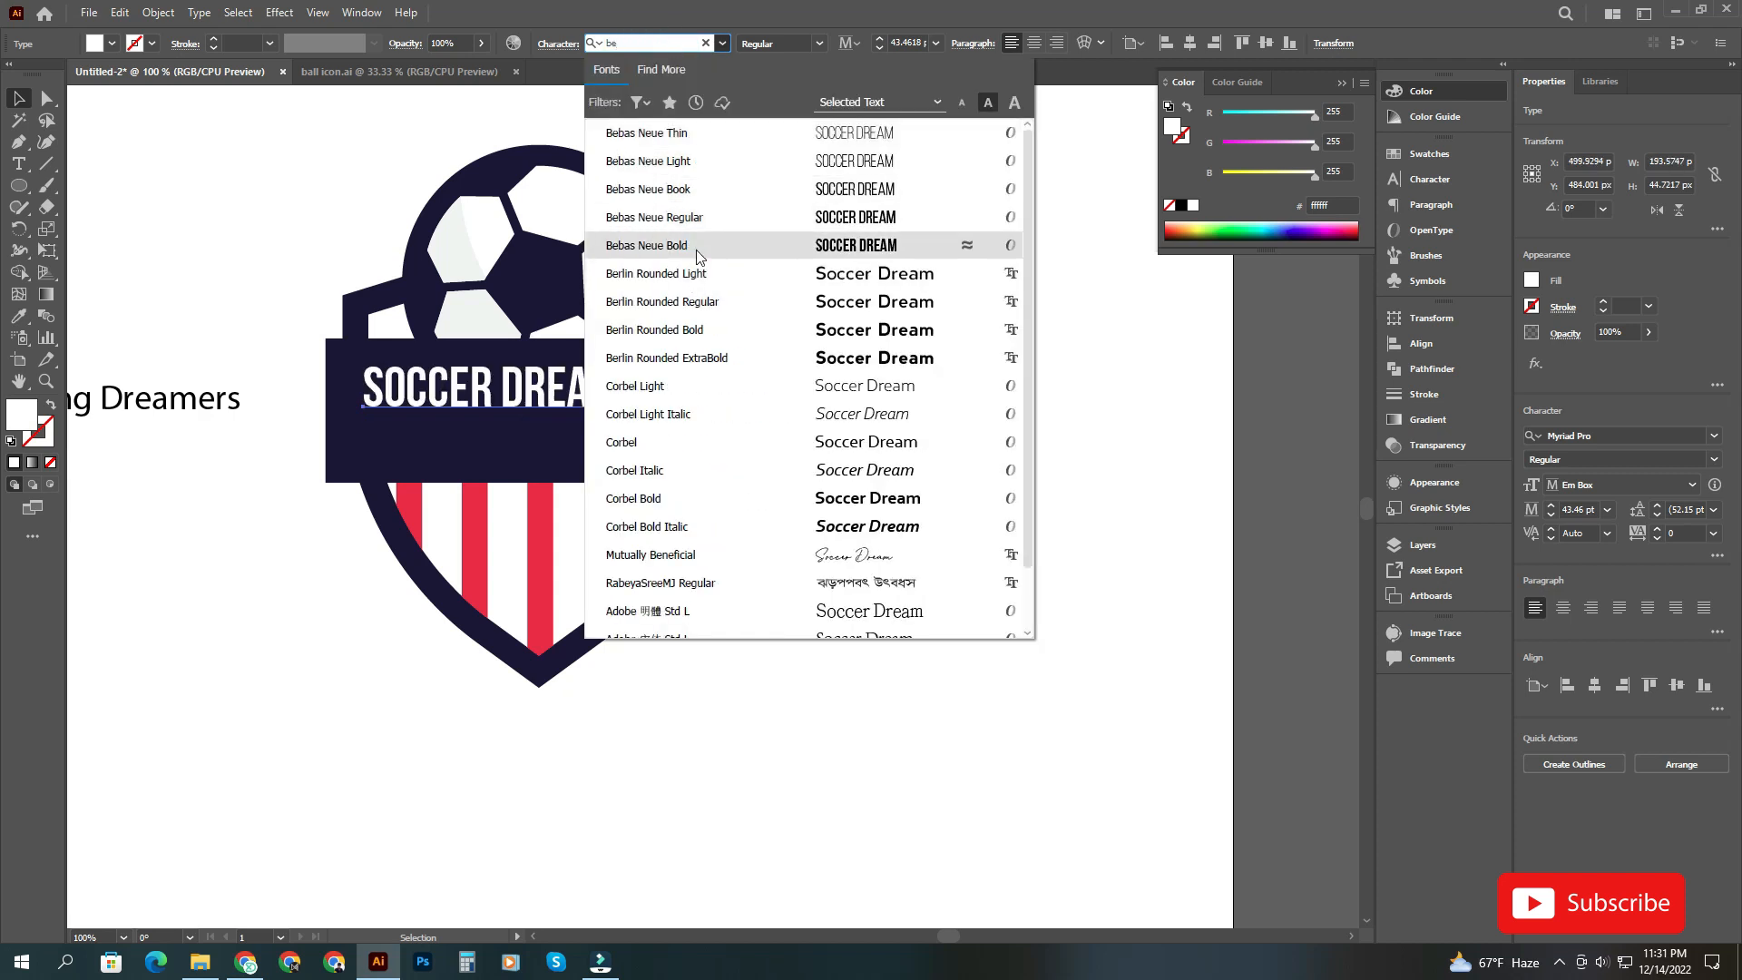
click(644, 244)
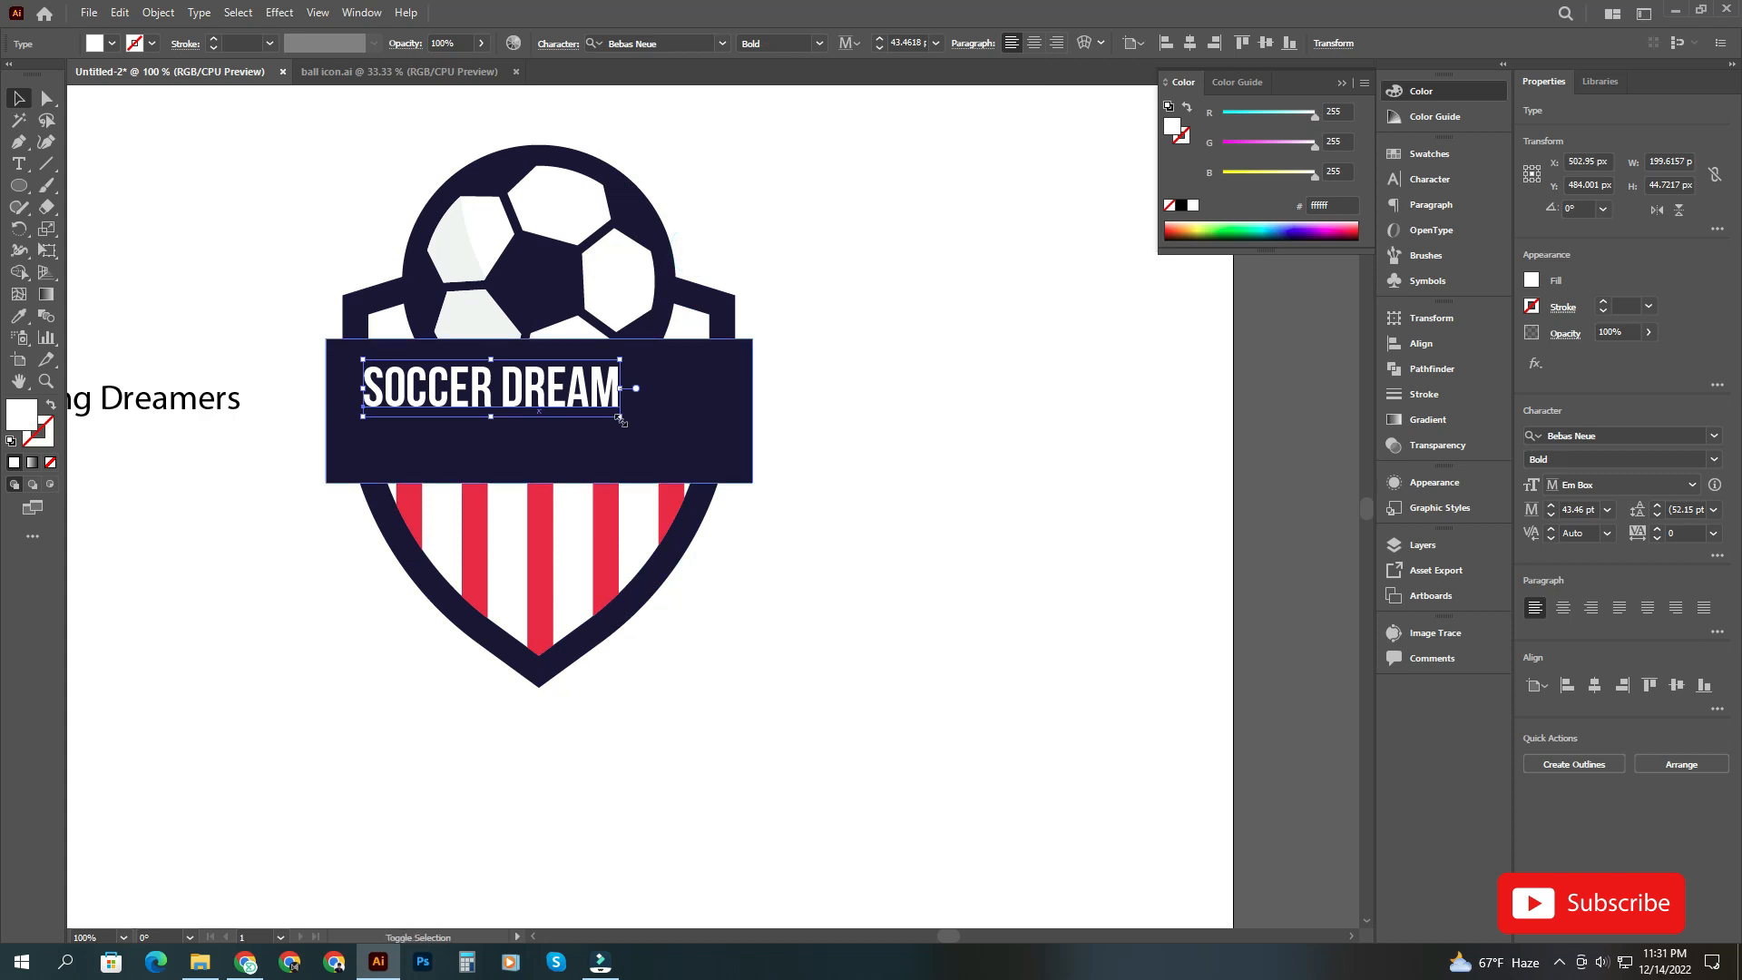
drag(619, 416, 722, 439)
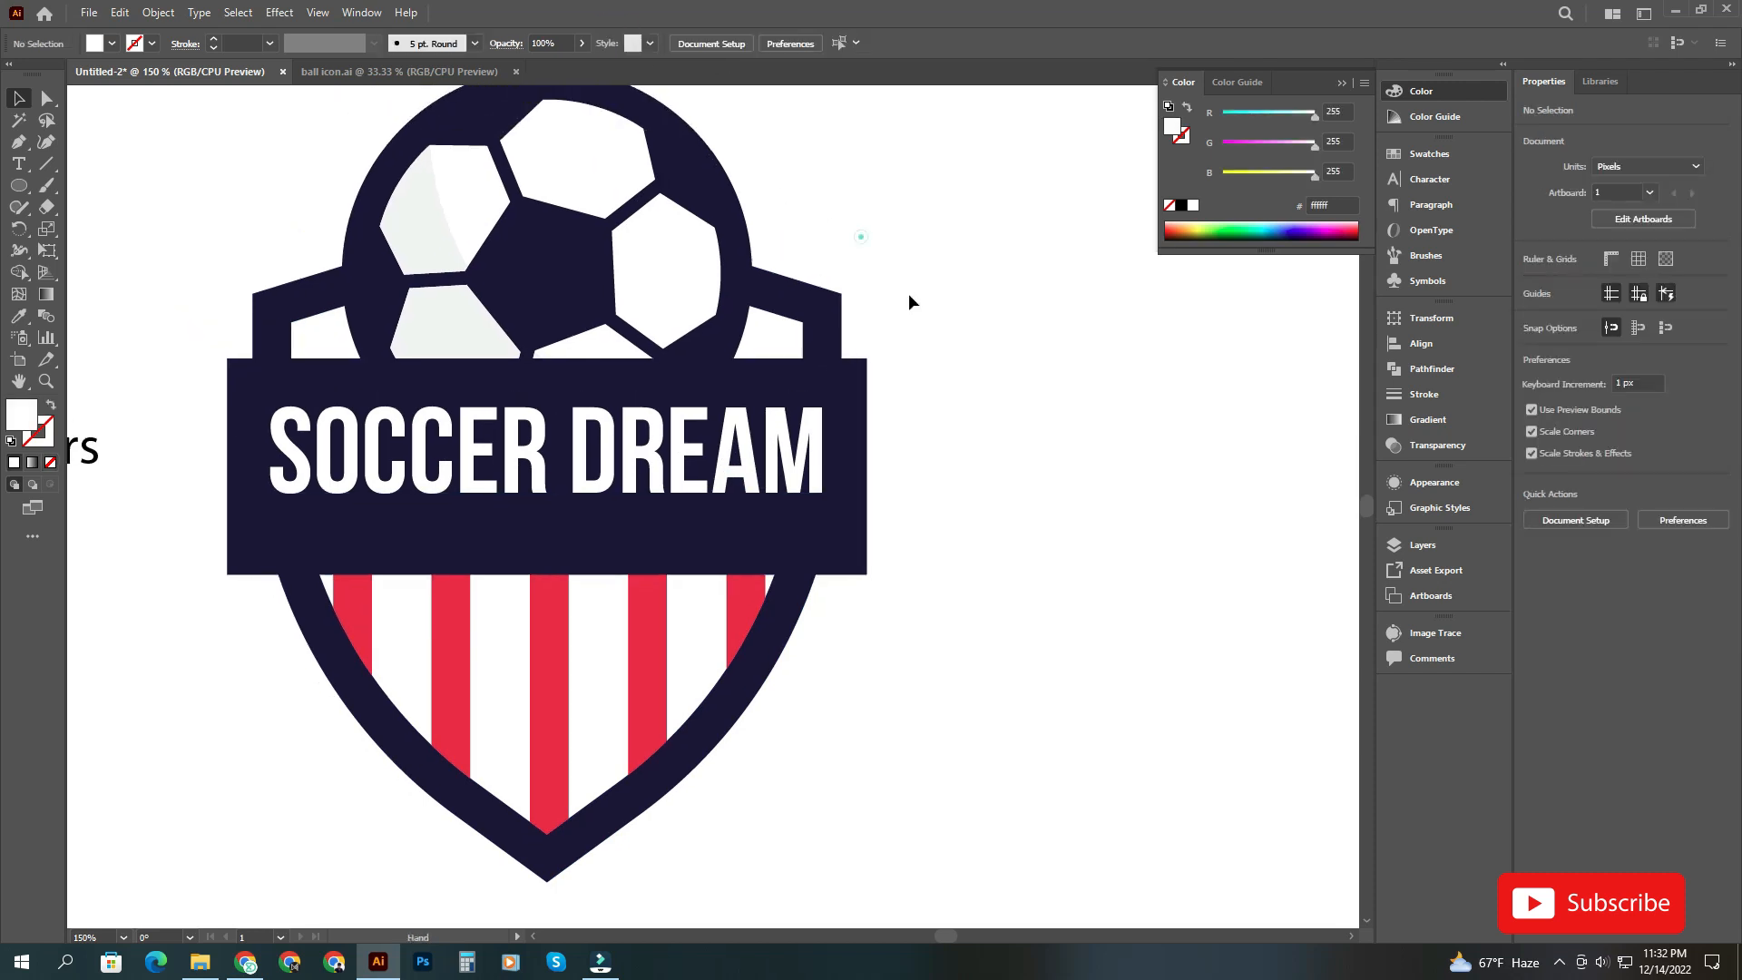
- Bend the SOCCER DREAM title into a lower-arc warp
click(277, 12)
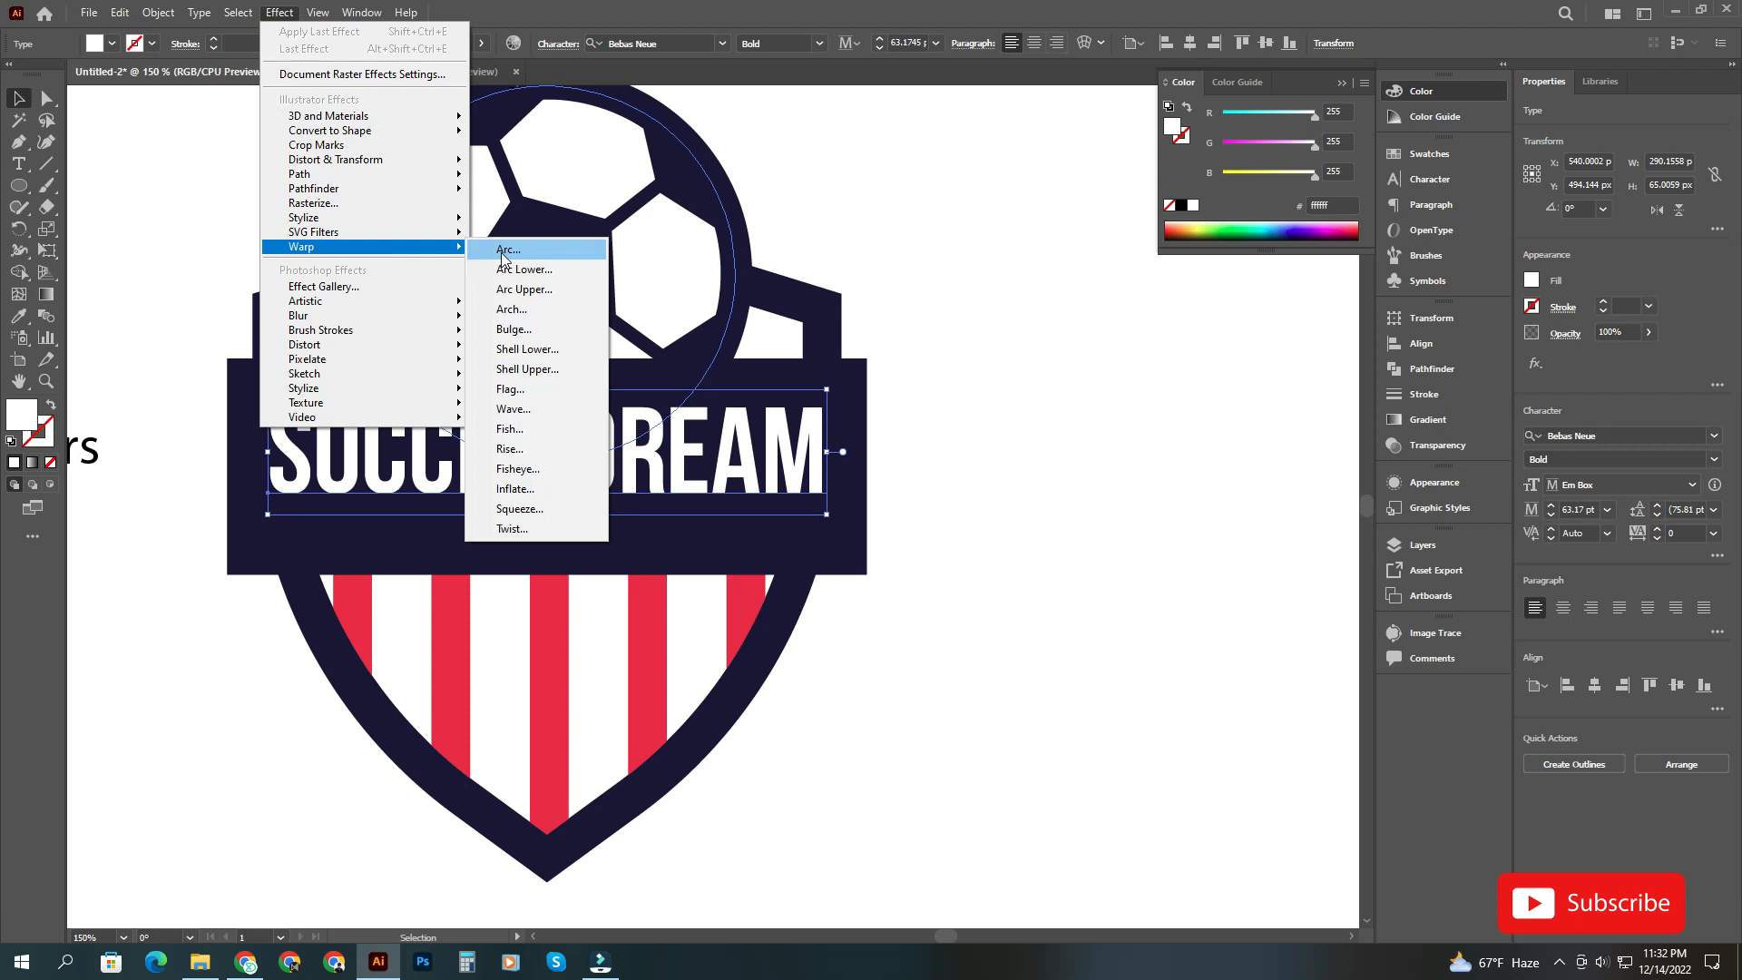
mouse_move(533, 269)
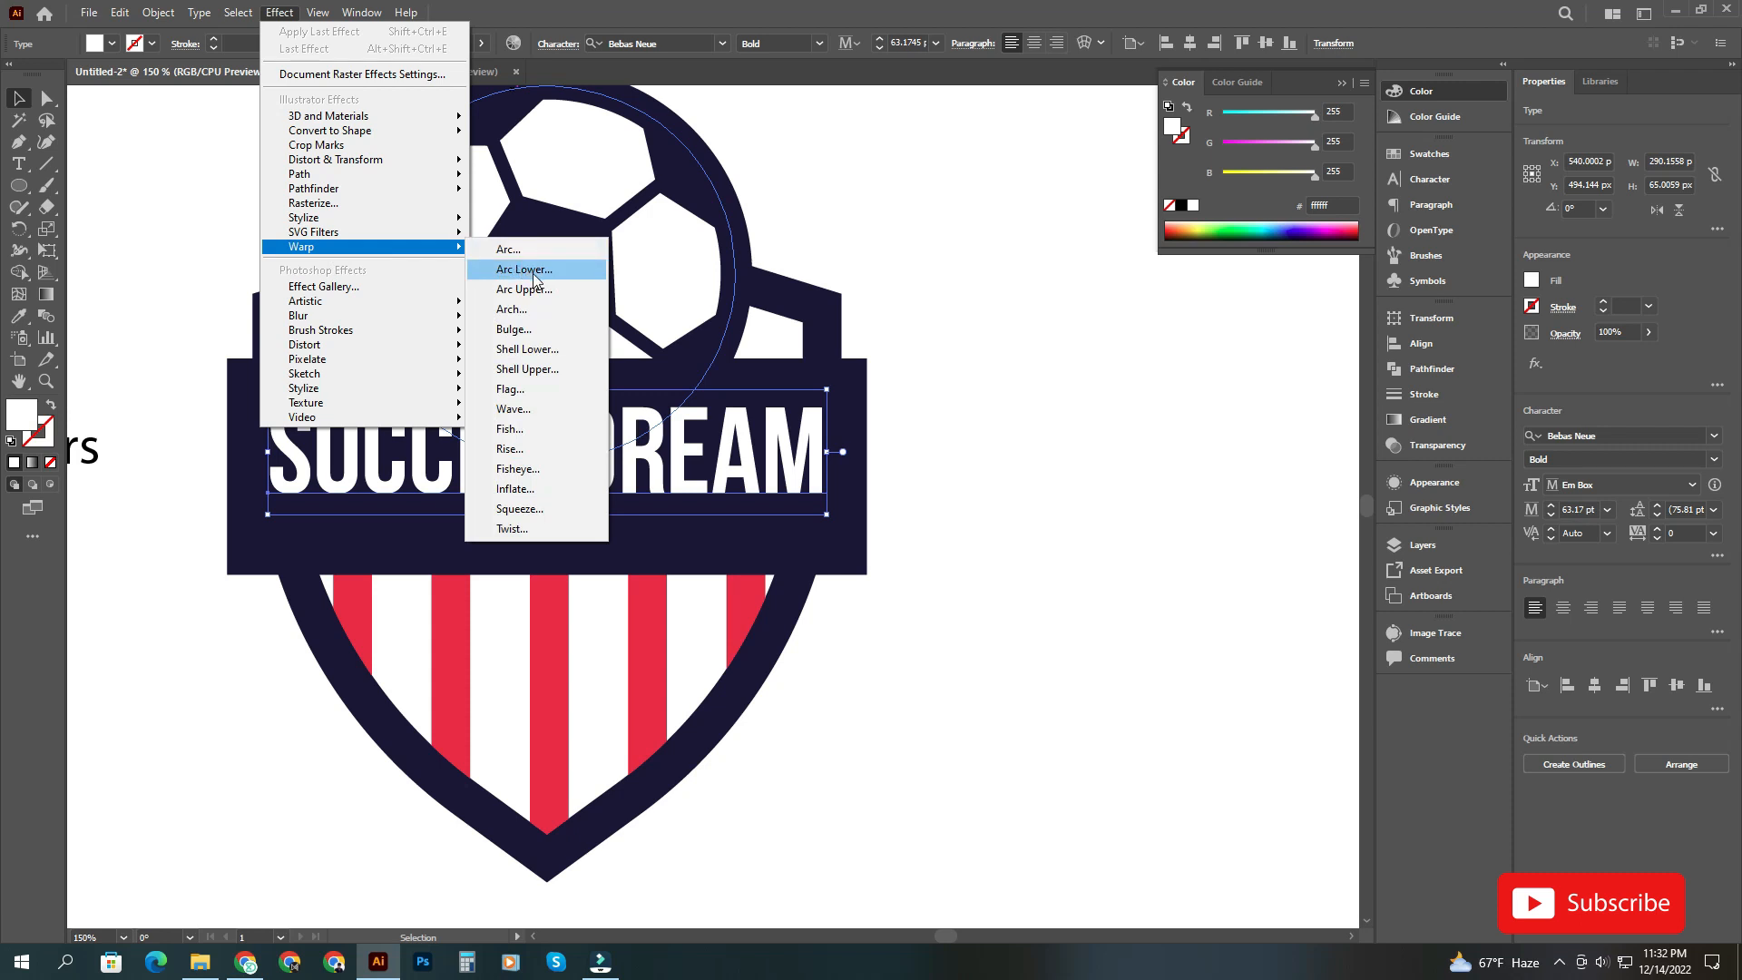
click(523, 268)
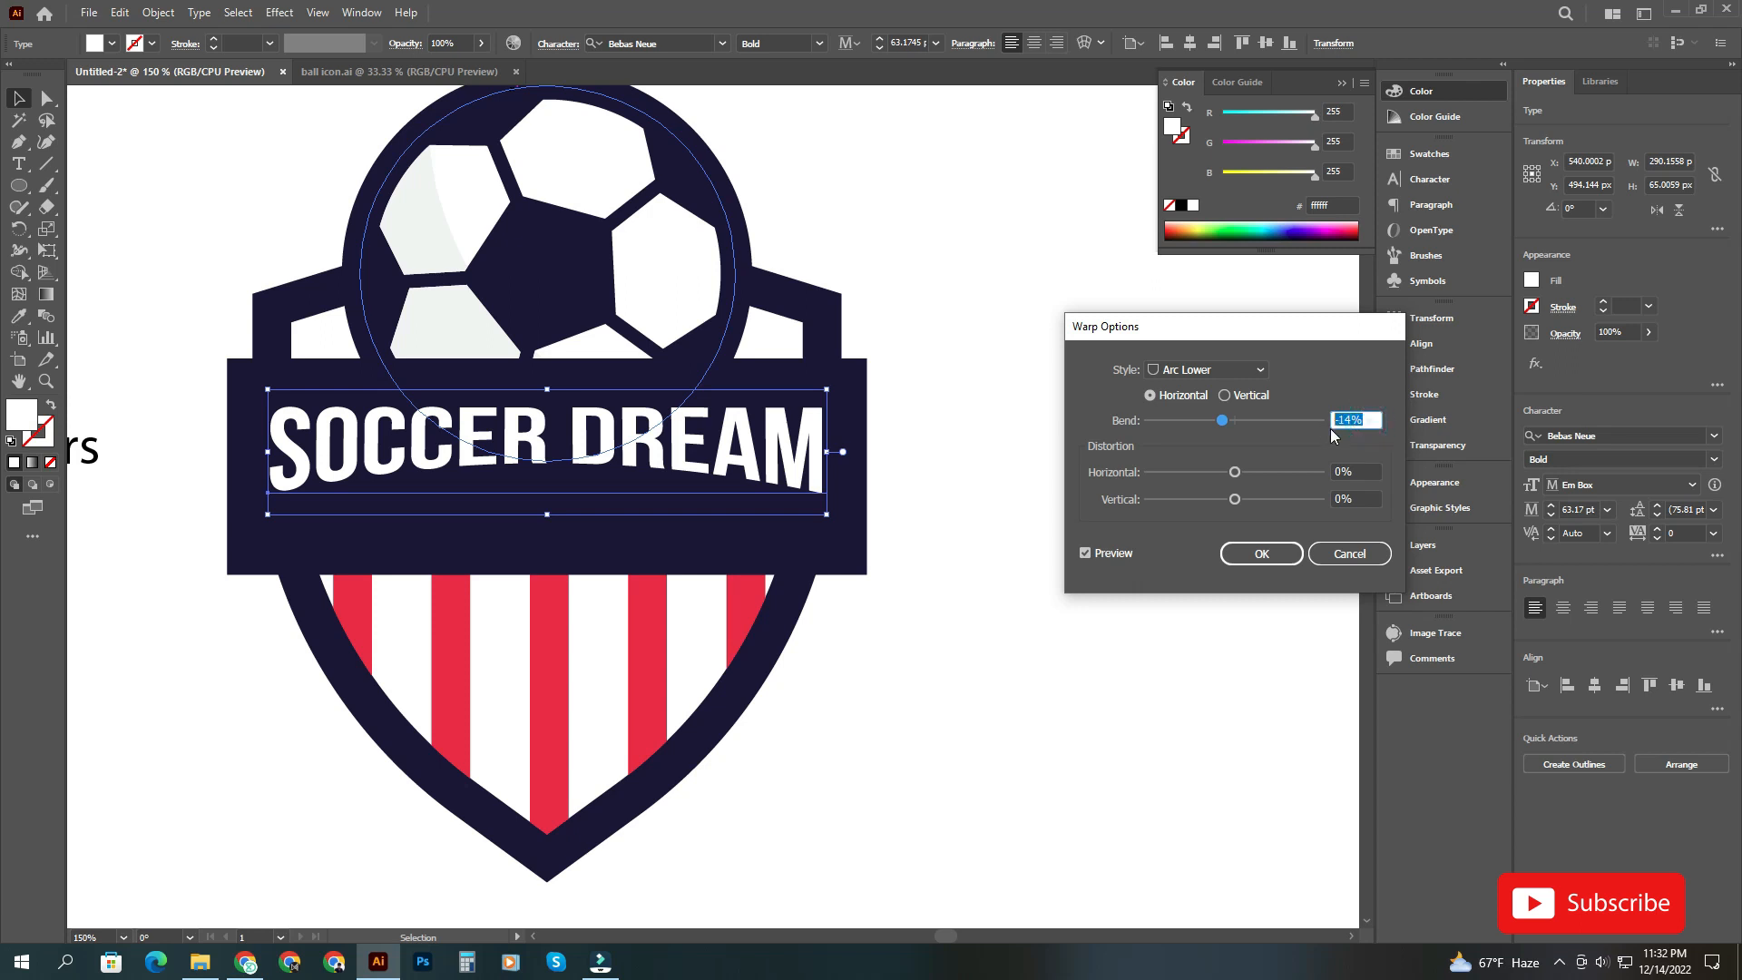
mouse_move(1292, 540)
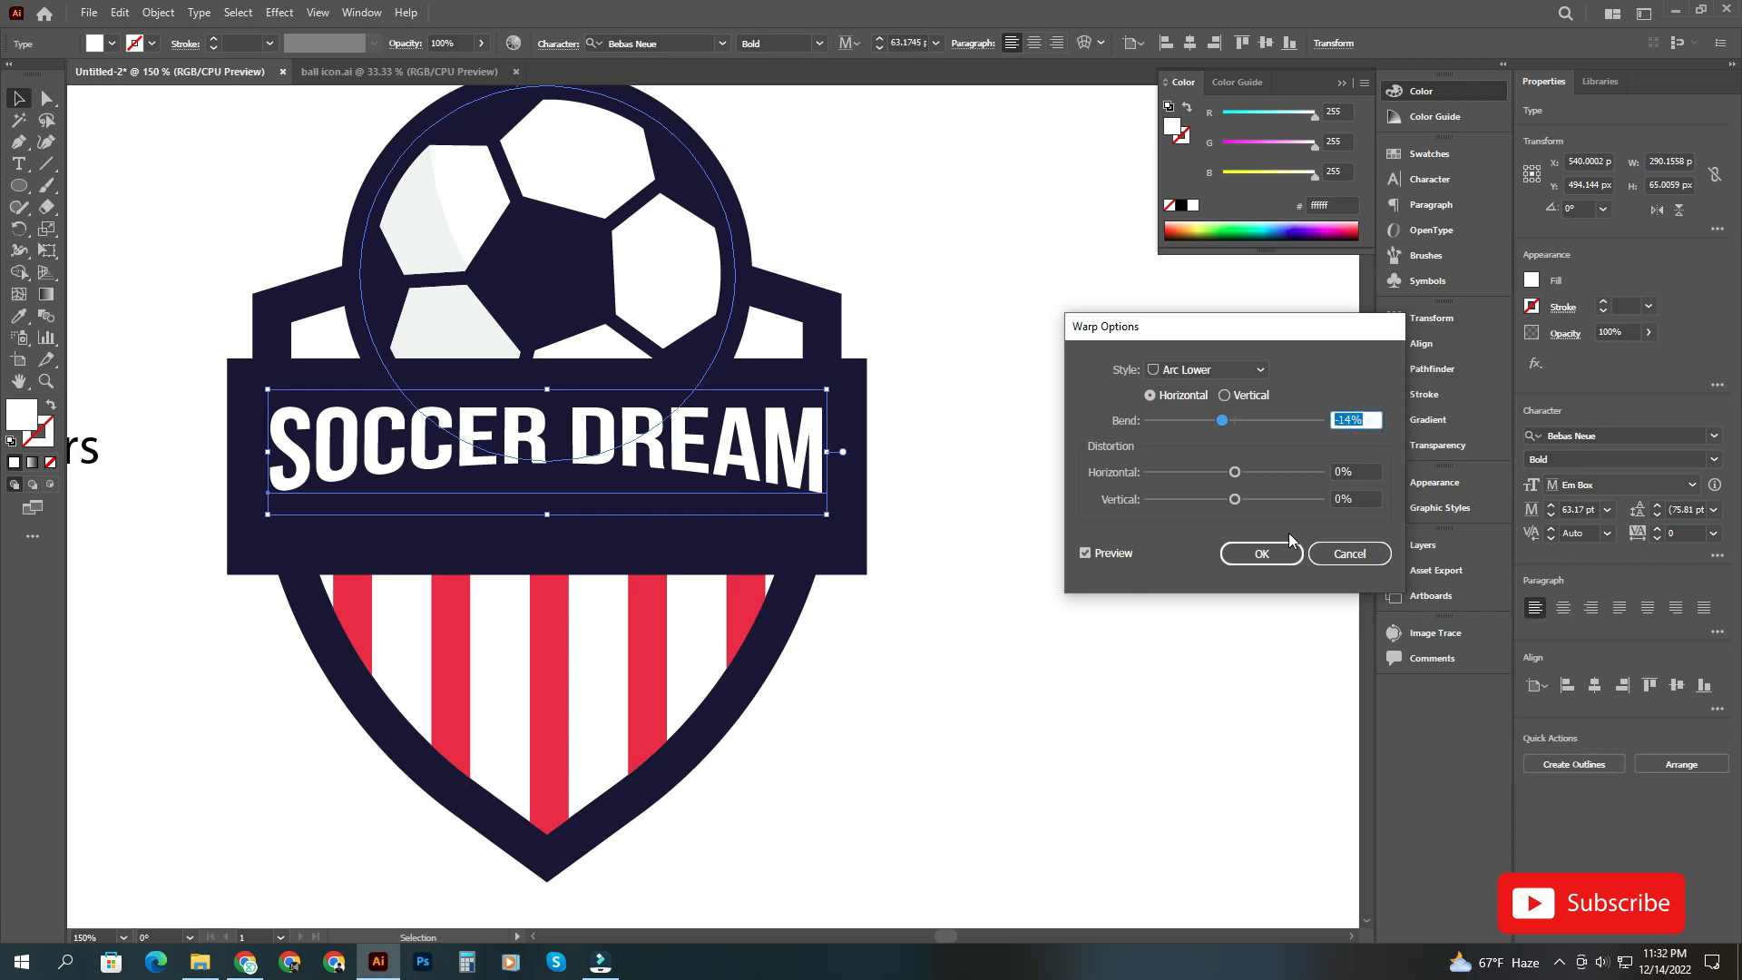
click(1260, 553)
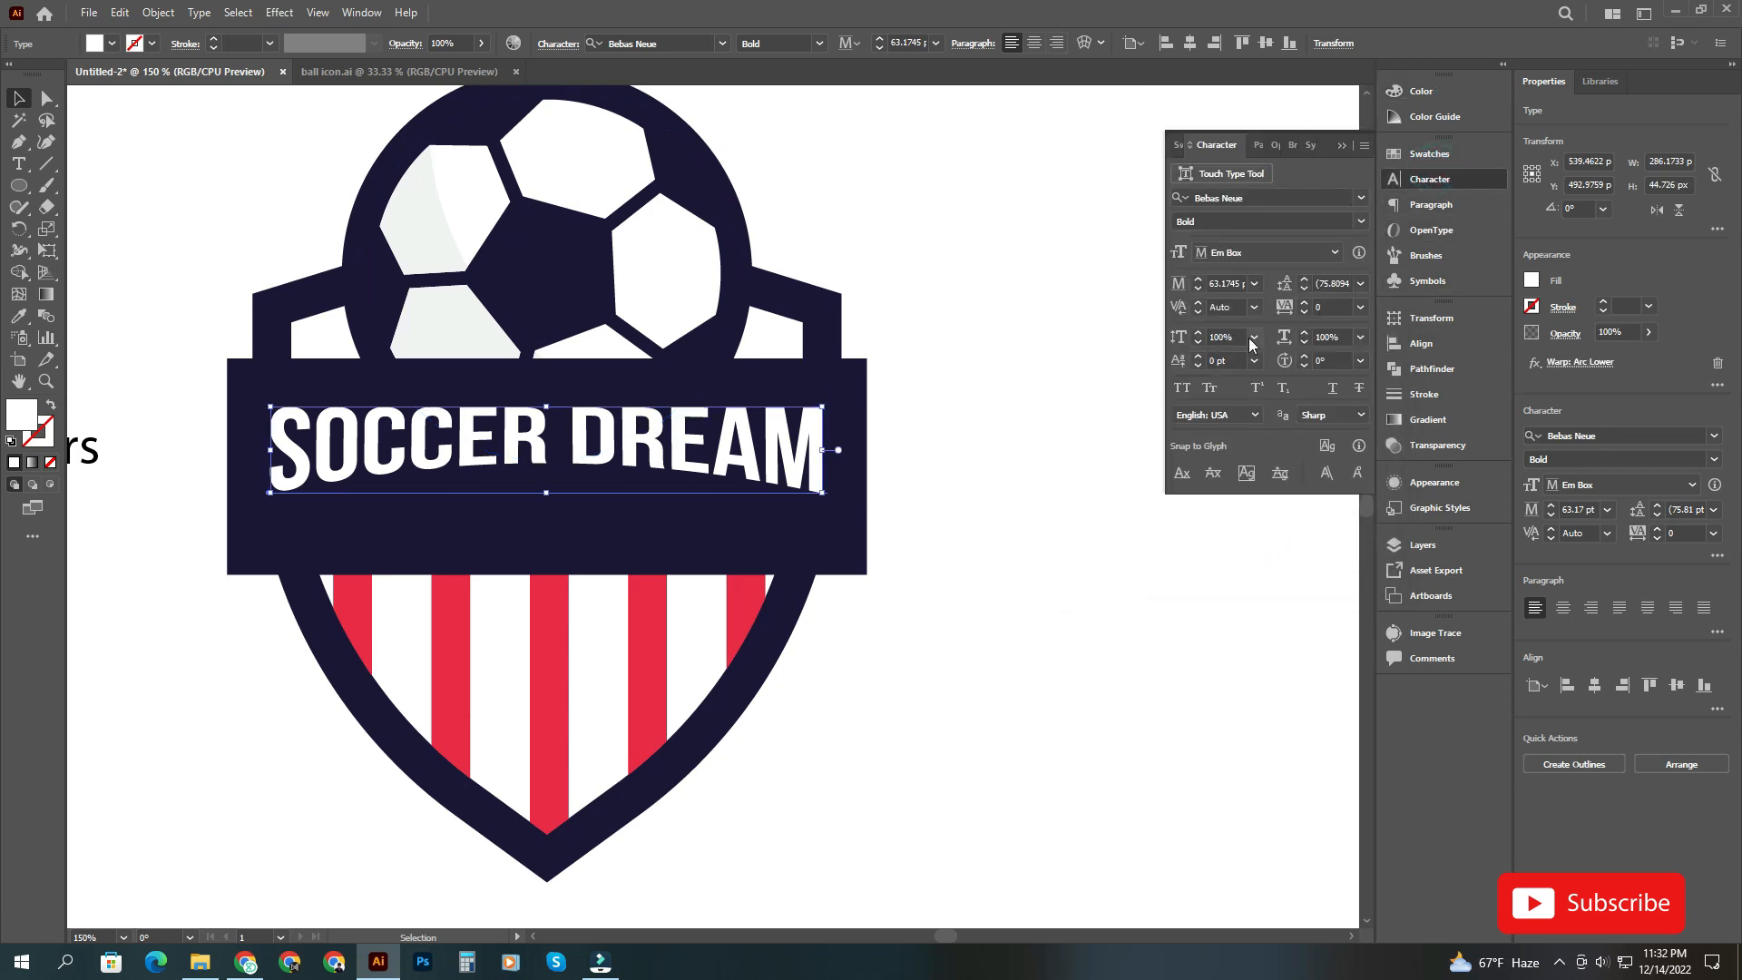
- Stretch the title lettering to 115% vertical scale in the Character panel
click(1222, 337)
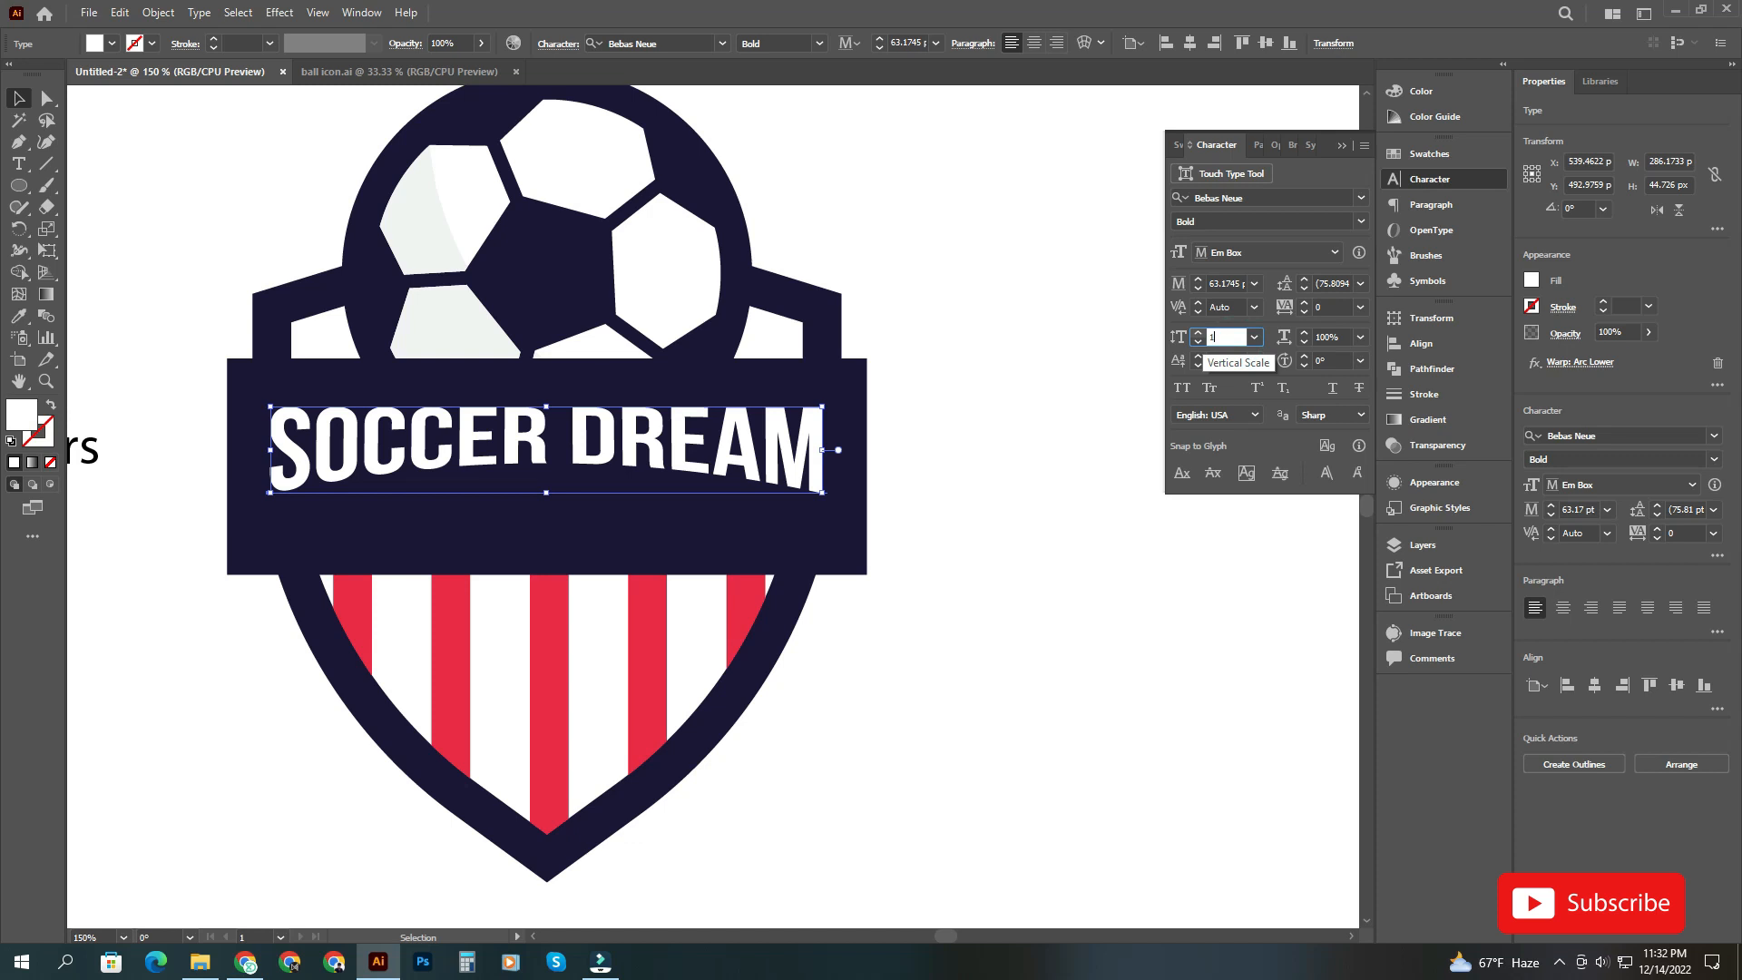
text(10)
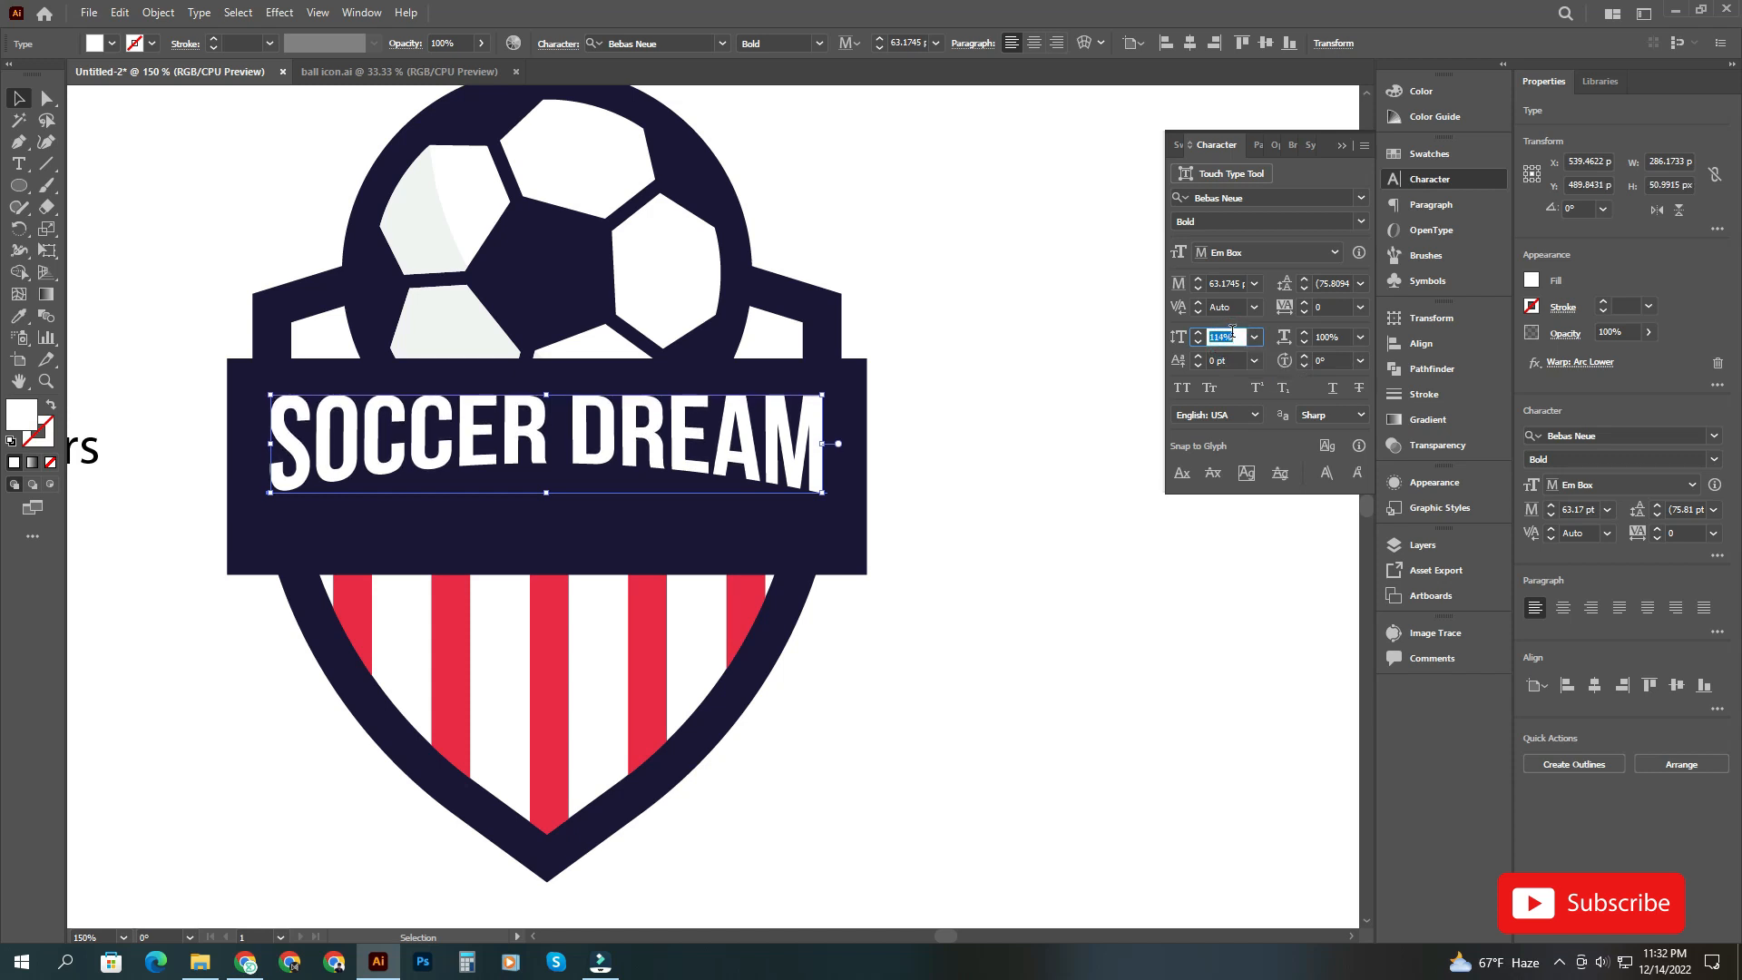
click(1253, 332)
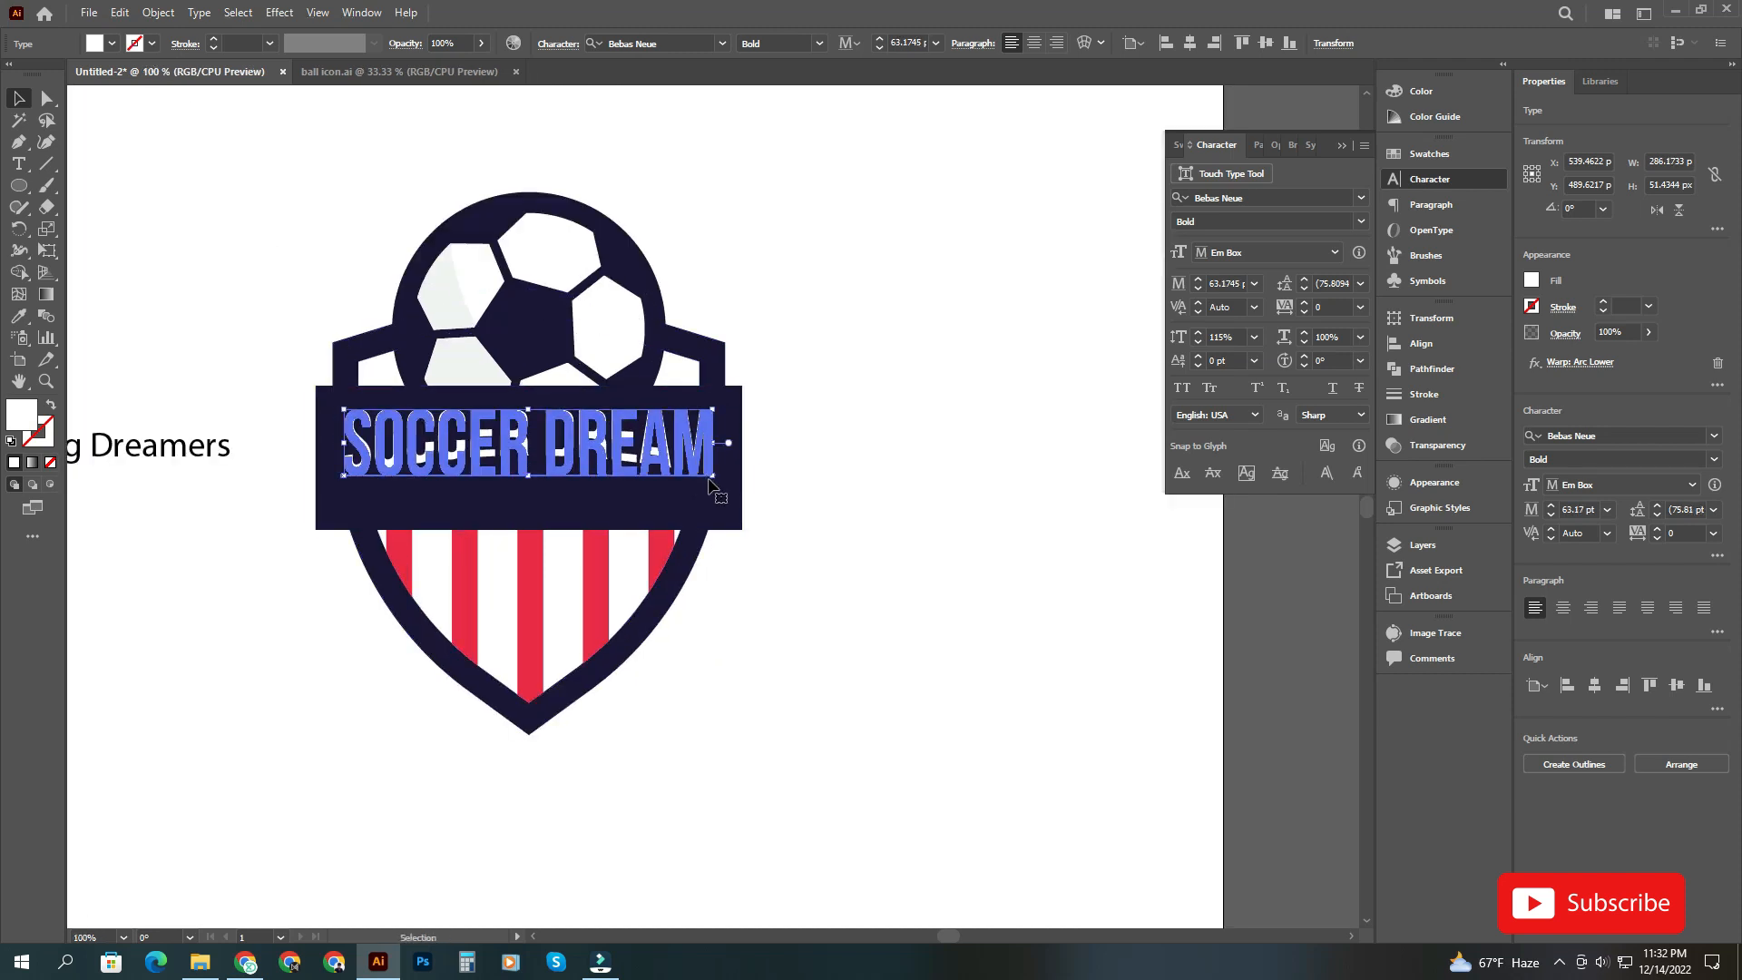
- Expand the title's arc warp and merge the letters into one compound path
click(157, 12)
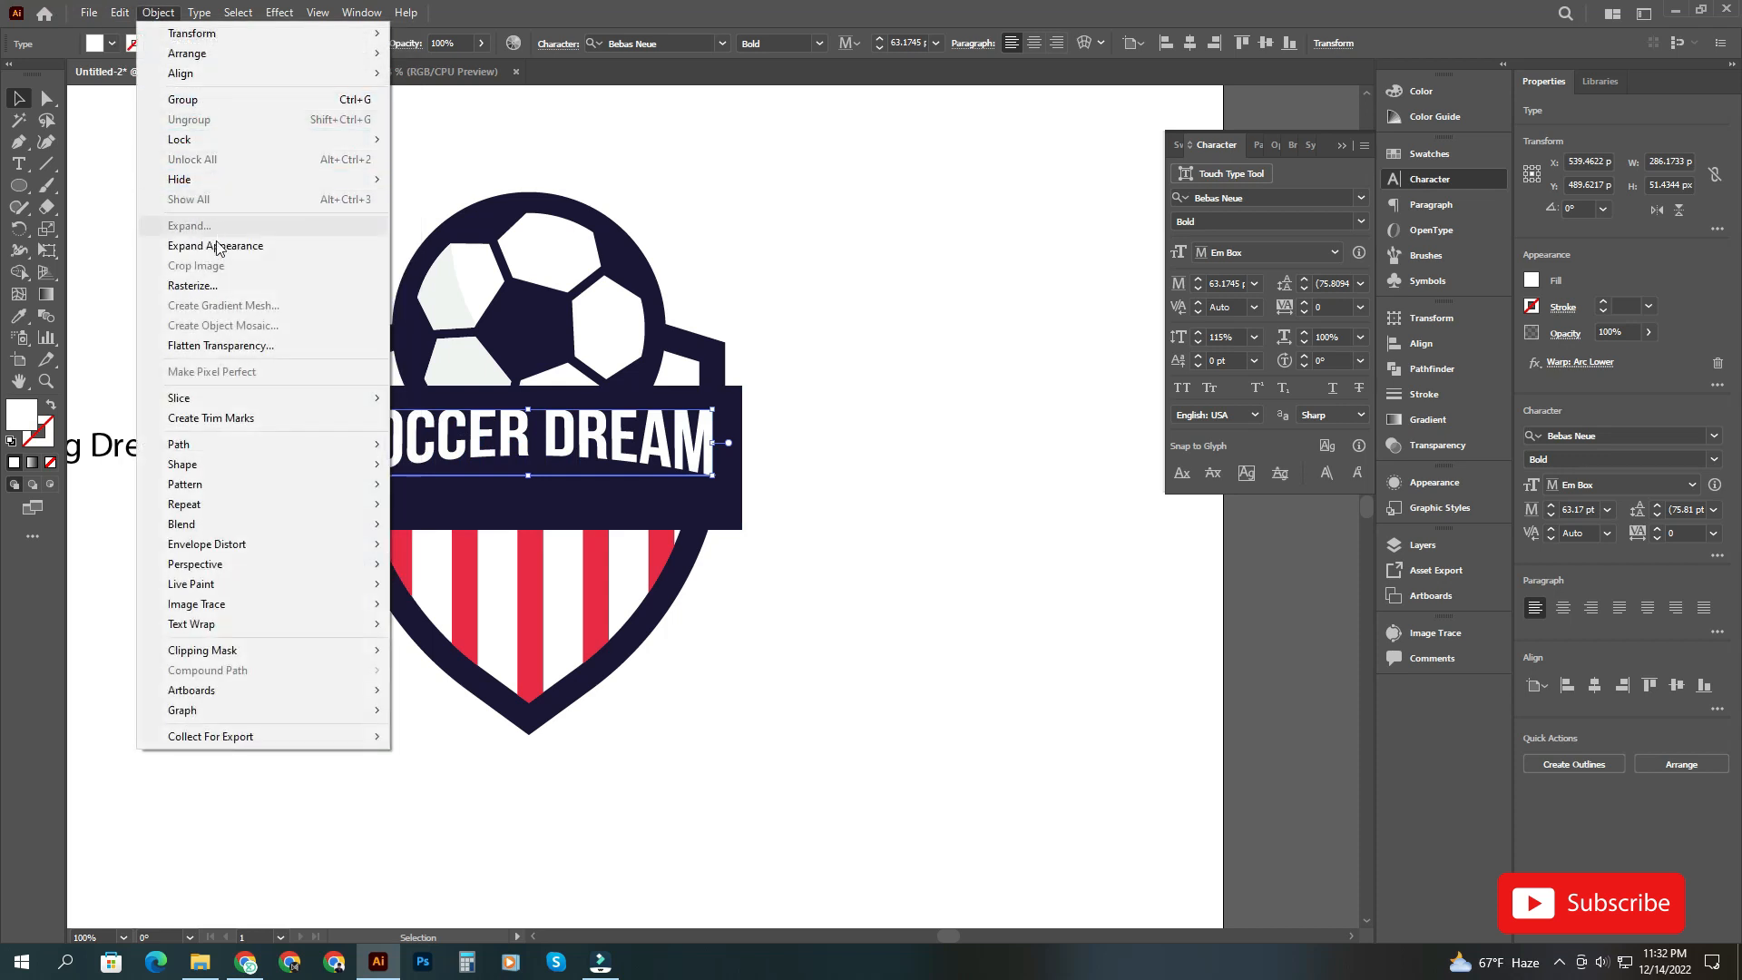
click(188, 225)
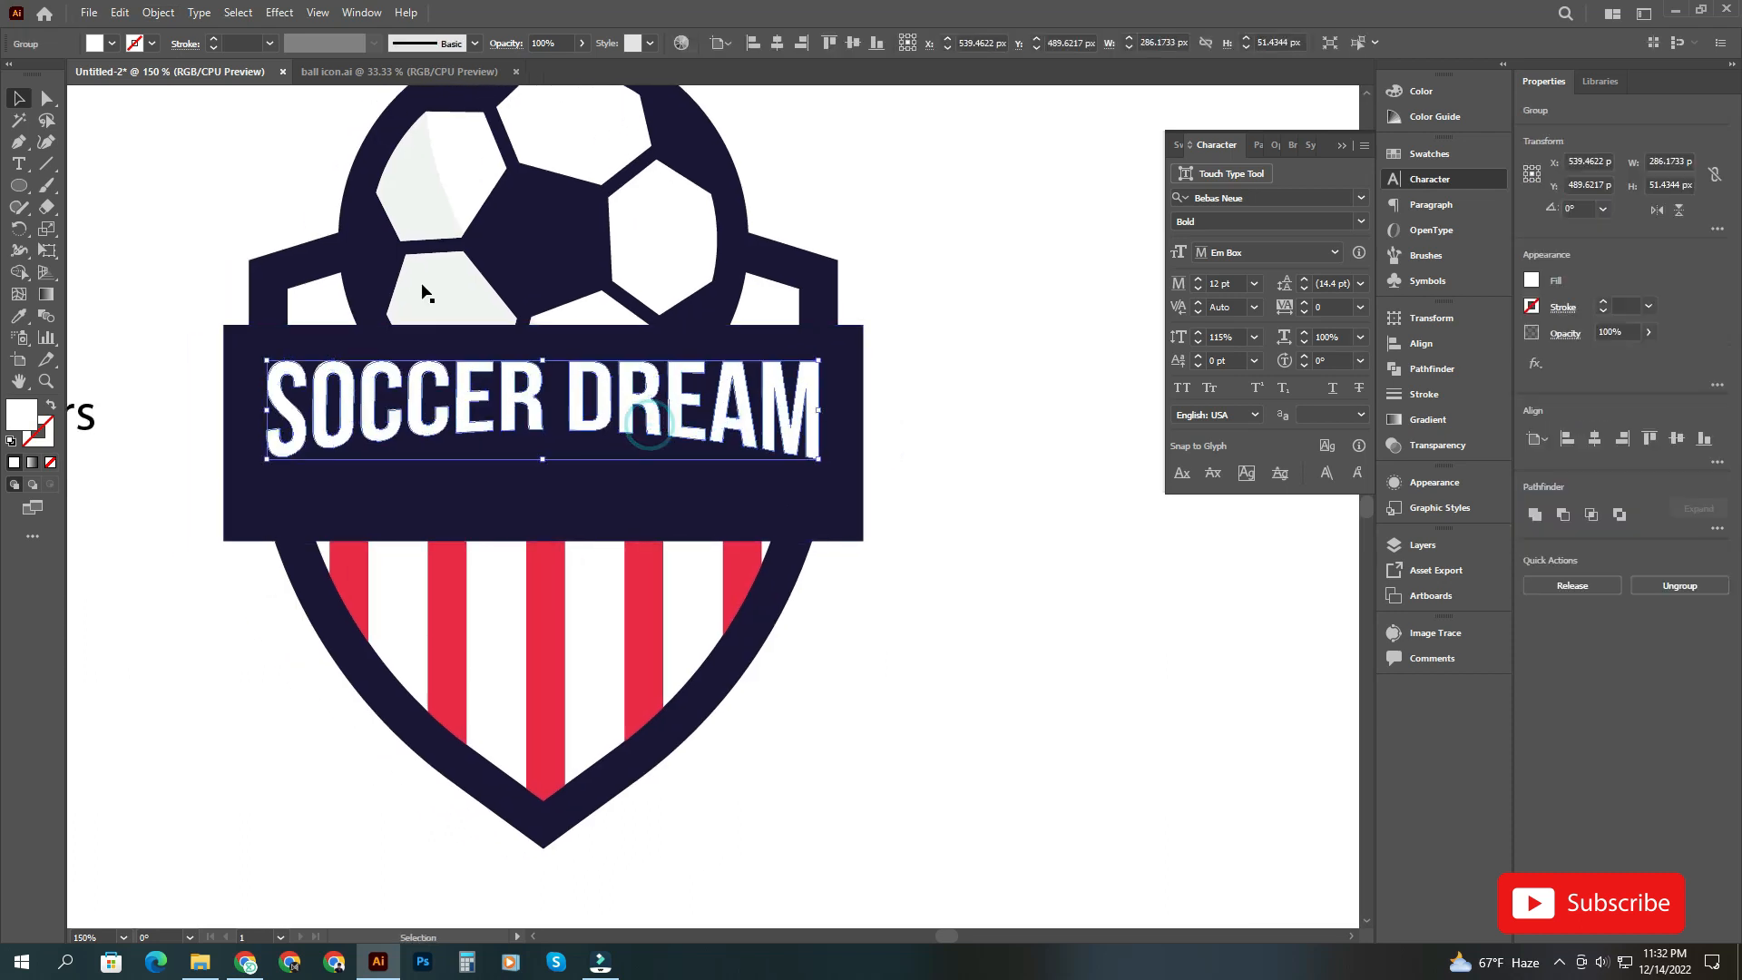
click(157, 12)
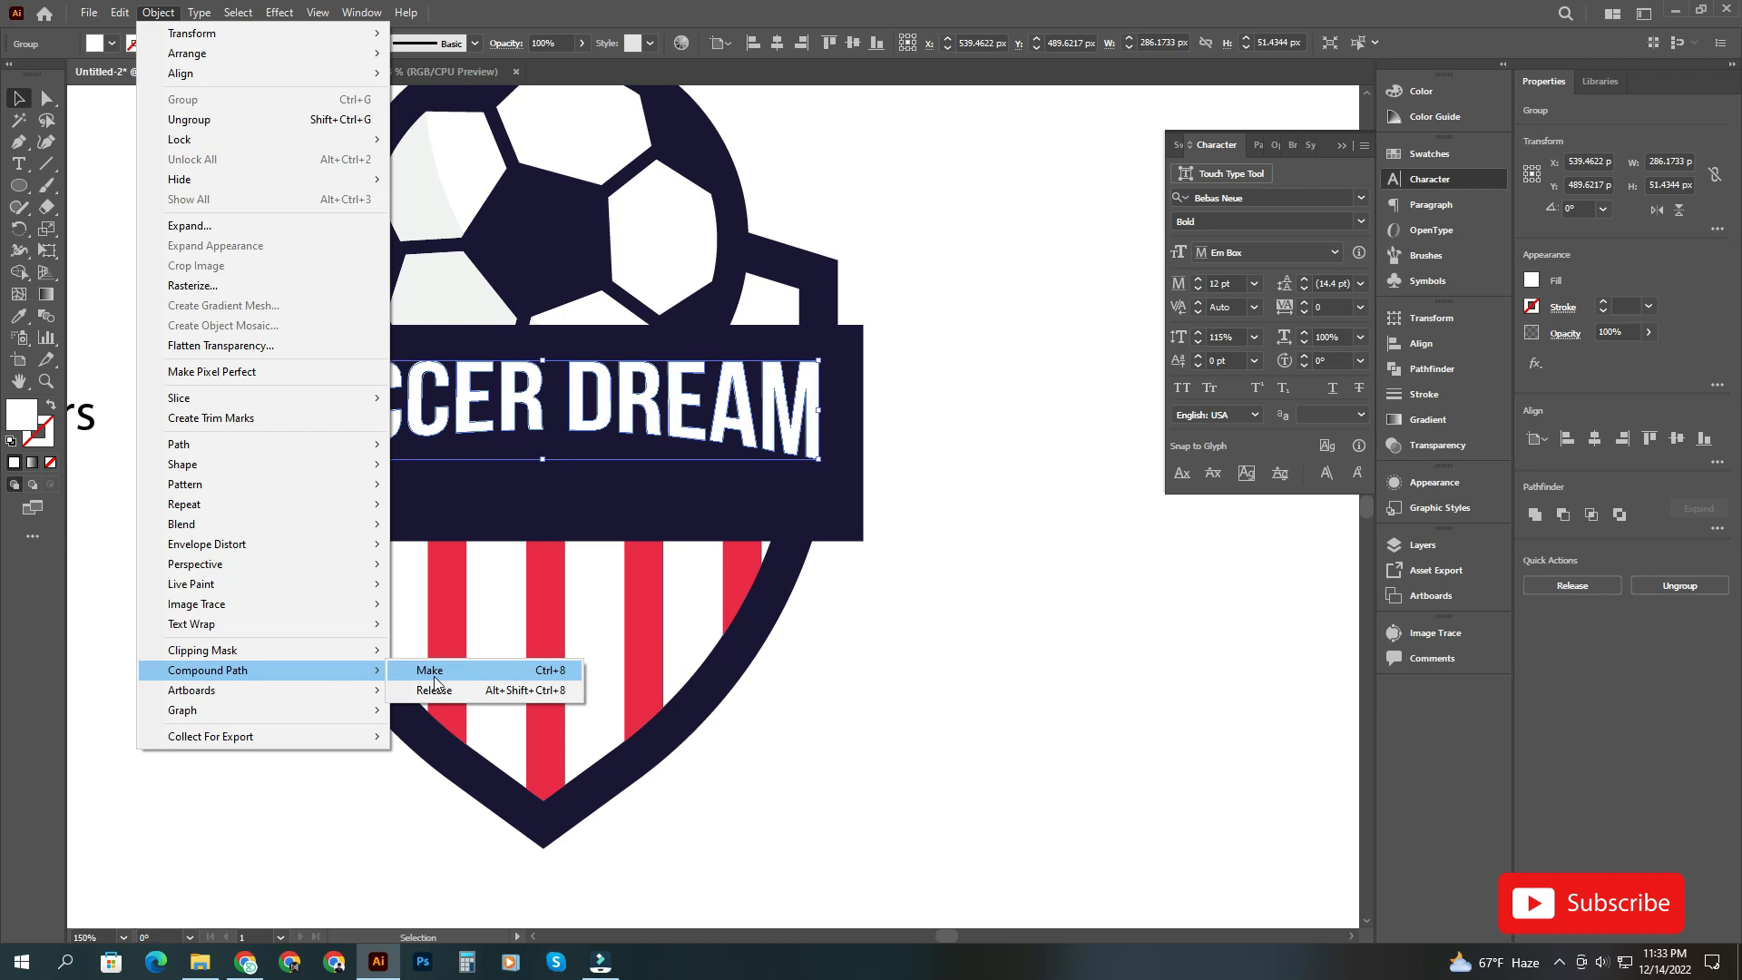
click(429, 669)
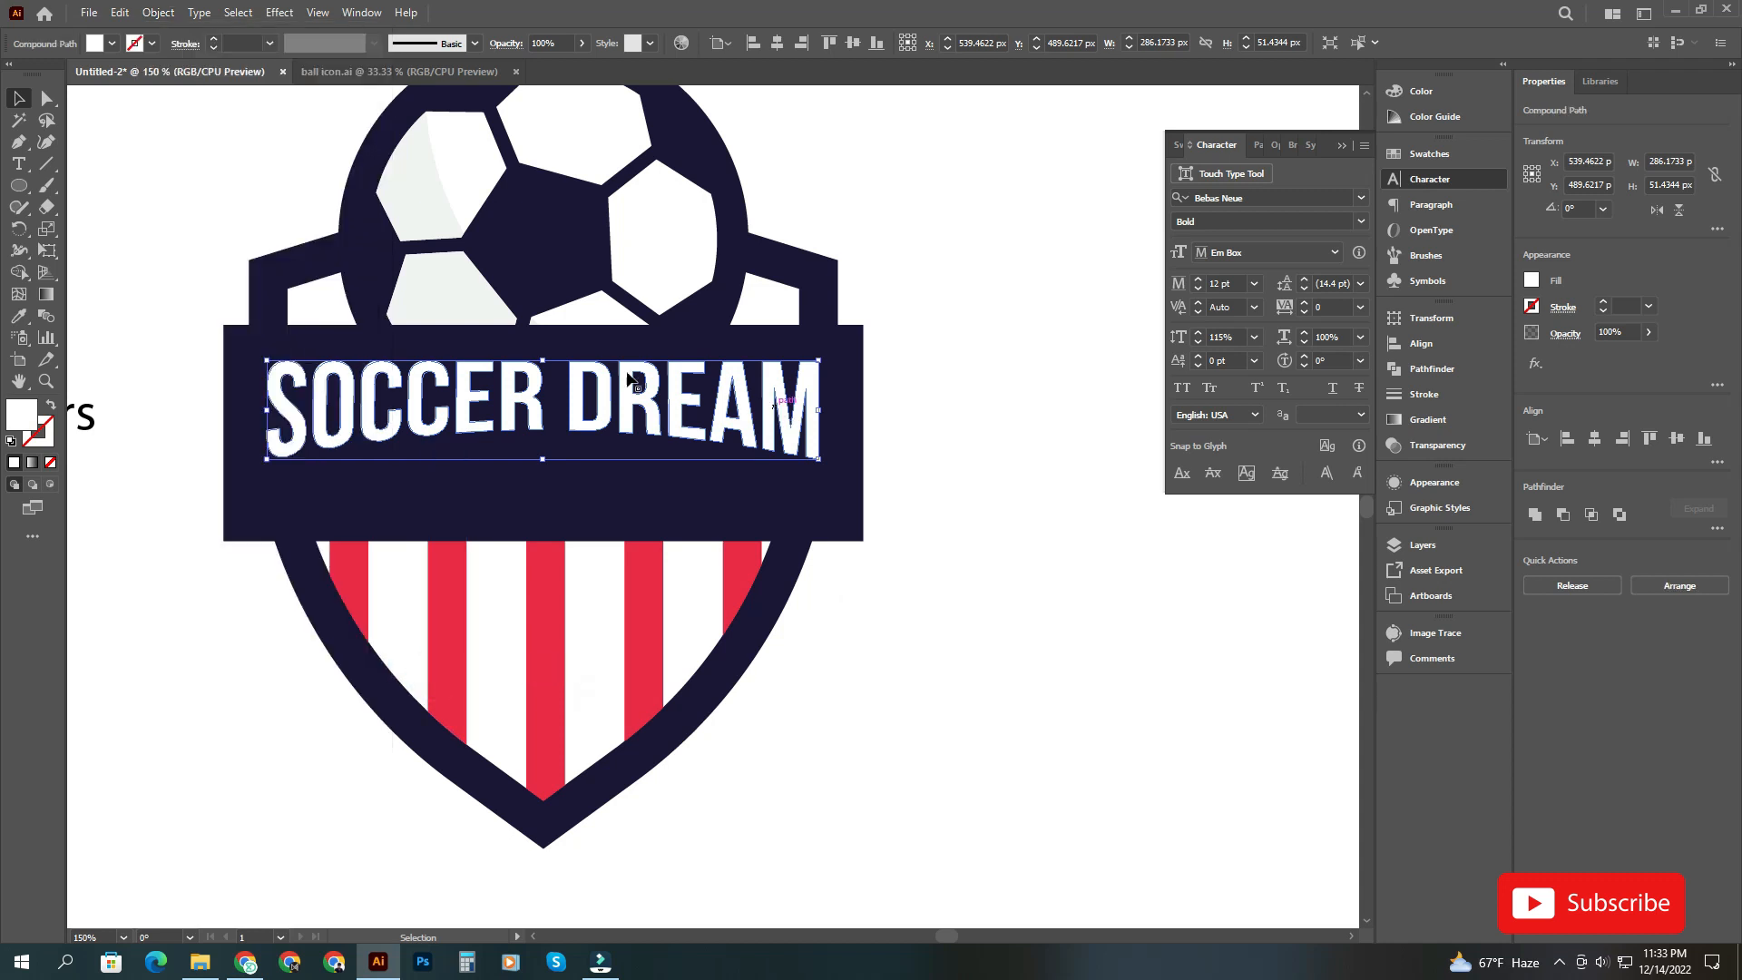
- Build a thick offset outline around the title with Round joins via Offset Path
click(157, 12)
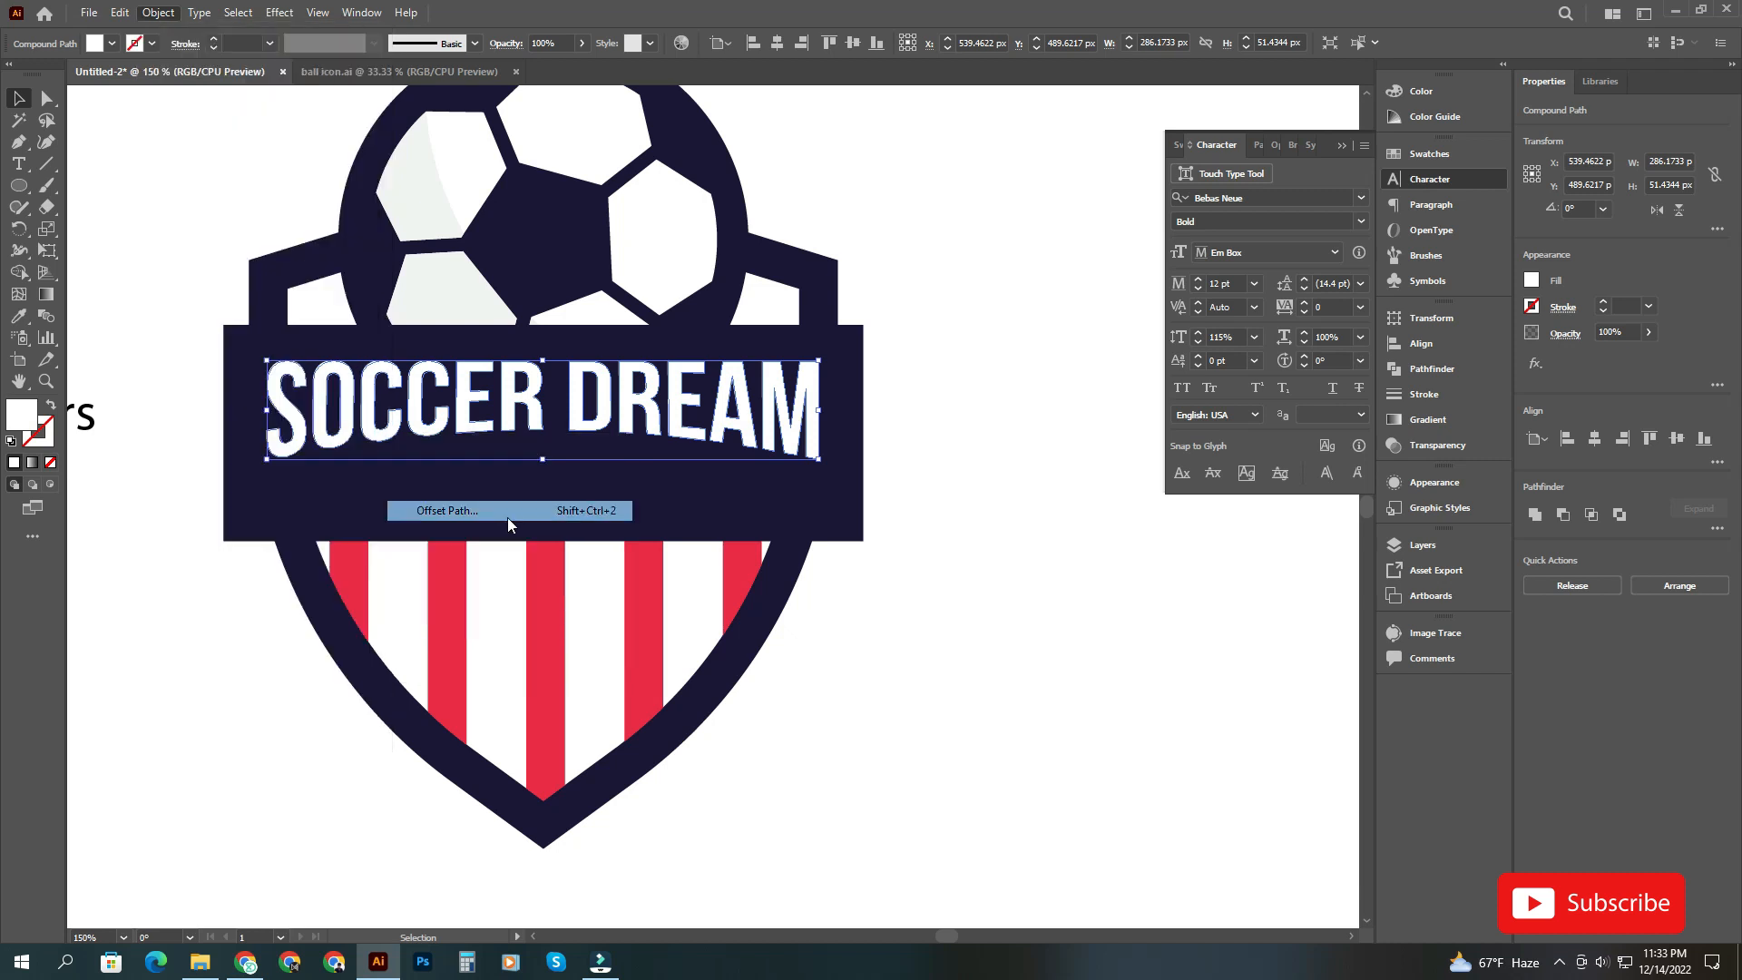
click(446, 509)
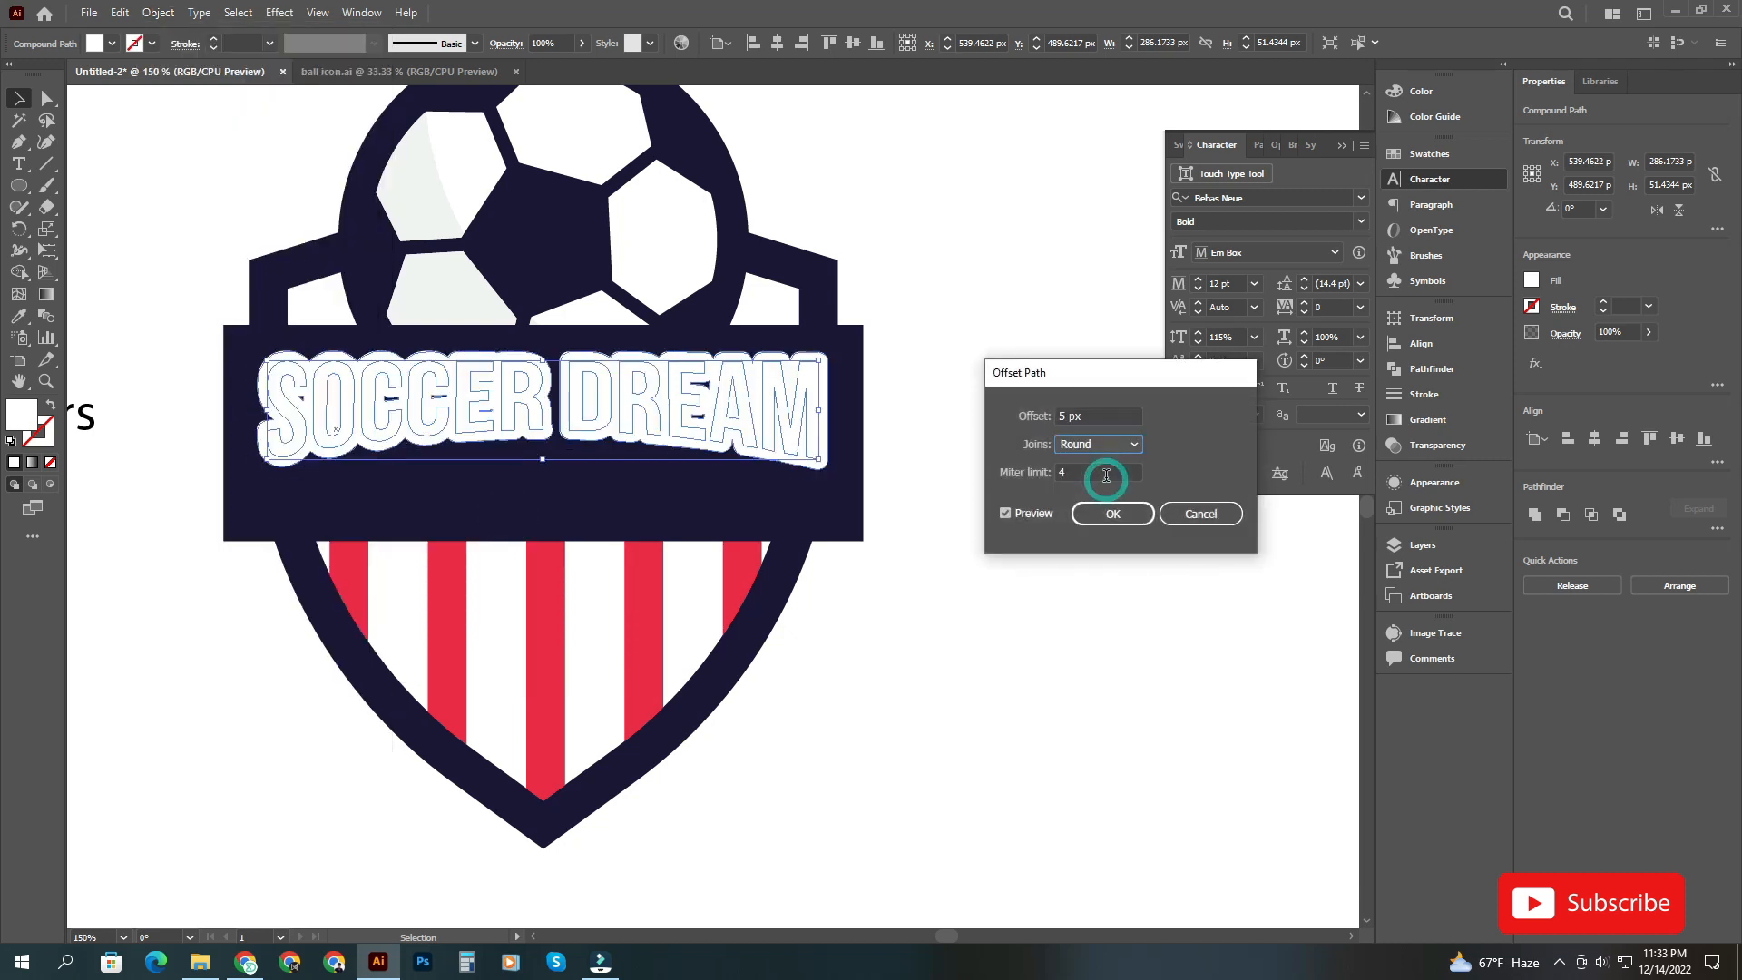
click(1098, 416)
text(8)
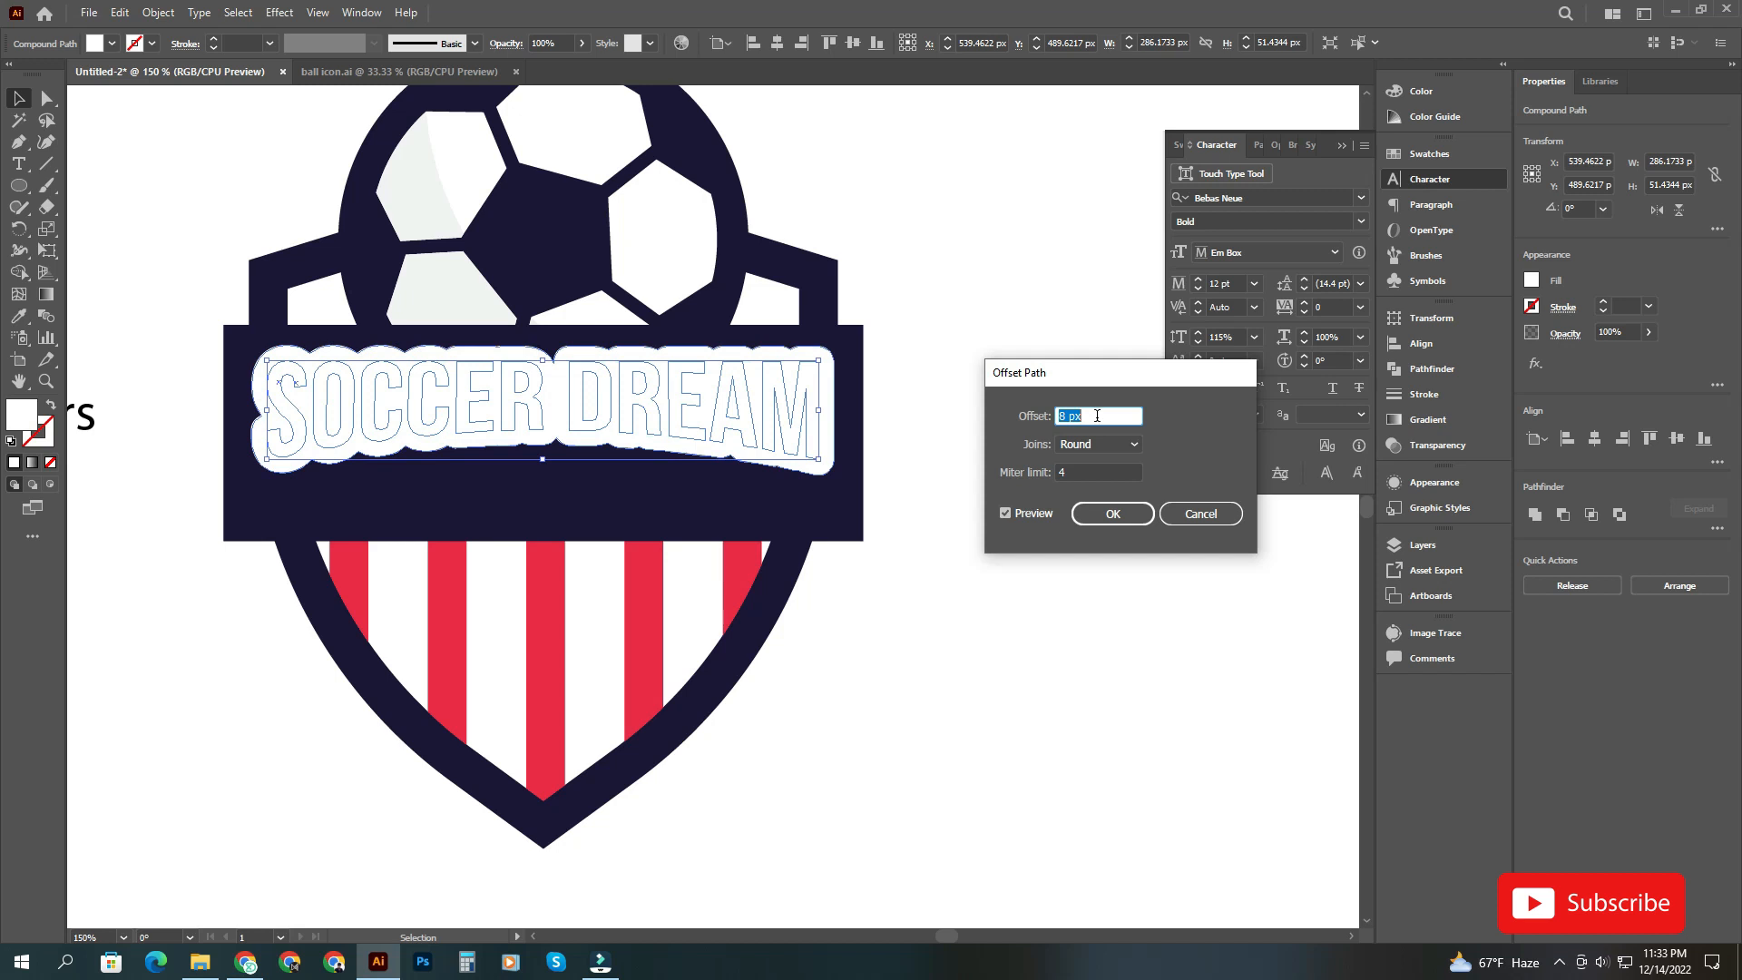
click(1111, 514)
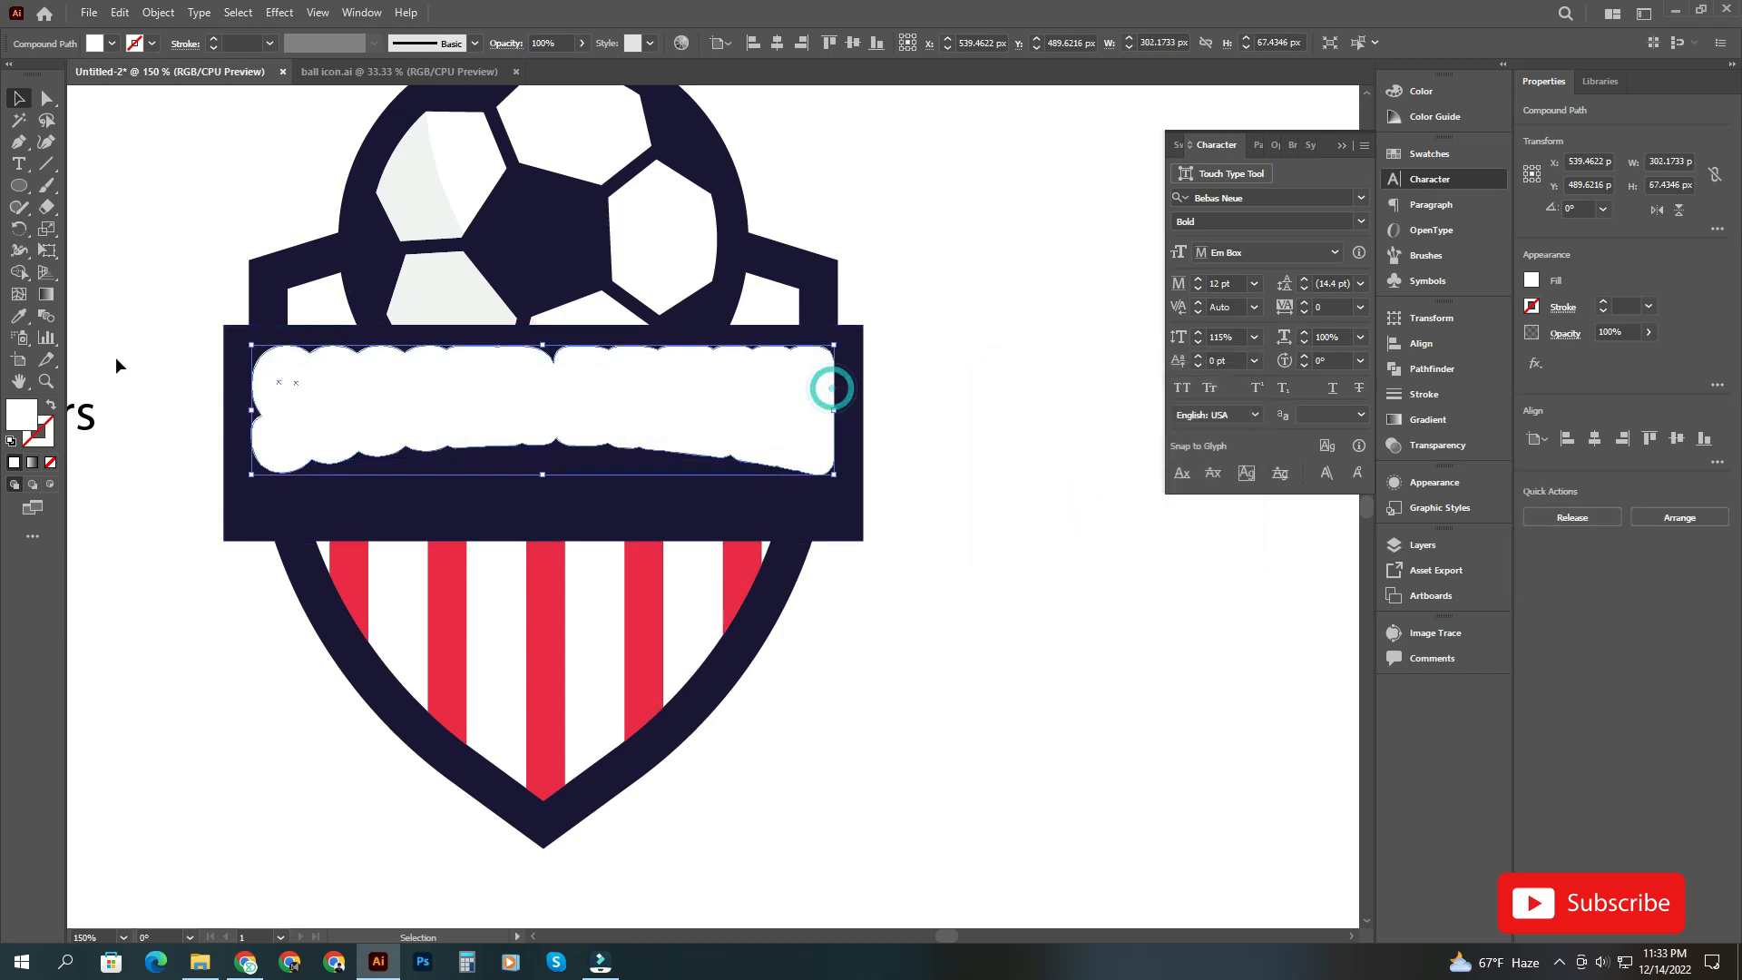
click(336, 548)
text(lato)
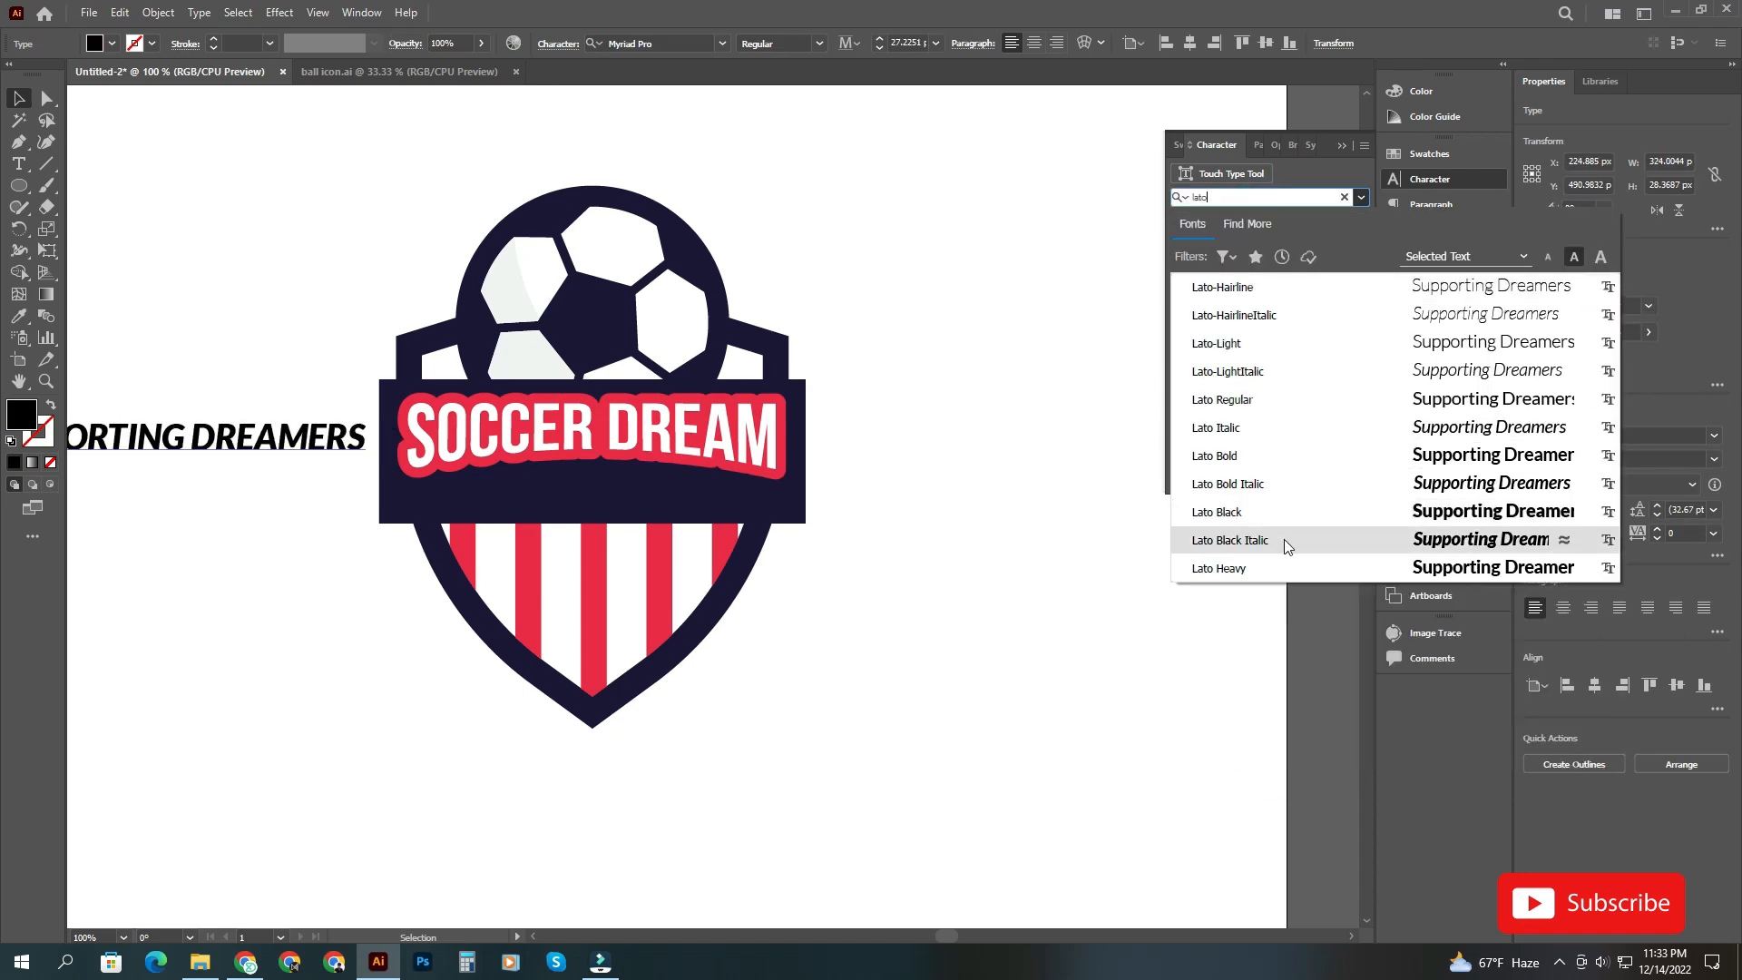
- Set the tagline in Lato Heavy with tracking 200, outline it and start an Offset Path
click(1218, 568)
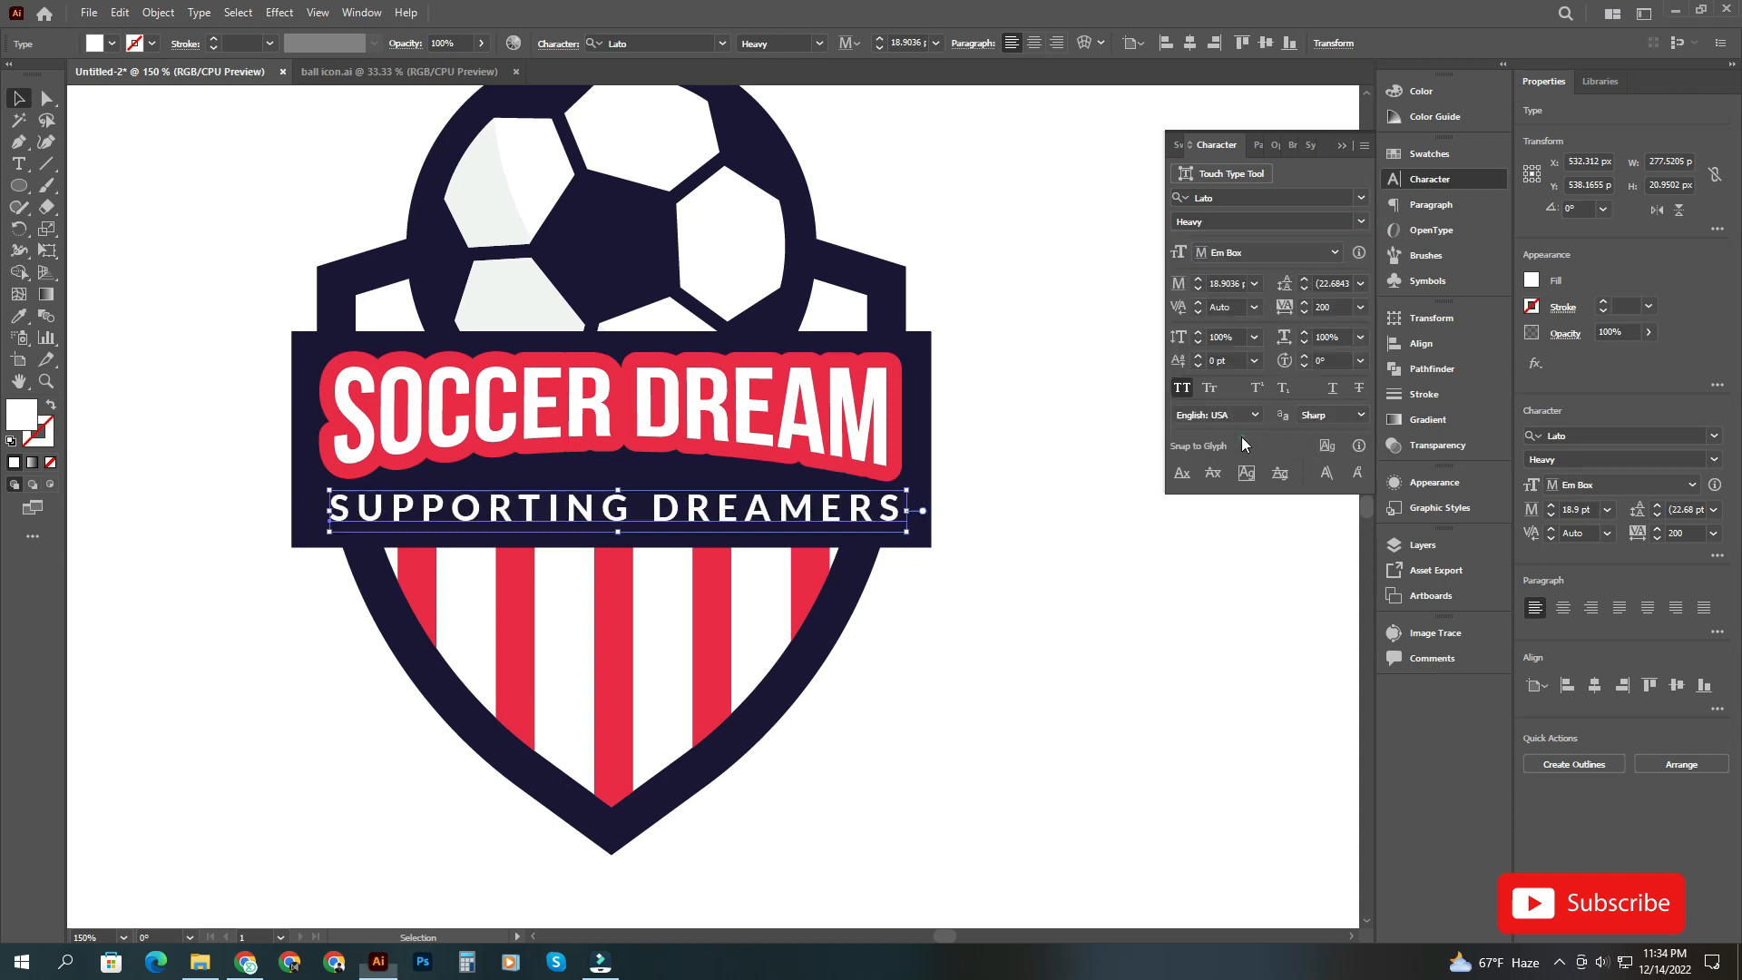
click(157, 12)
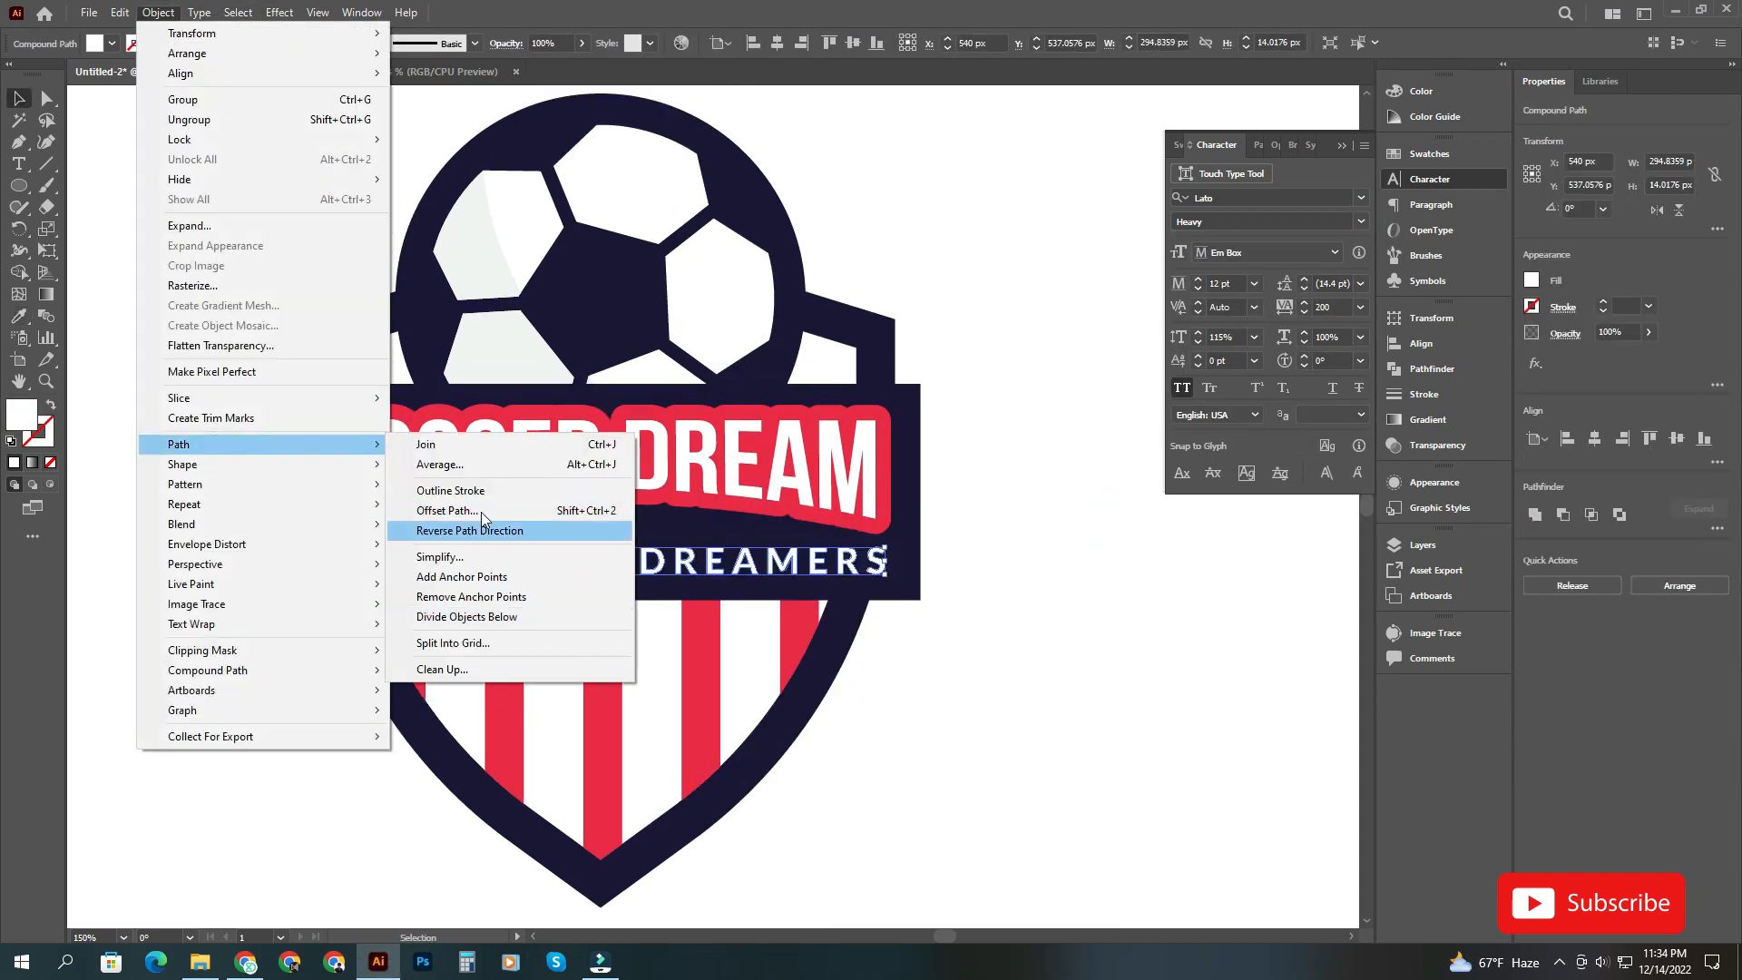
click(445, 510)
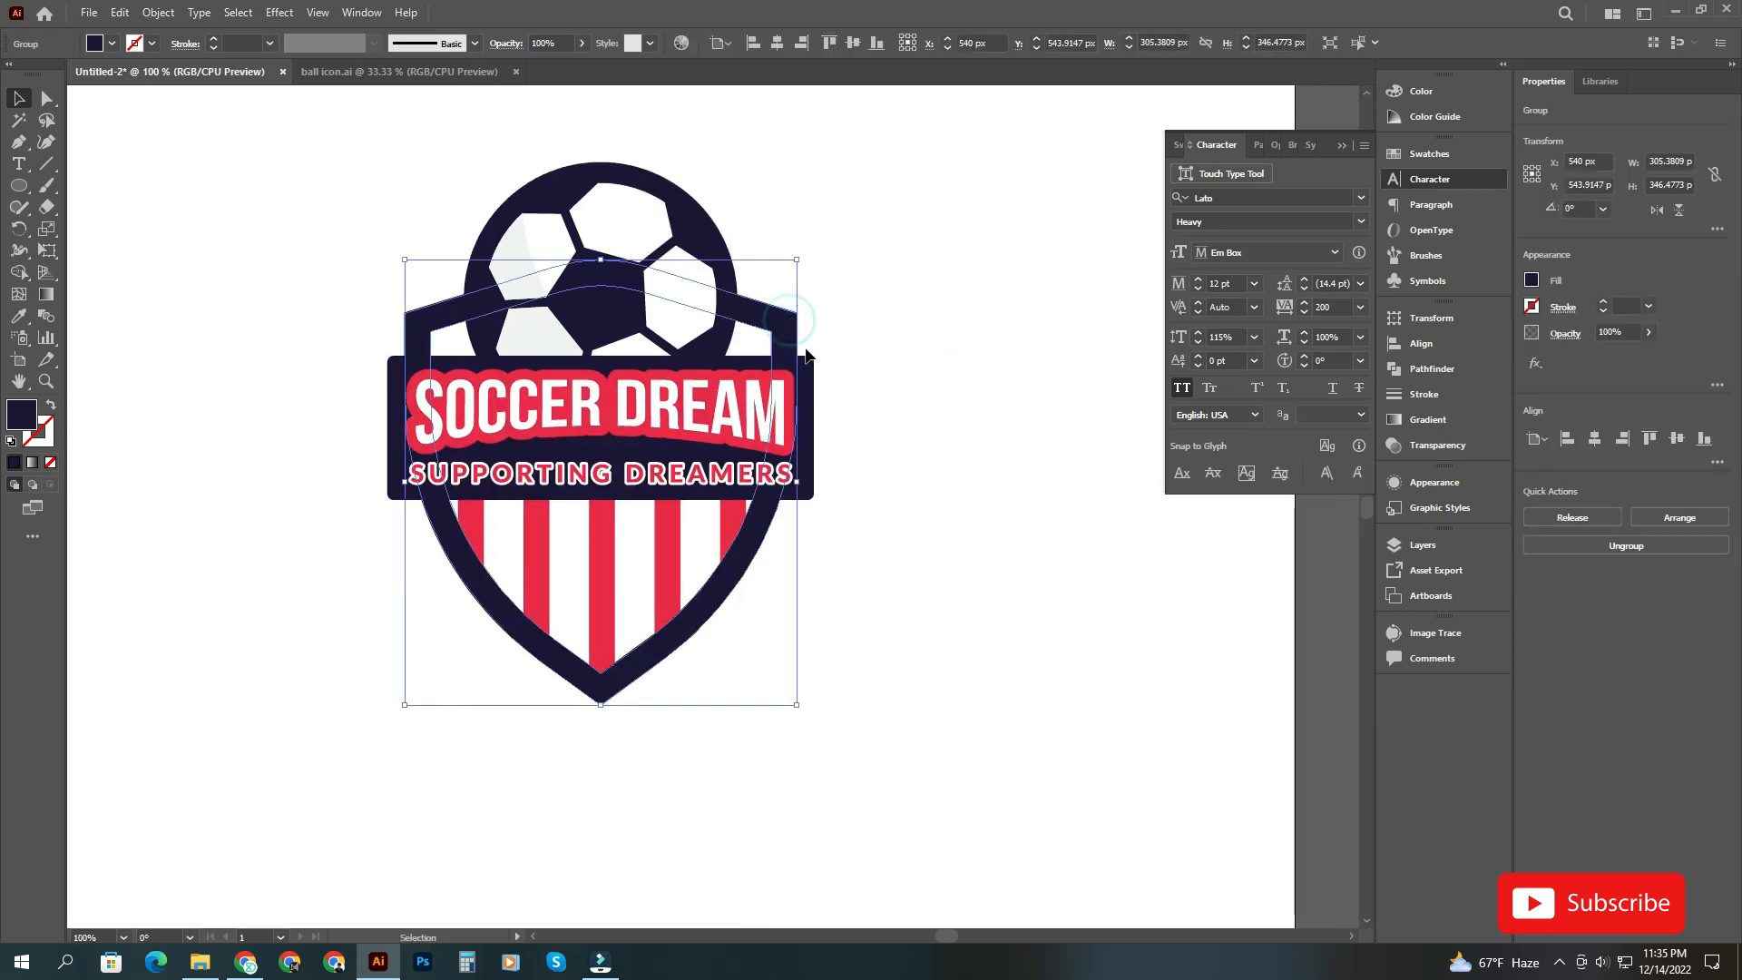
- Fill the tagline offset red, group the whole crest and enlarge it on the artboard
click(46, 99)
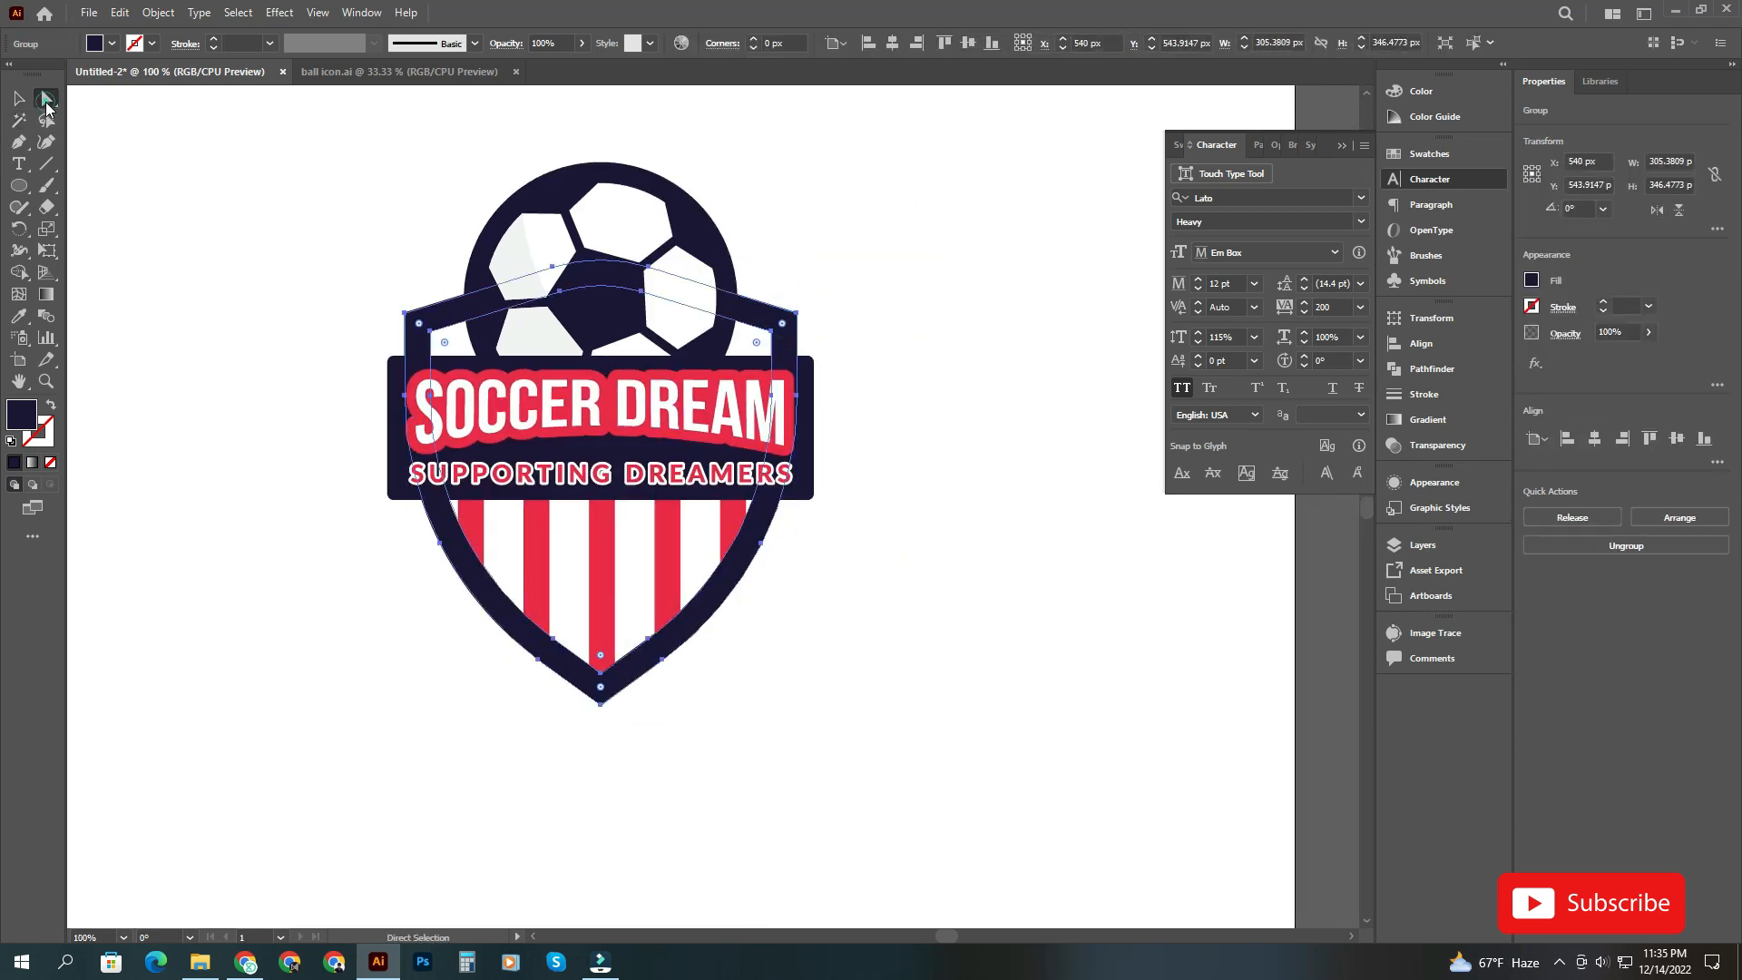
click(777, 42)
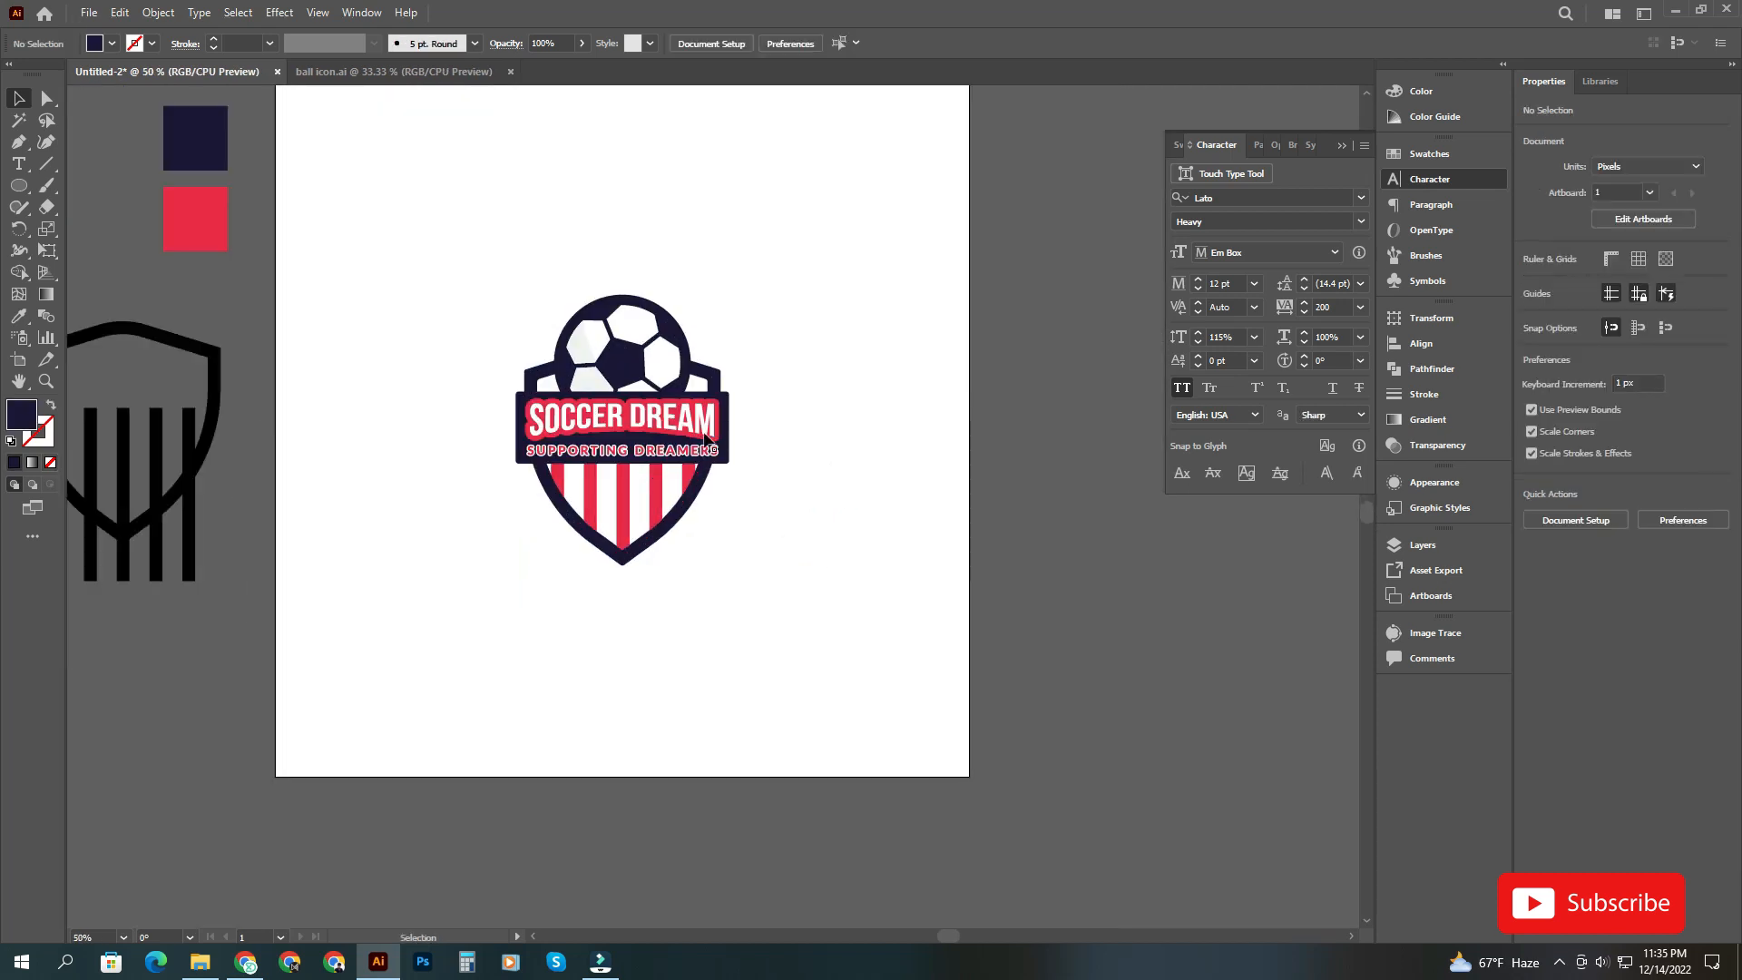
click(620, 431)
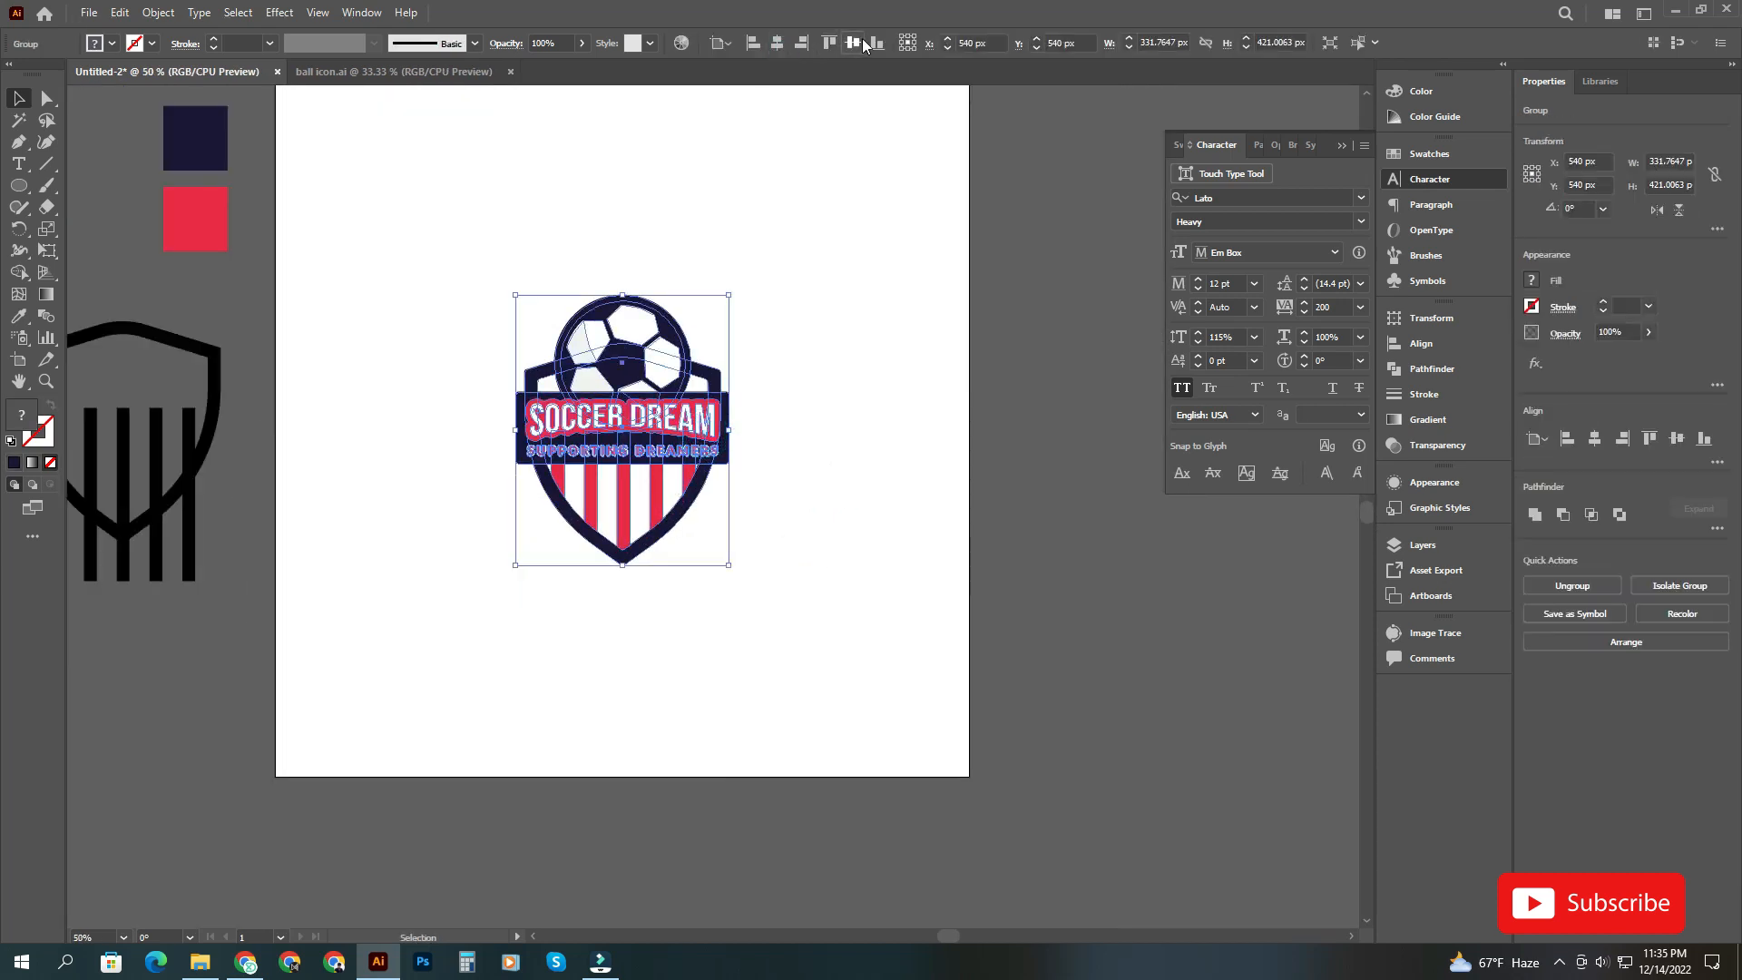
drag(728, 563, 756, 596)
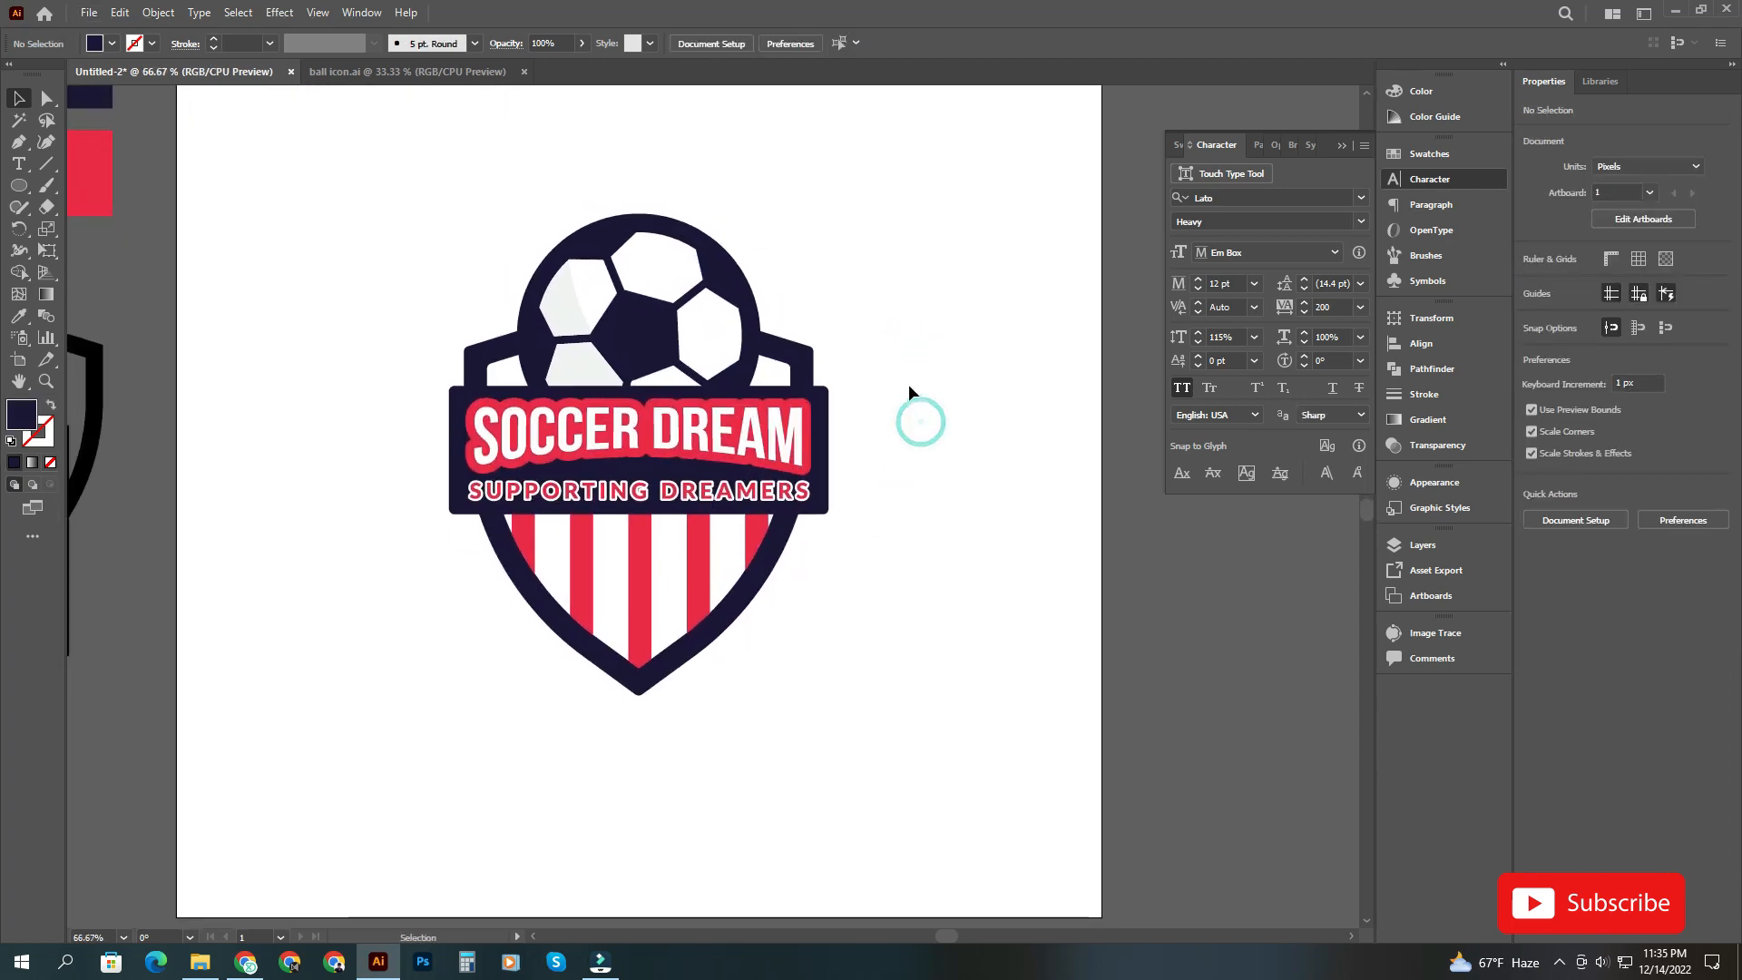
- Save the crest as 'soccer logo.ai' in the D:\icon folder
click(88, 11)
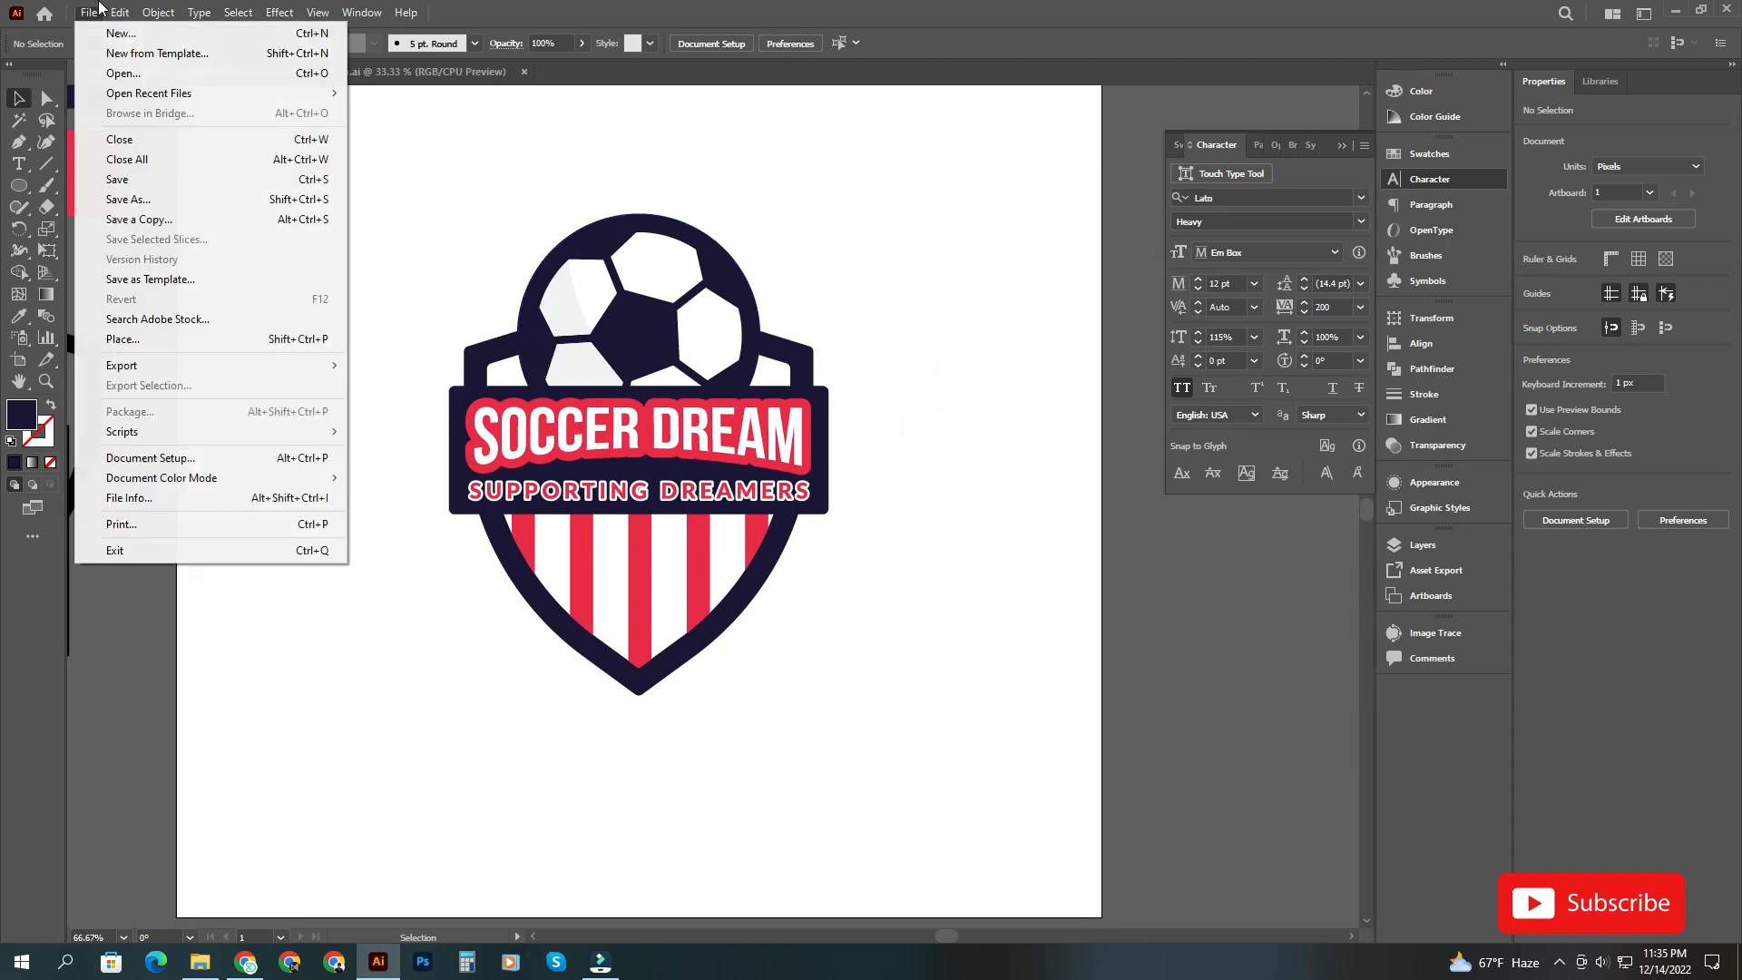
click(128, 199)
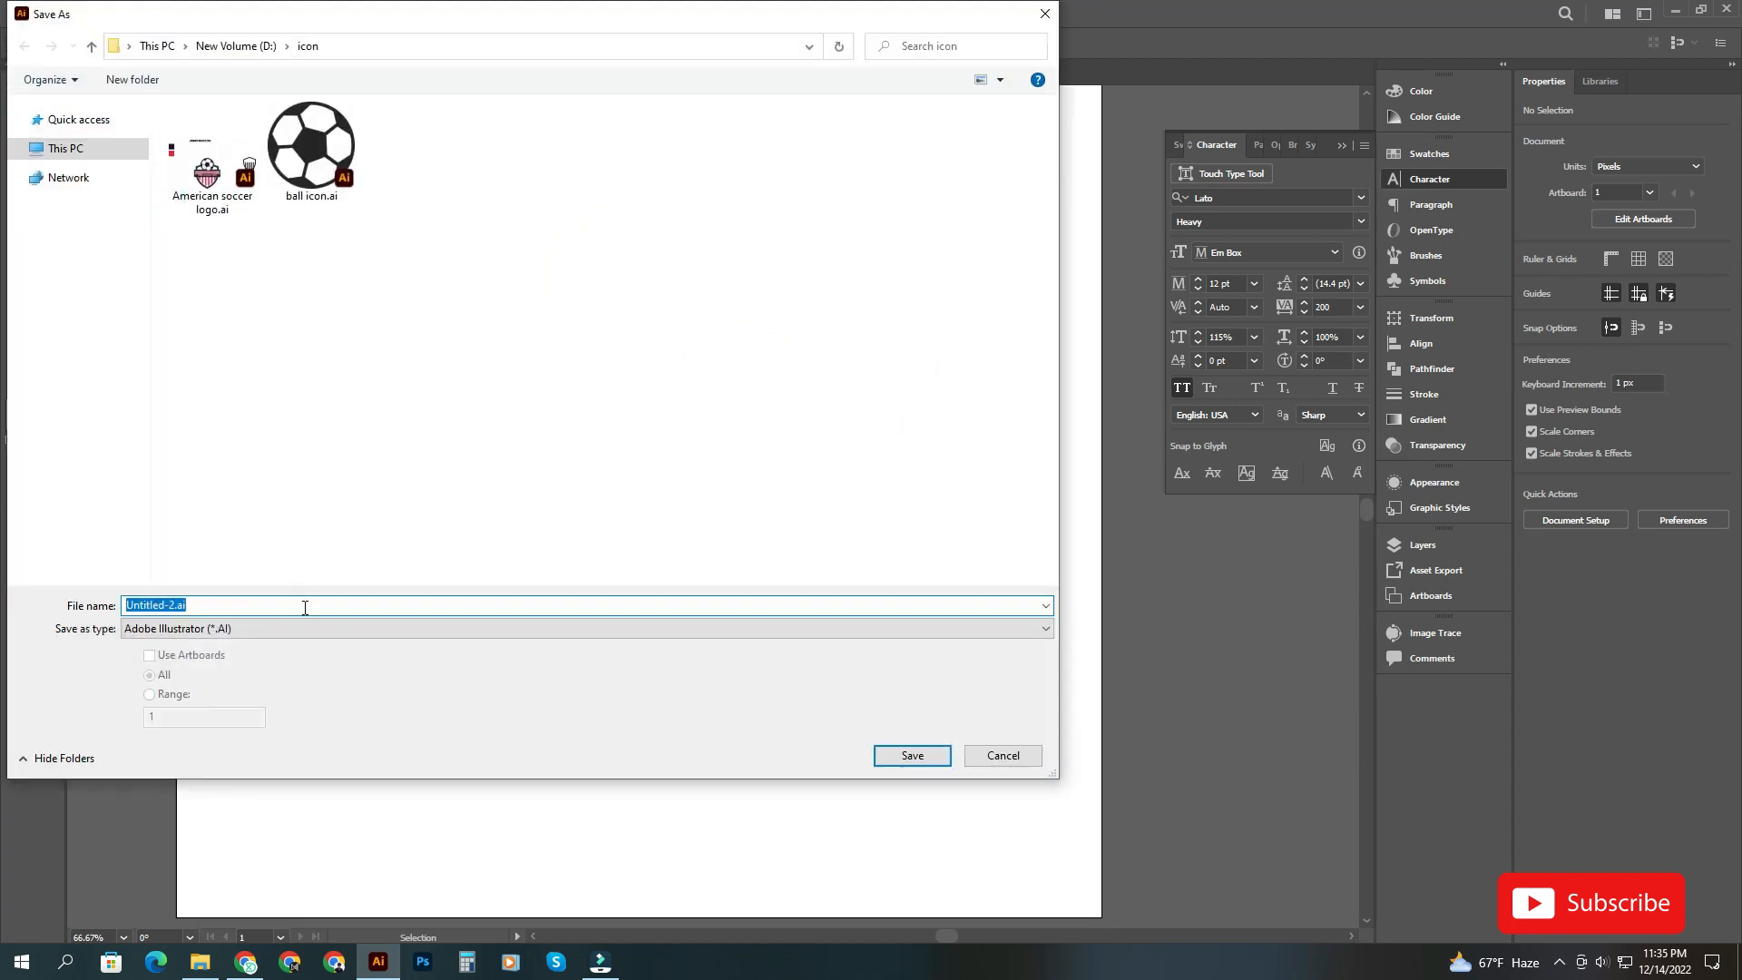
text(a)
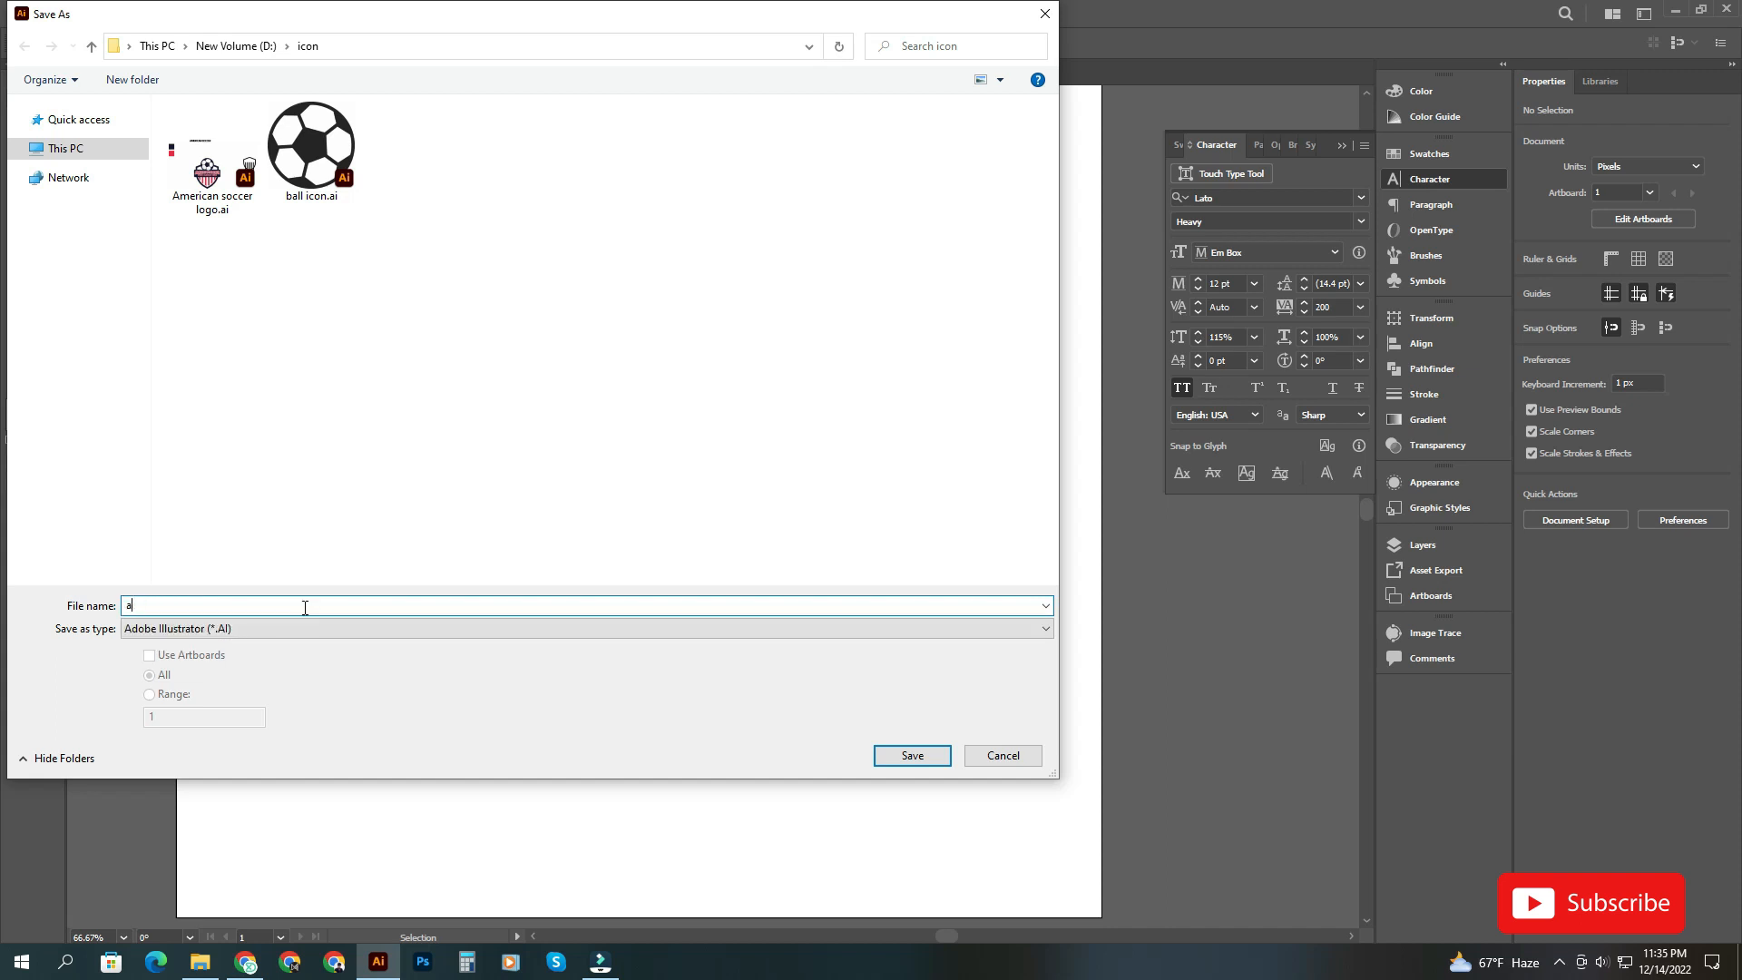
text(socce)
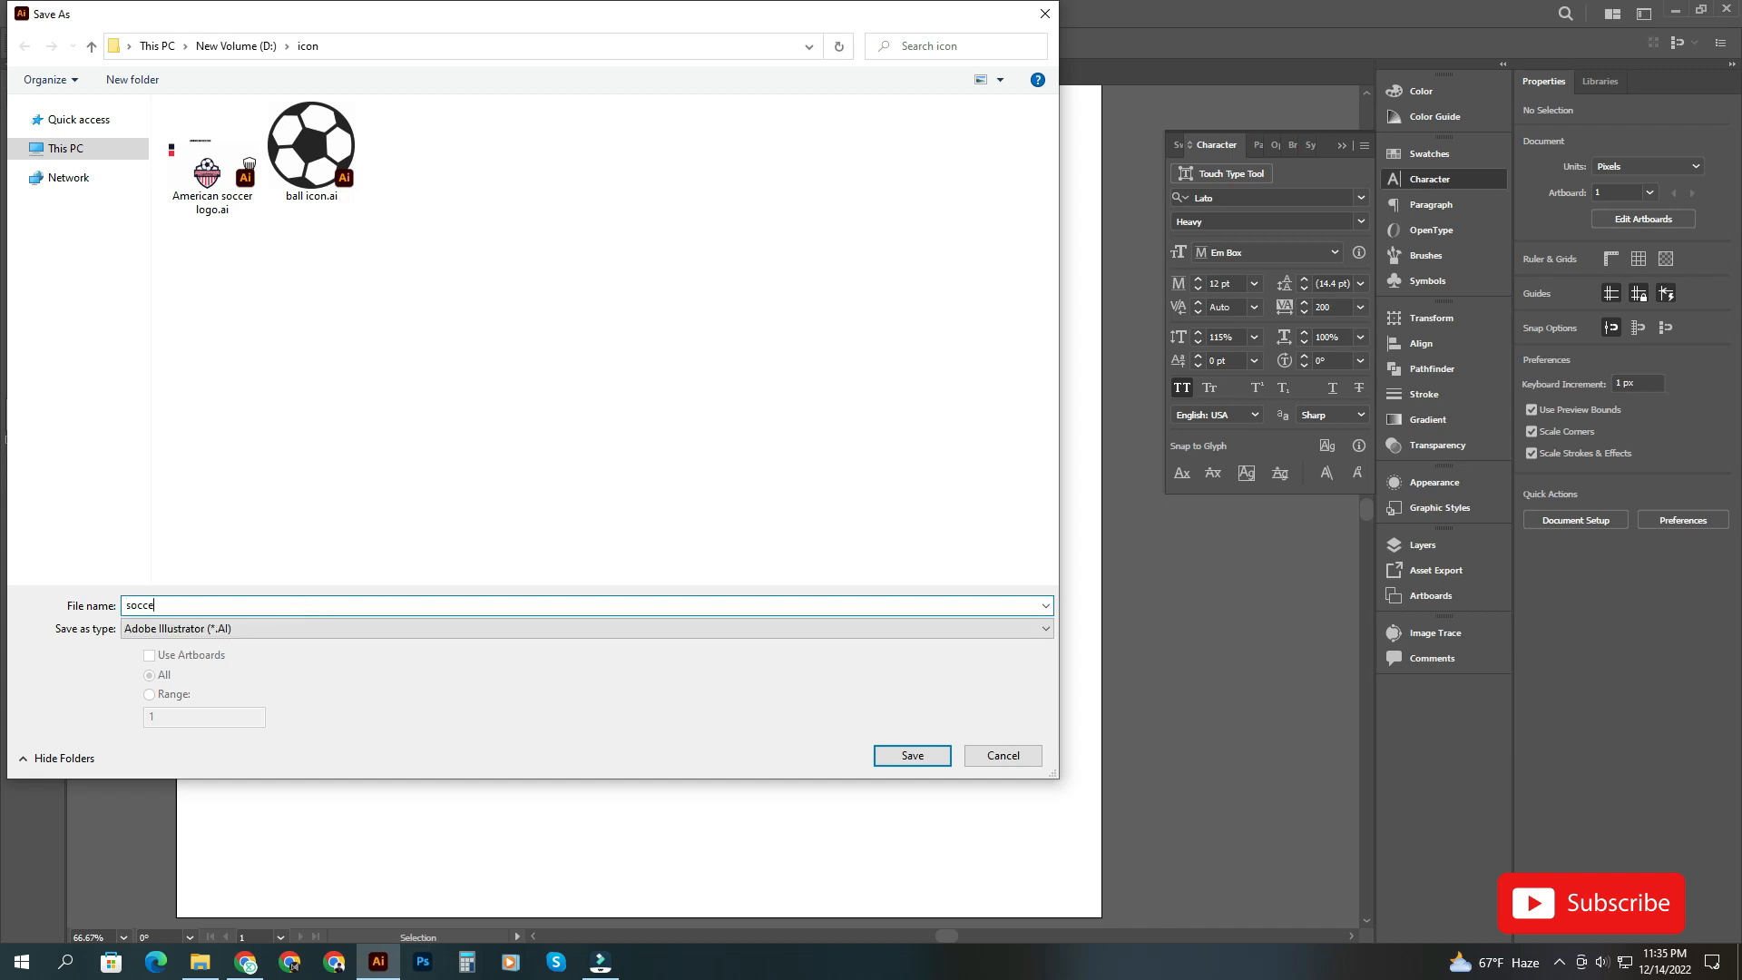
click(910, 755)
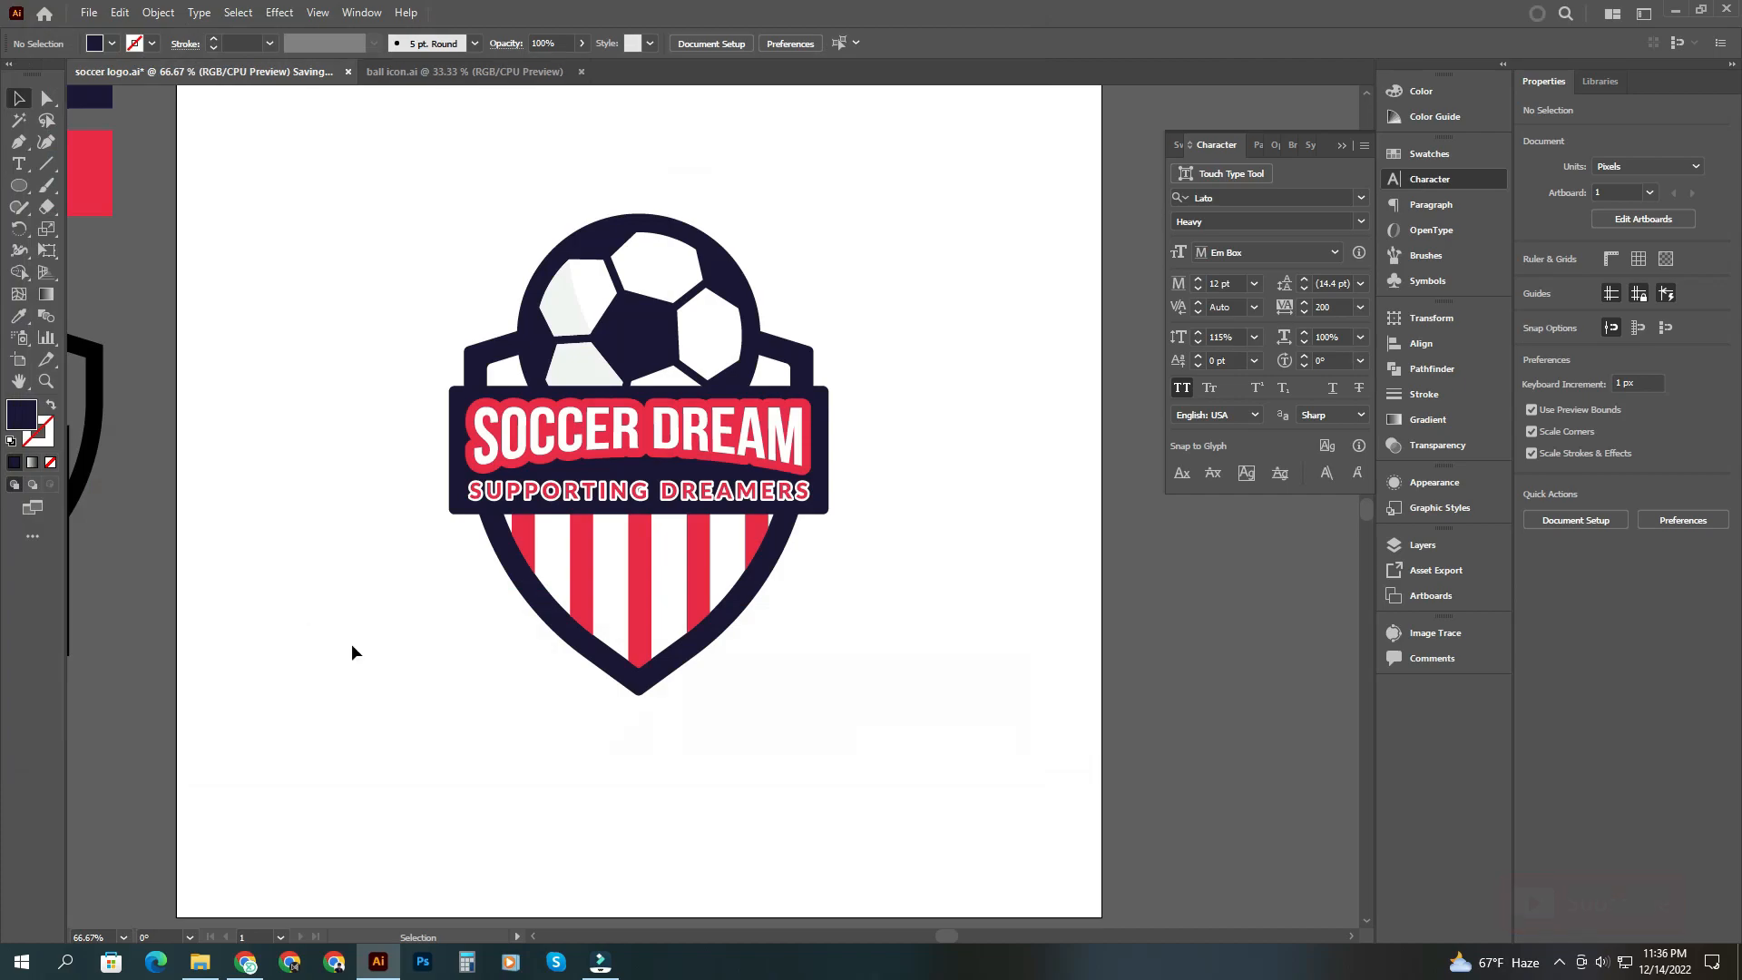